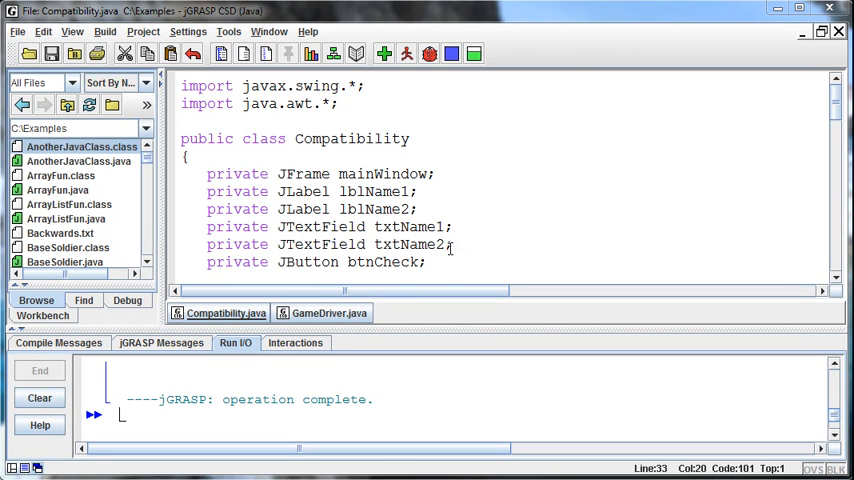
# Step: Change the window height in Compatibility's setSize from 400 to 200
pyautogui.click(18, 31)
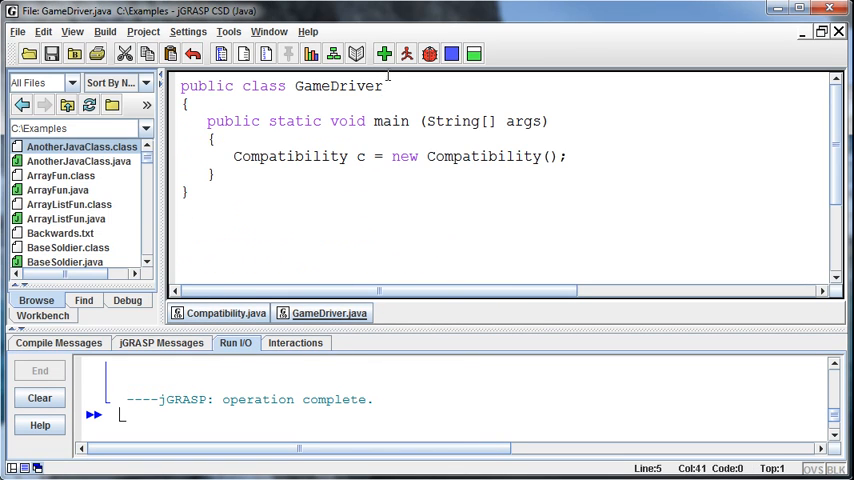
pyautogui.click(407, 54)
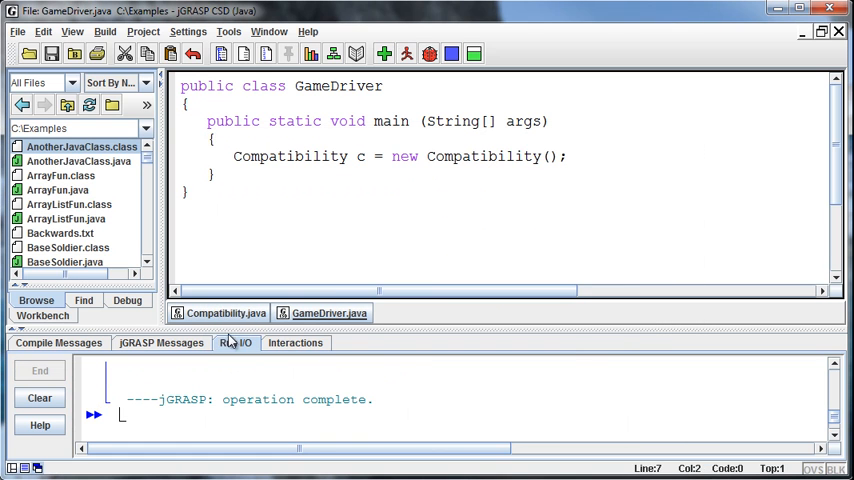
pyautogui.click(224, 313)
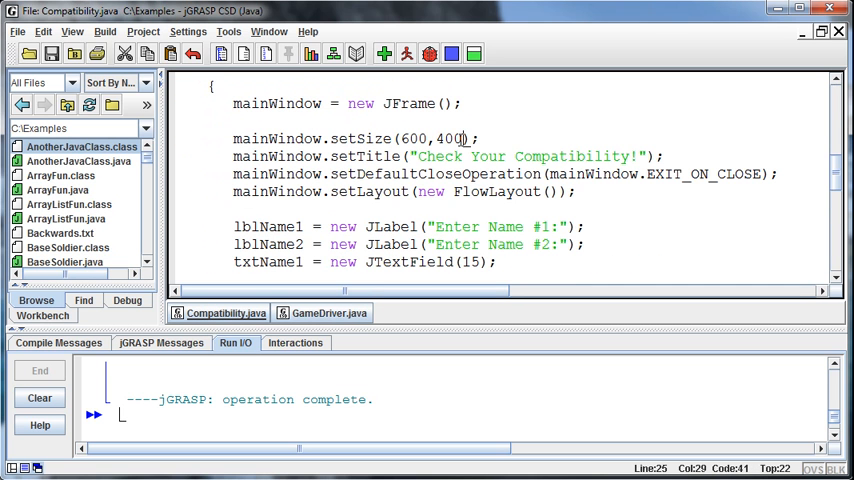
pyautogui.doubleClick(450, 138)
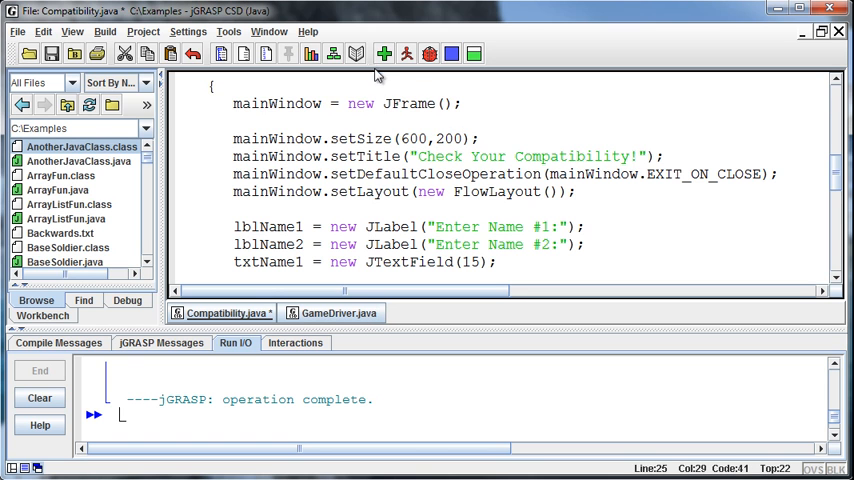
# Step: Recompile Compatibility and GameDriver, run GameDriver, and close the shorter compatibility form
pyautogui.click(329, 313)
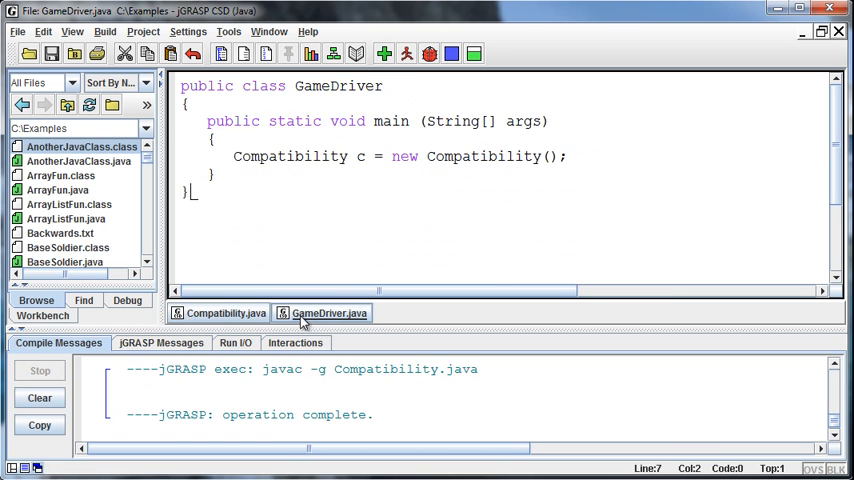
pyautogui.click(407, 54)
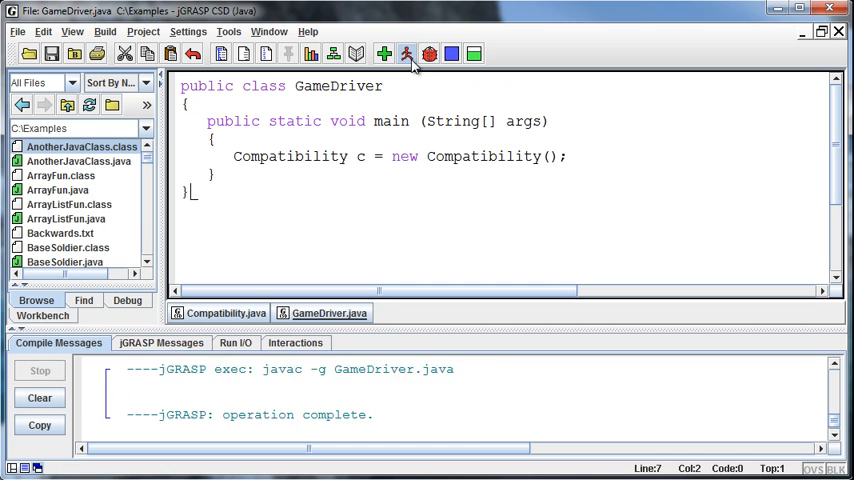
pyautogui.click(406, 54)
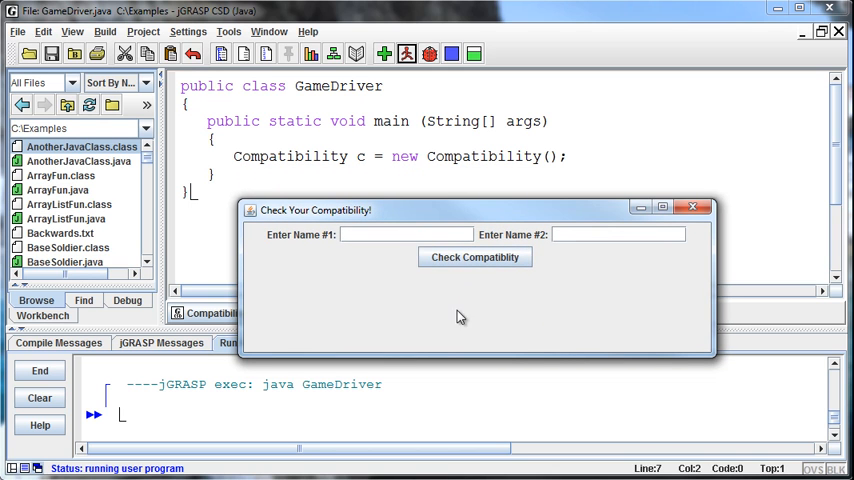
pyautogui.moveTo(432, 316)
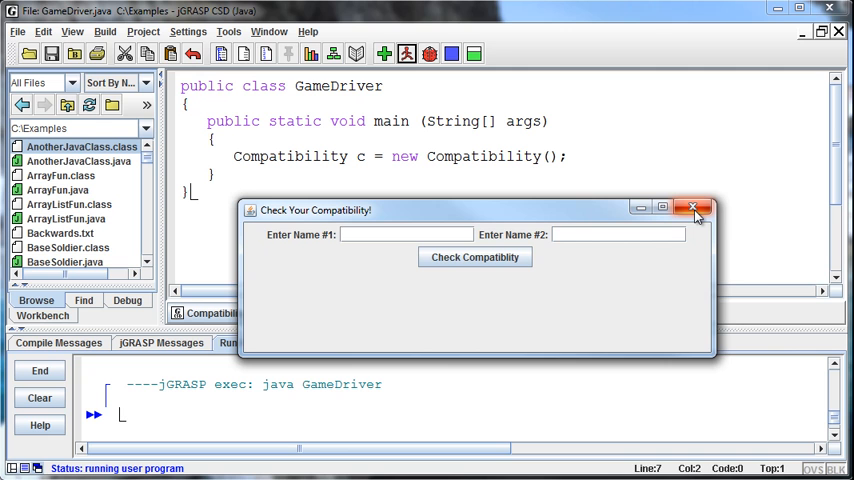
pyautogui.click(694, 208)
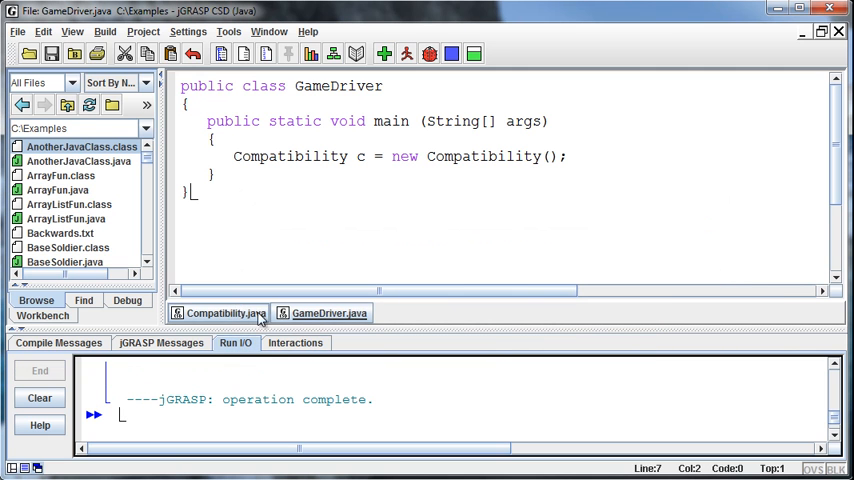
# Step: Type 'private class' after createContents and add '//end class' and '//end of createContents' comments
pyautogui.click(218, 313)
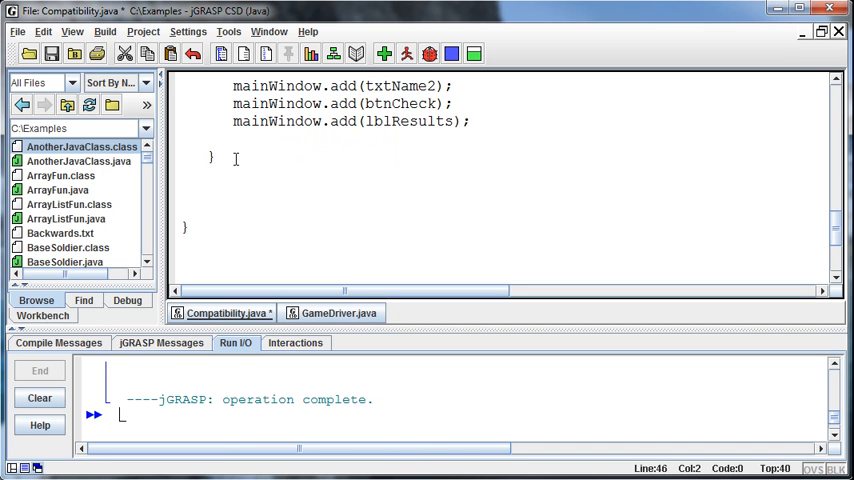
pyautogui.write('priva')
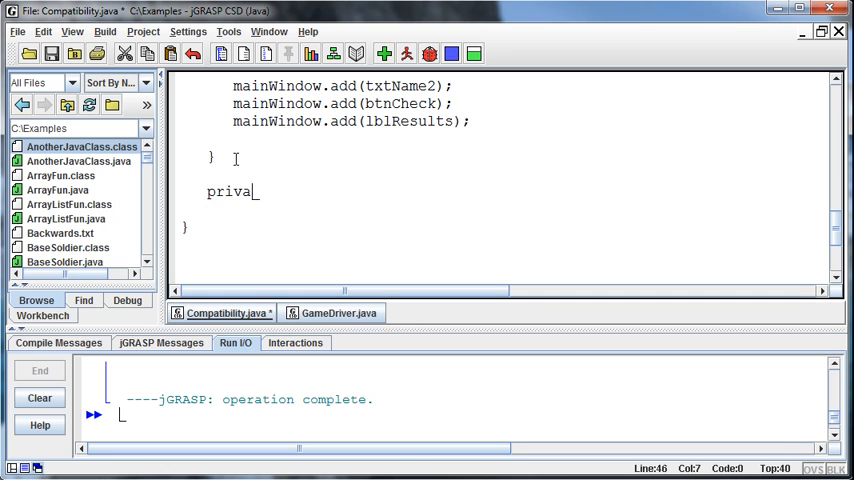
pyautogui.write('te class')
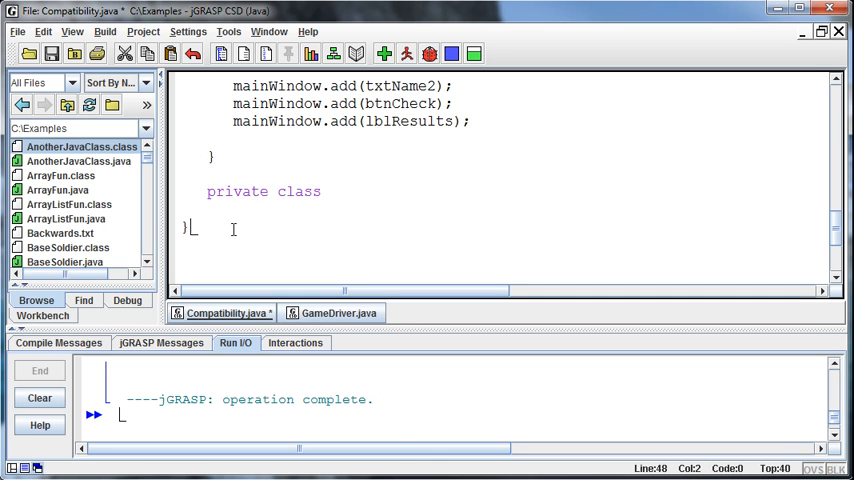
pyautogui.write('//end class')
pyautogui.click(505, 156)
pyautogui.write(' //end of')
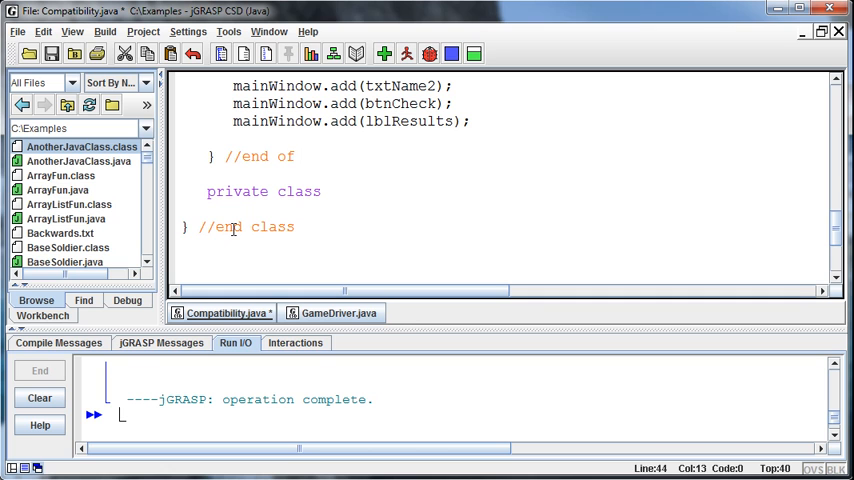
pyautogui.write('createContents();')
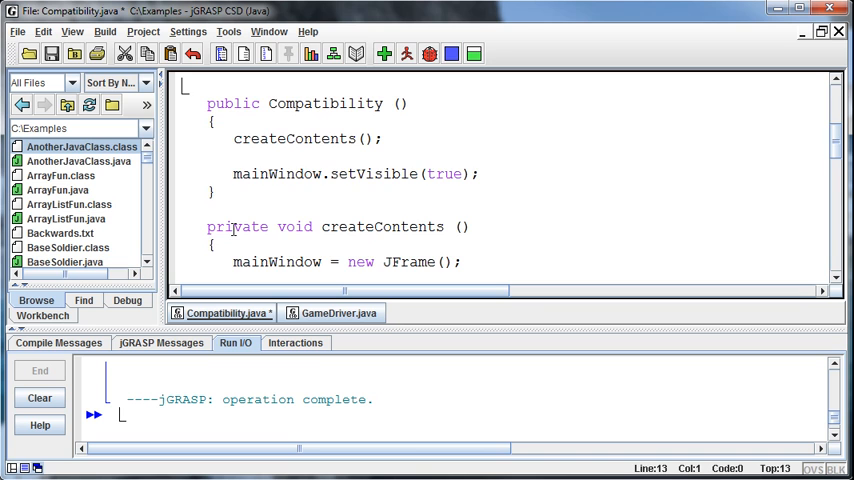
# Step: Add '//Constructor', '//Set up Frame', '//Build contents' and '//Add contents' comments above their code sections
pyautogui.write('//Constr')
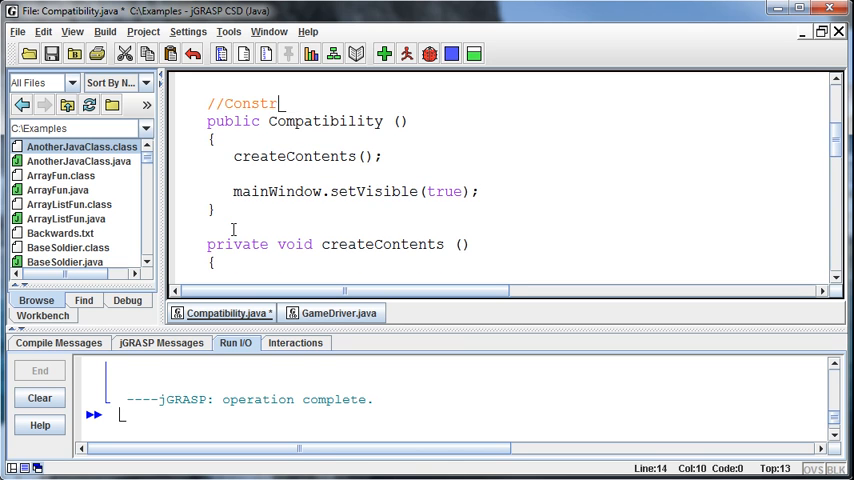
pyautogui.write('uctor')
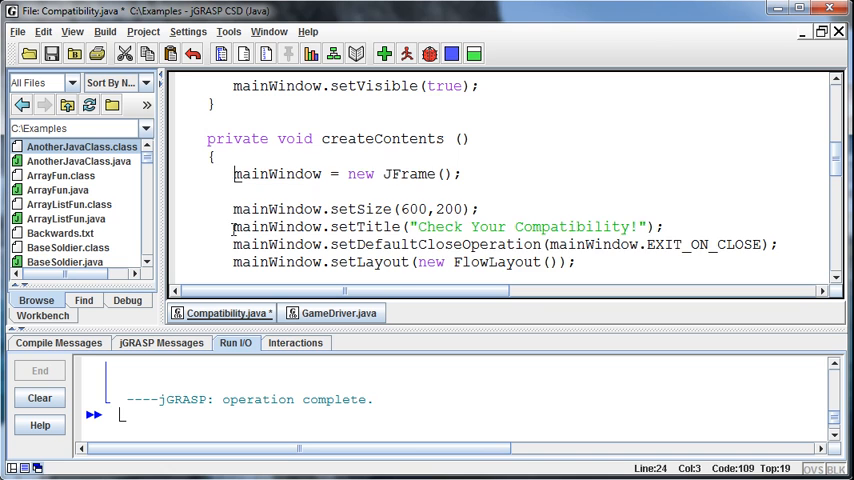
pyautogui.write('//Set')
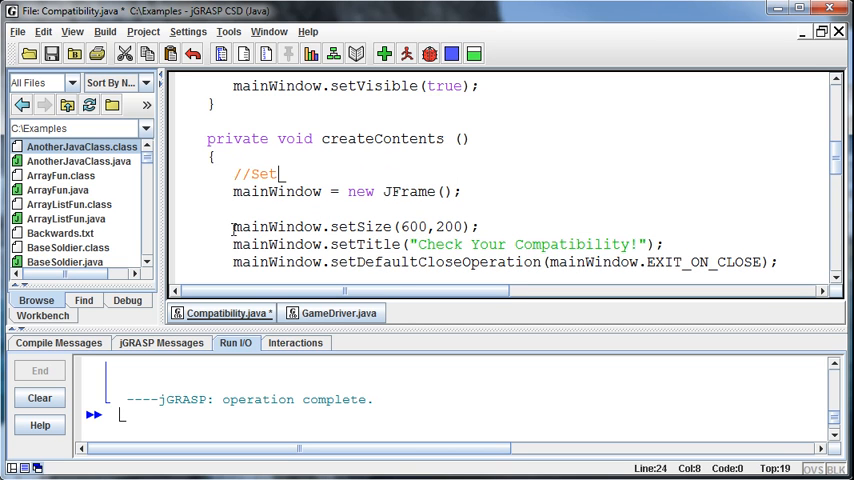
pyautogui.write('up Fre')
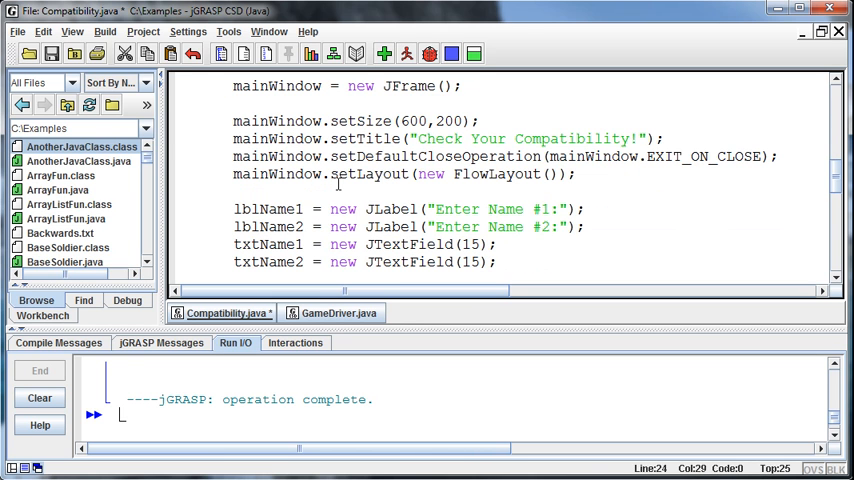
pyautogui.write('//')
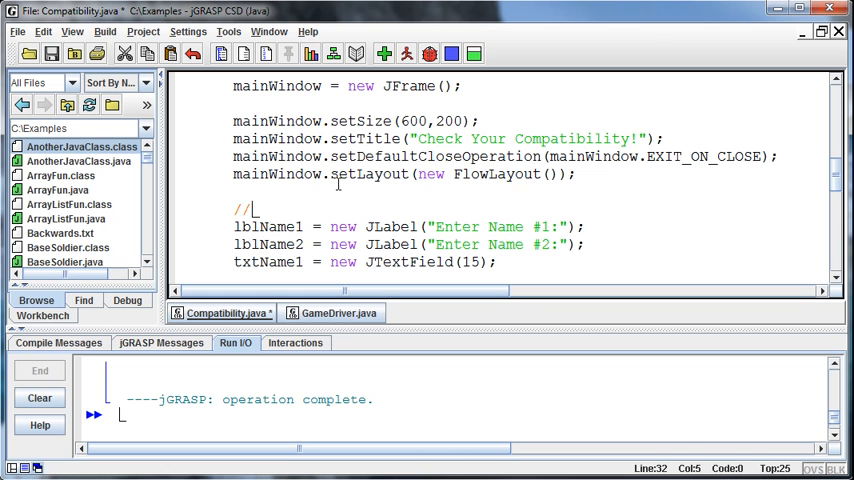
pyautogui.write('Build')
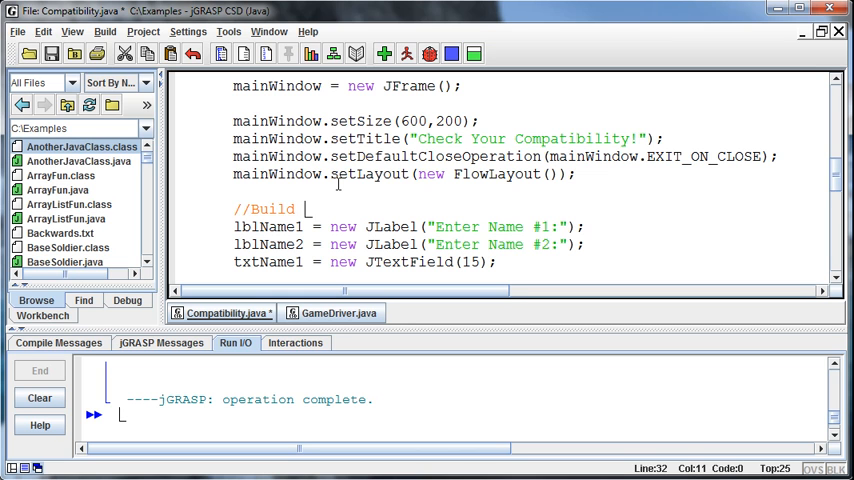
pyautogui.write('contents')
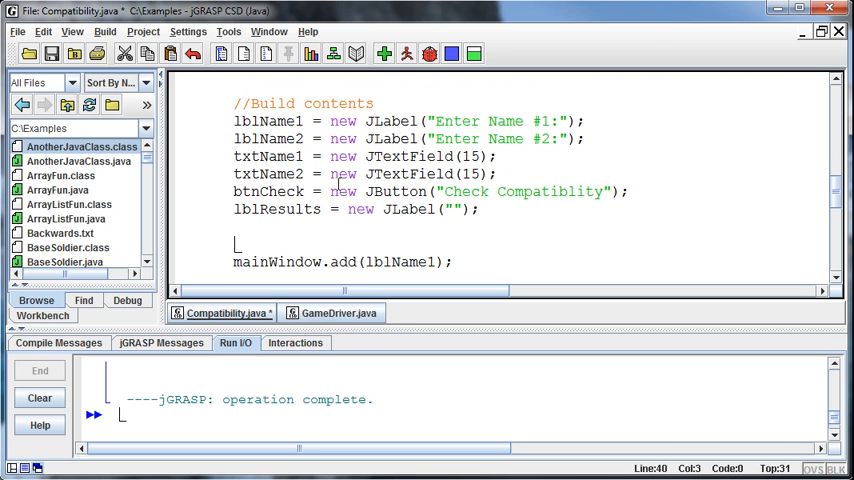
pyautogui.write('//Add contents')
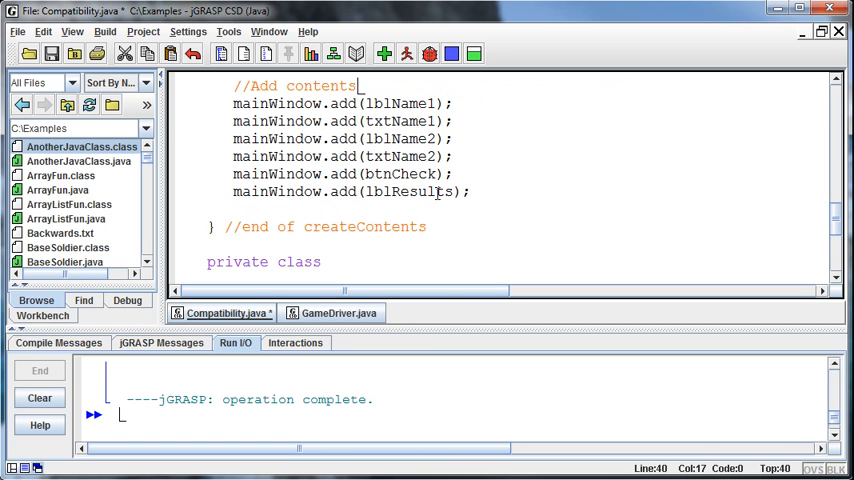
# Step: Declare 'private class CheckListener implements ActionListener', which fails with 'cannot find symbol'
pyautogui.scroll(-3)
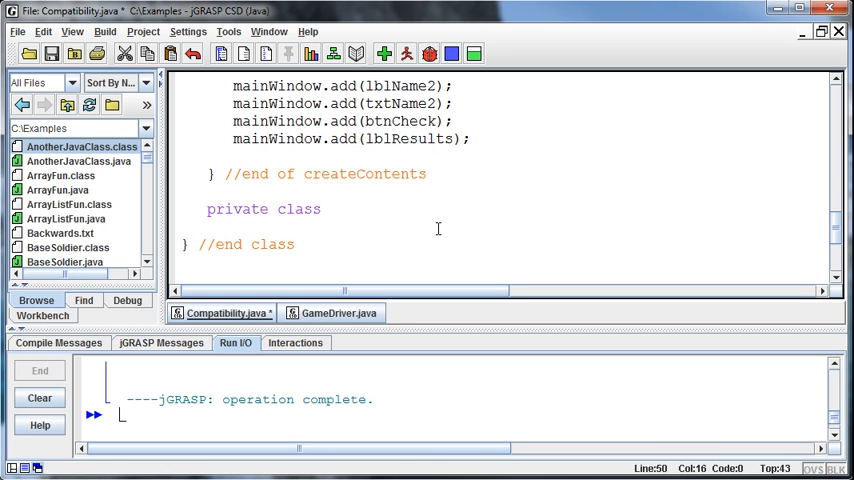
pyautogui.write('Listen')
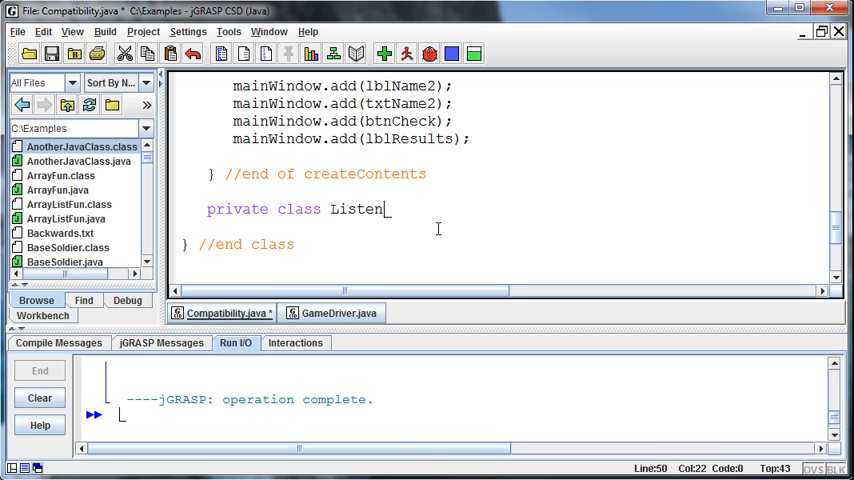
pyautogui.write('e')
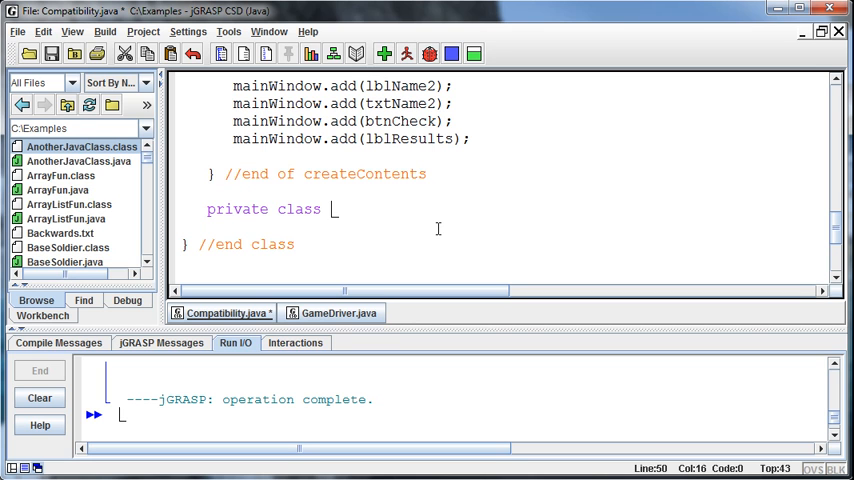
pyautogui.write('Check')
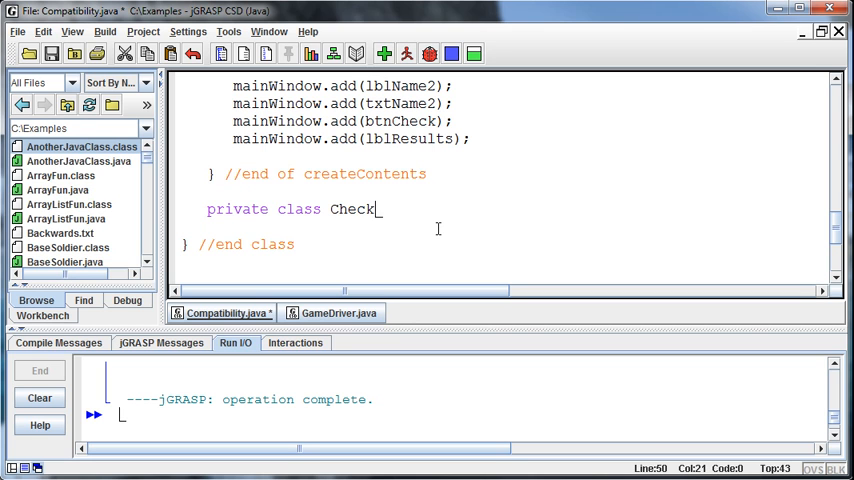
pyautogui.write('Listener')
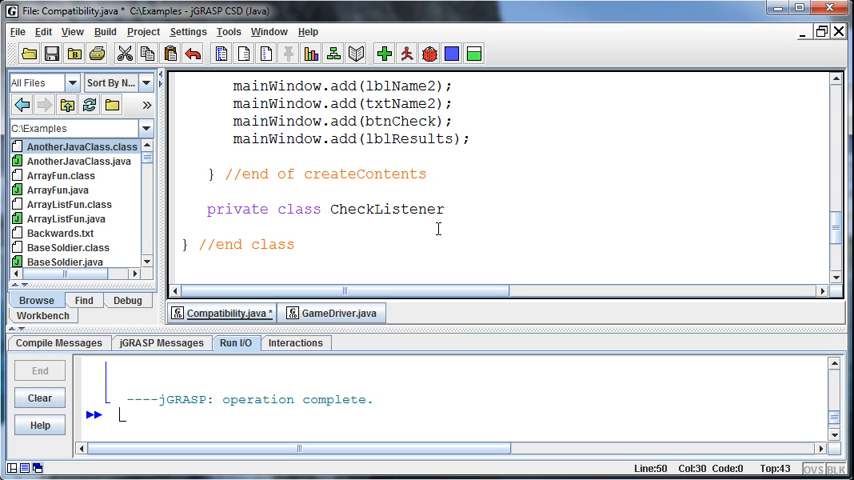
pyautogui.write('implements')
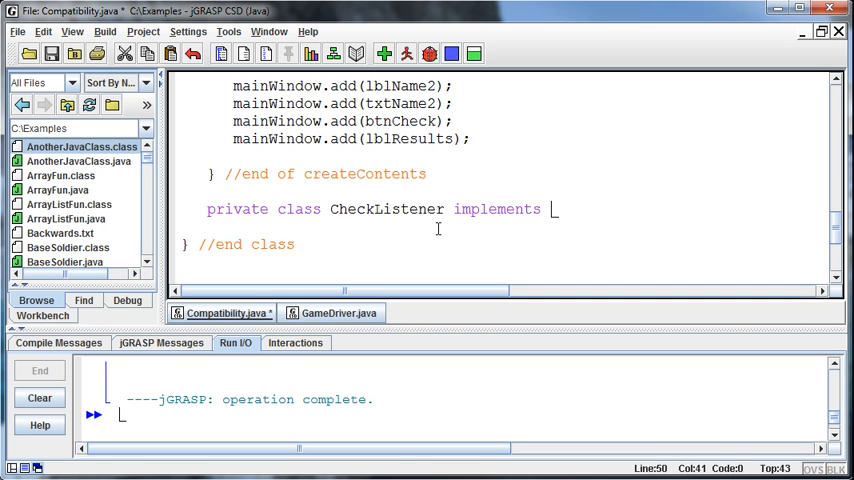
pyautogui.write('ActionListene')
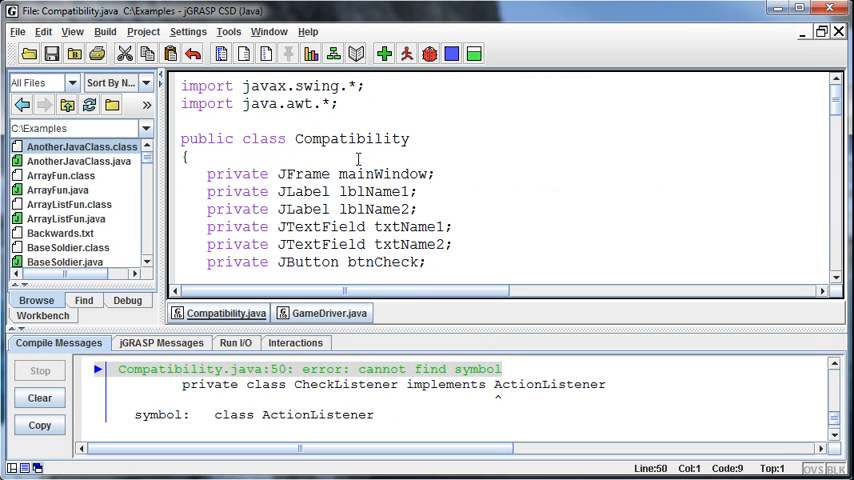
# Step: Add 'import java.awt.event.*;' below the existing imports in Compatibility.java
pyautogui.write('import java.awt')
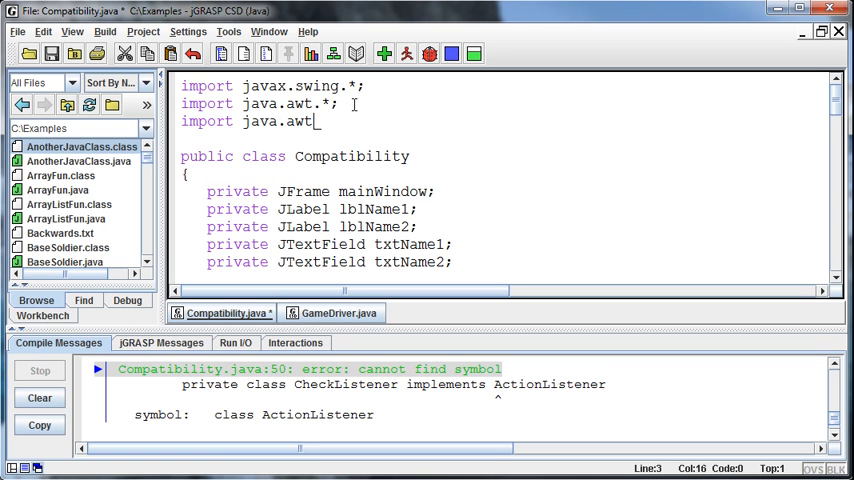
pyautogui.write('even')
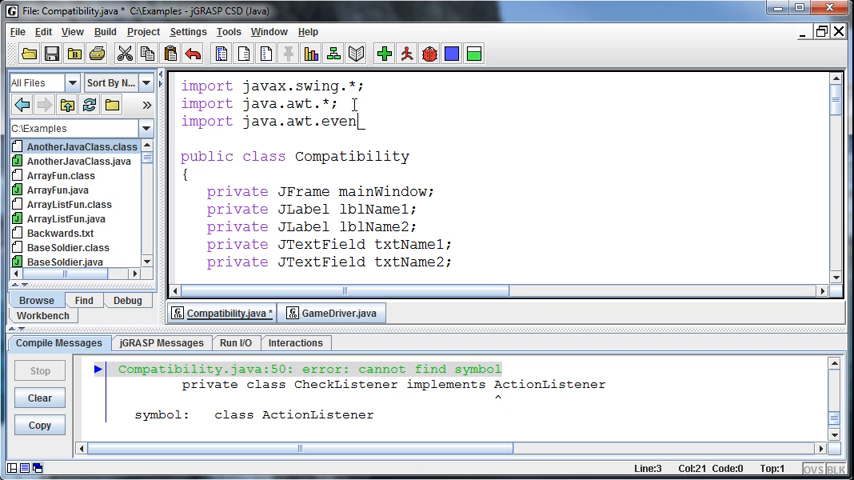
pyautogui.write('.*;')
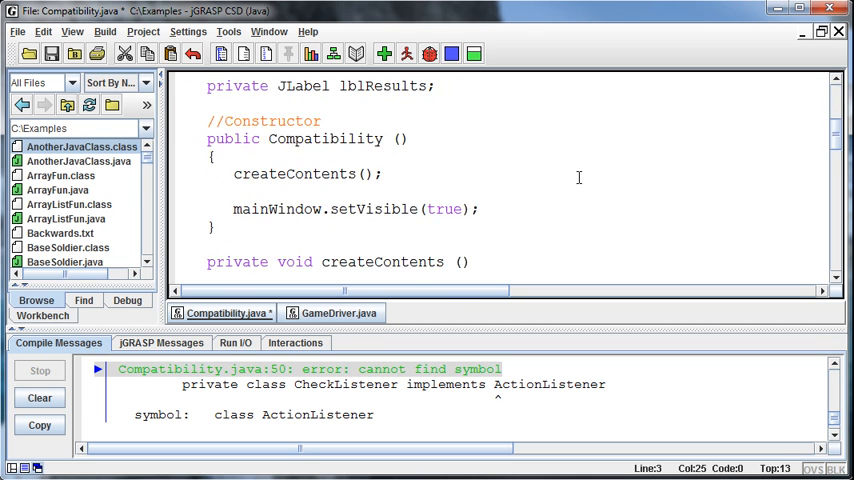
# Step: Declare a public void actionPerformed(ActionEvent e) method inside CheckListener
pyautogui.scroll(-3)
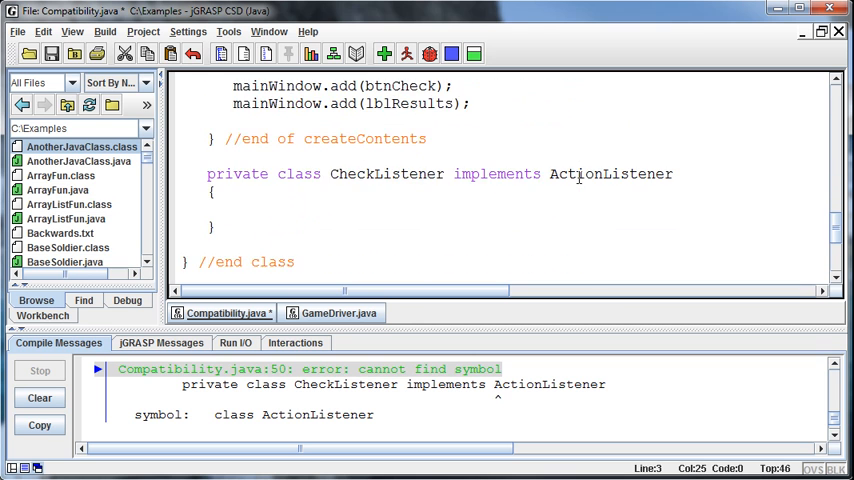
pyautogui.scroll(-3)
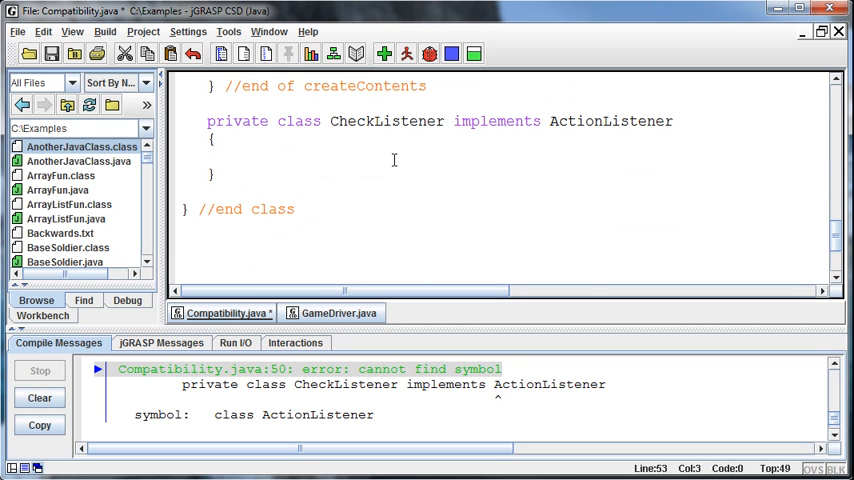
pyautogui.write('public vo')
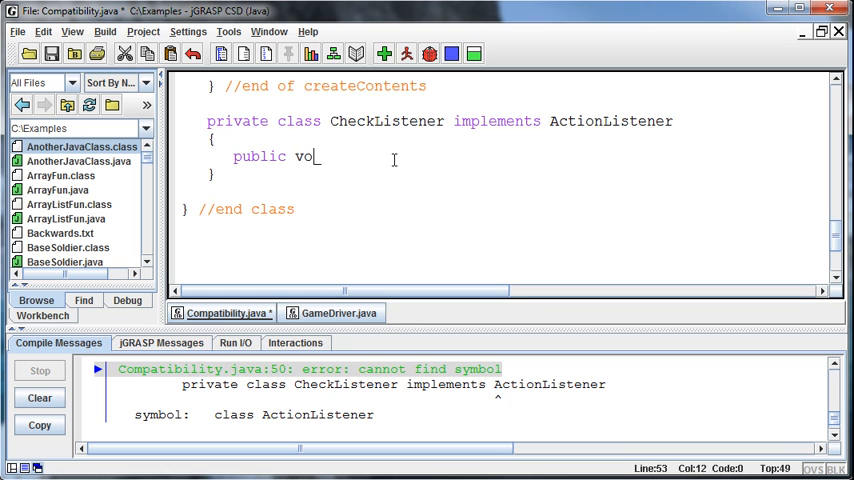
pyautogui.write('id action')
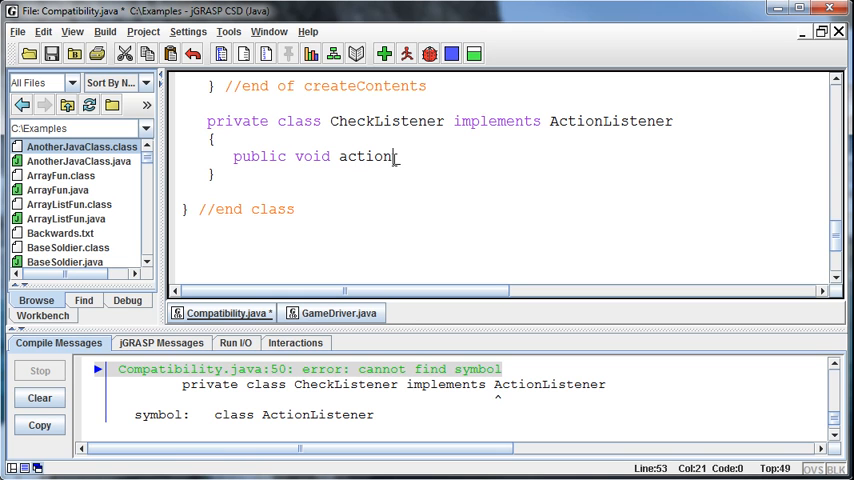
pyautogui.write('Performed')
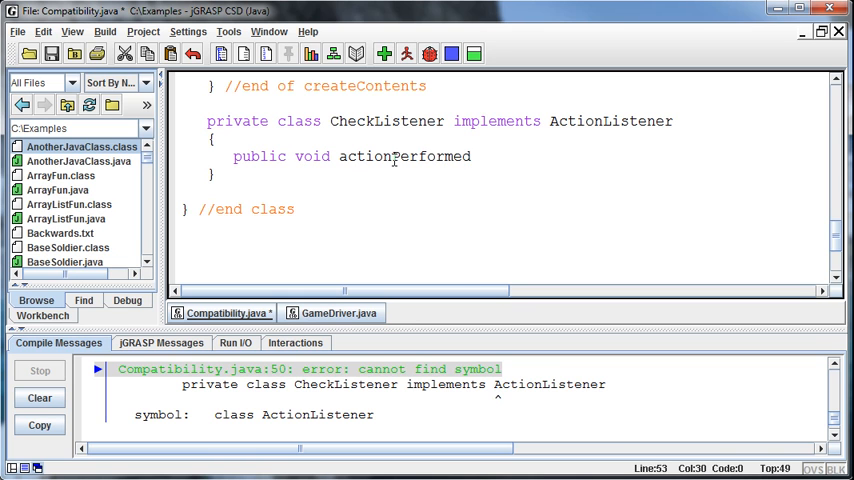
pyautogui.write('(')
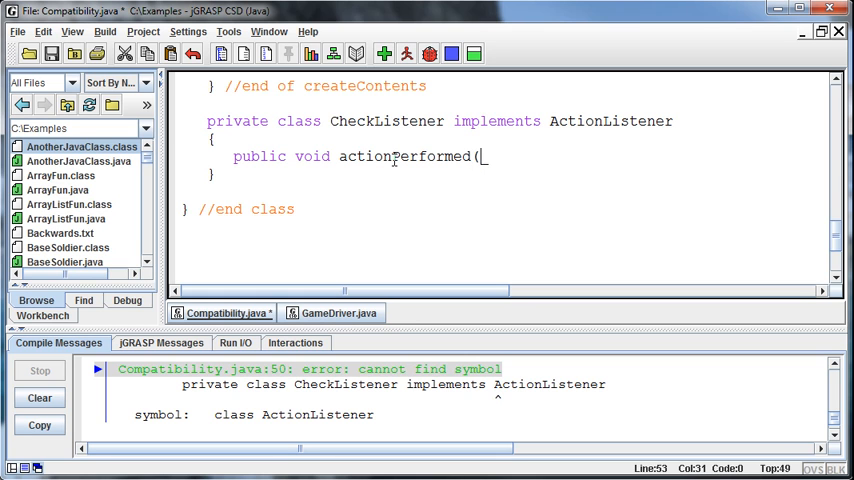
pyautogui.write('Act')
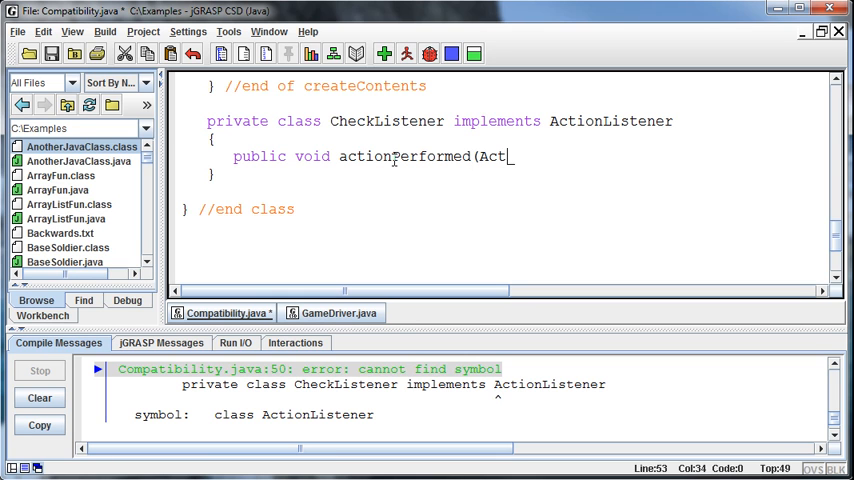
pyautogui.write('ionEvent')
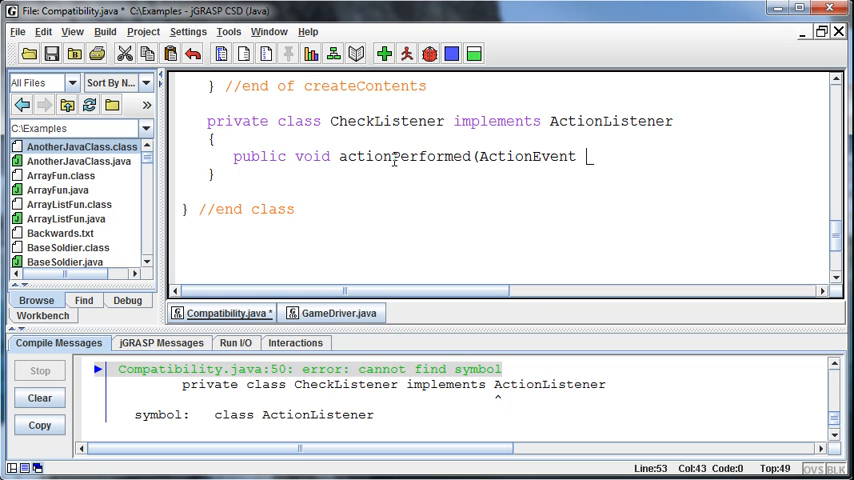
pyautogui.write('e)')
pyautogui.write('{')
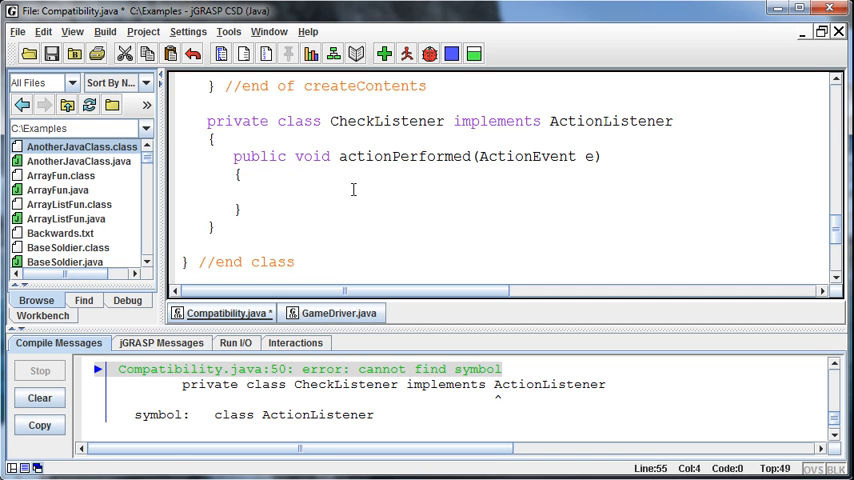
# Step: Fill the actionPerformed body with System.out.println("testing")
pyautogui.click(263, 191)
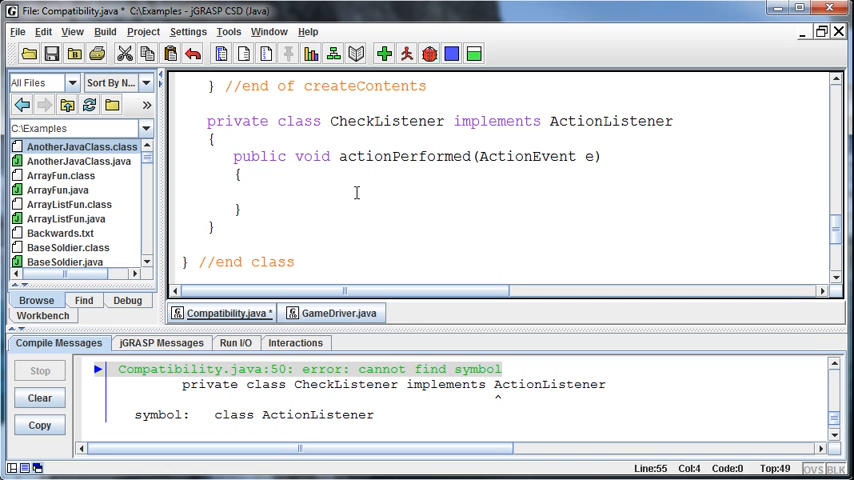
pyautogui.click(333, 121)
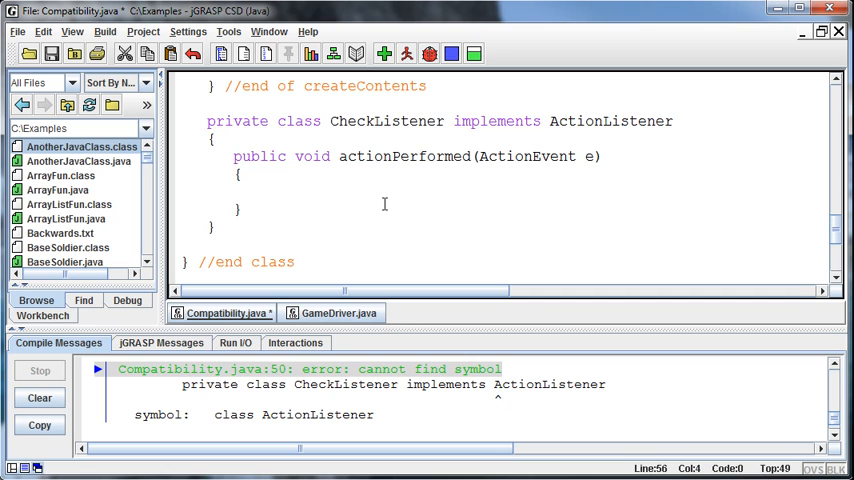
pyautogui.write('System.')
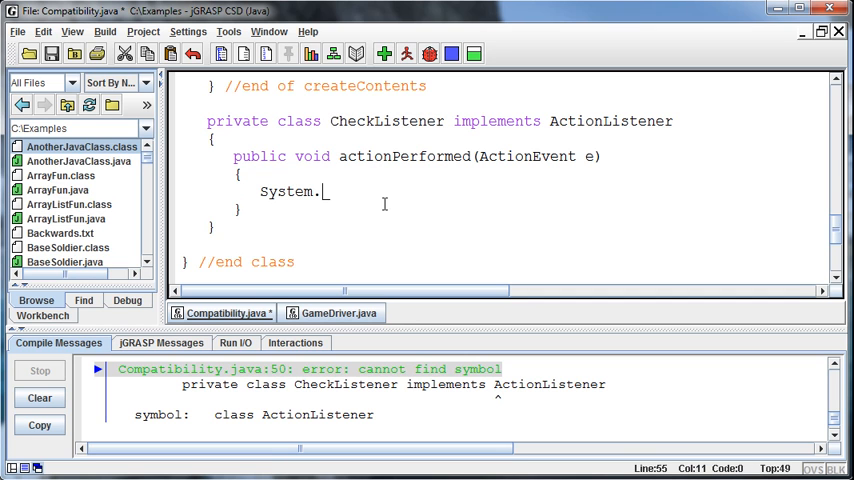
pyautogui.write('out.println')
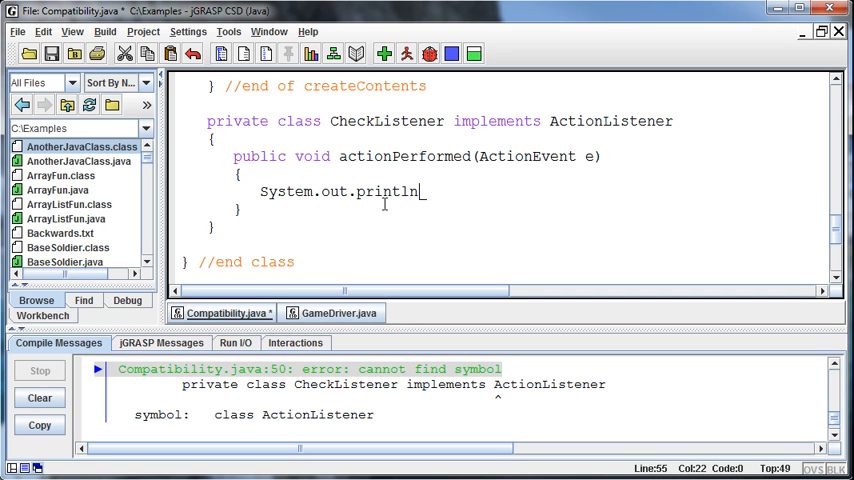
pyautogui.write('(T')
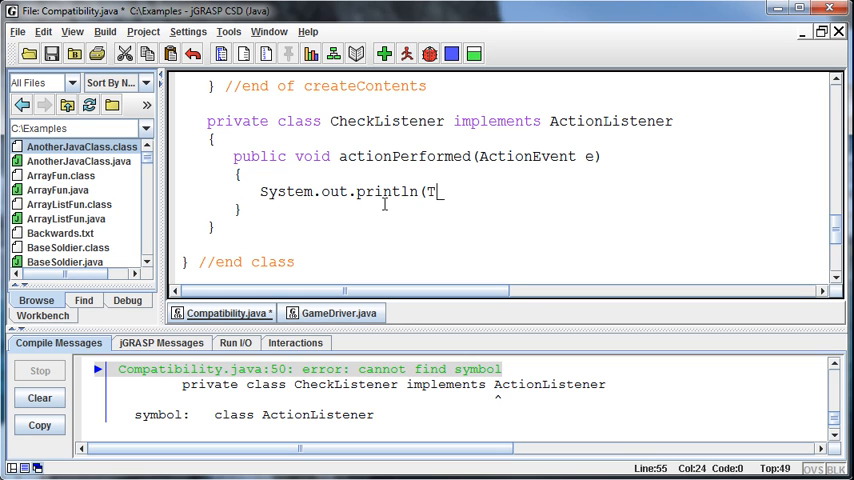
pyautogui.write('"testing")')
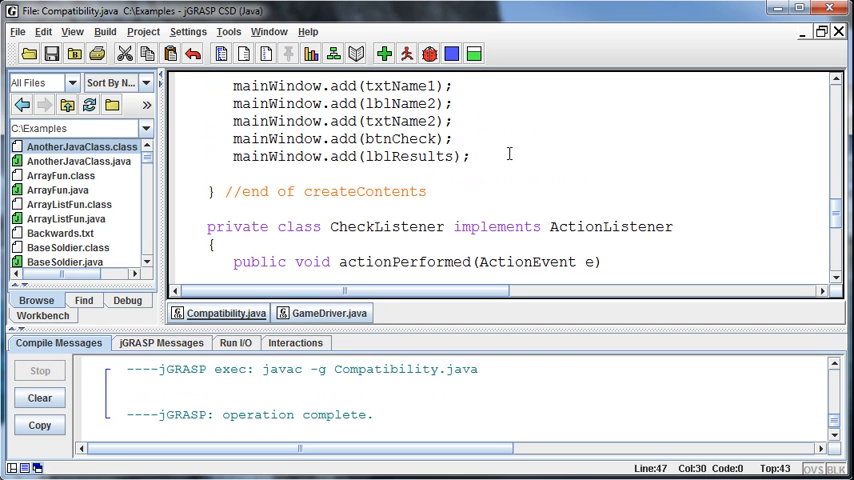
# Step: Add an '//Add action listener' comment and btnCheck.addActionListener(new CheckListener()); in createContents
pyautogui.write('//Add')
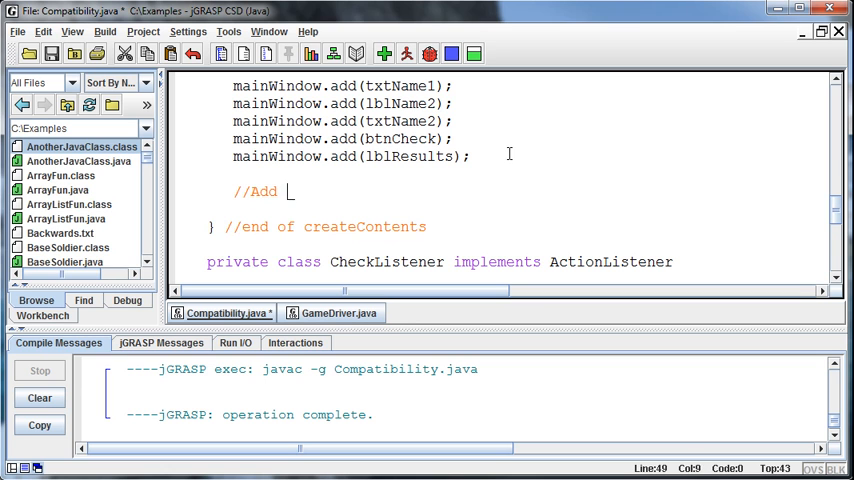
pyautogui.write('action listener')
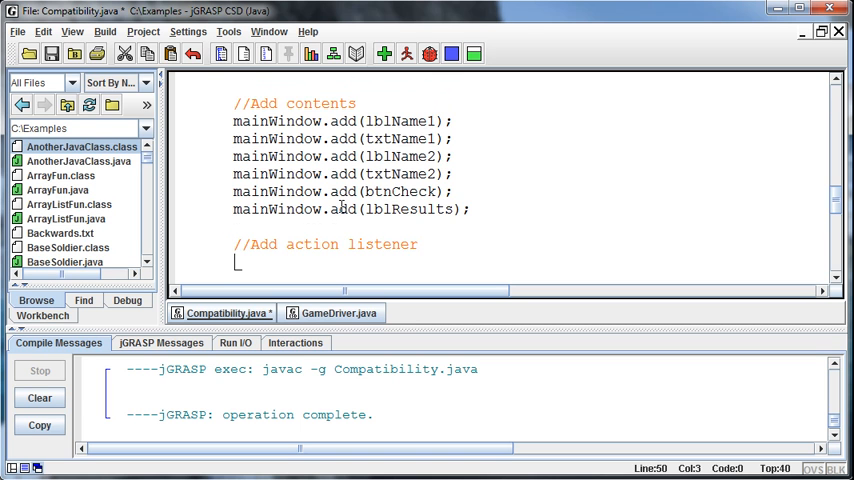
pyautogui.scroll(3)
pyautogui.write('btn')
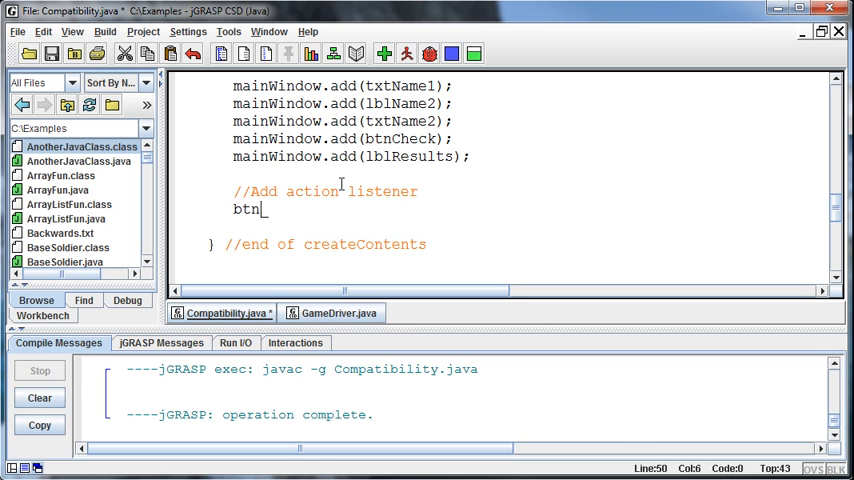
pyautogui.write('Check.ad')
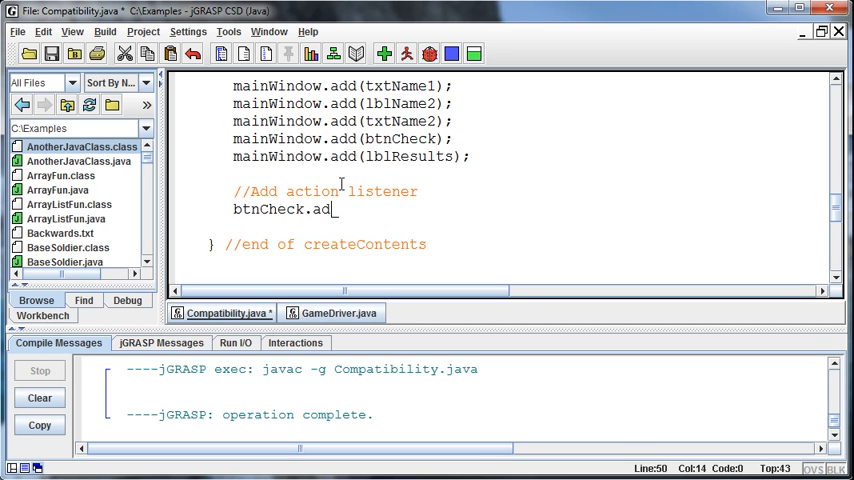
pyautogui.write('dActionList')
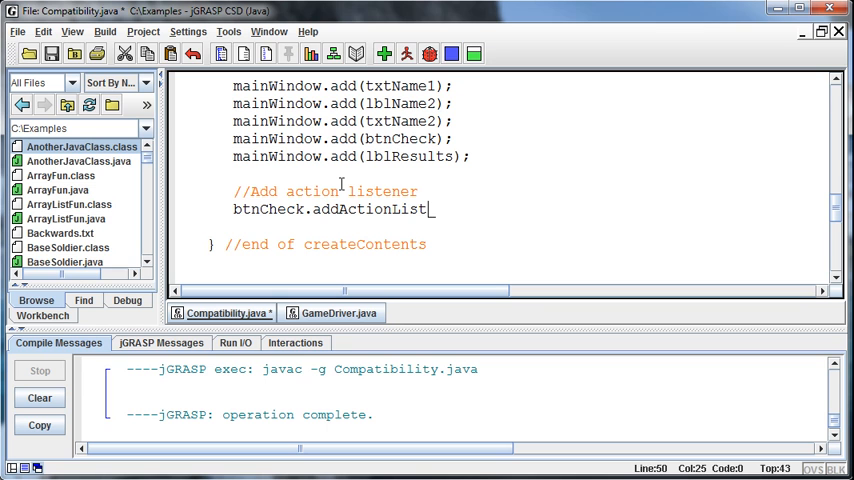
pyautogui.write('ener(')
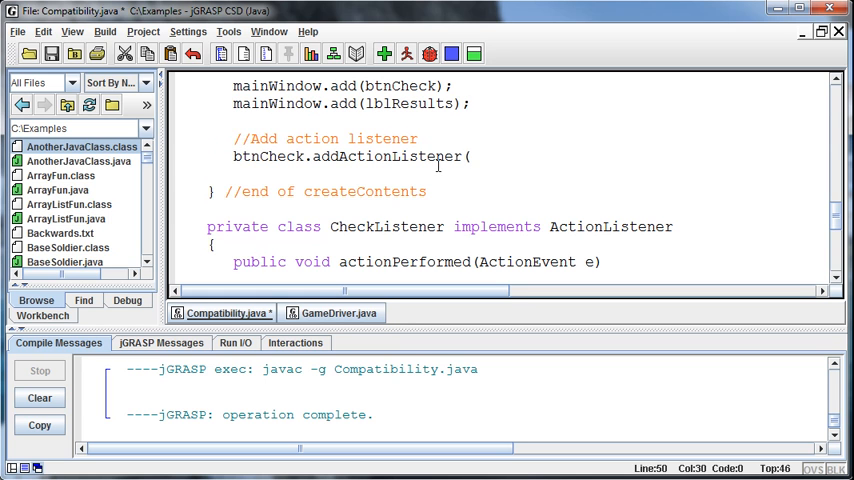
pyautogui.write('new Ch')
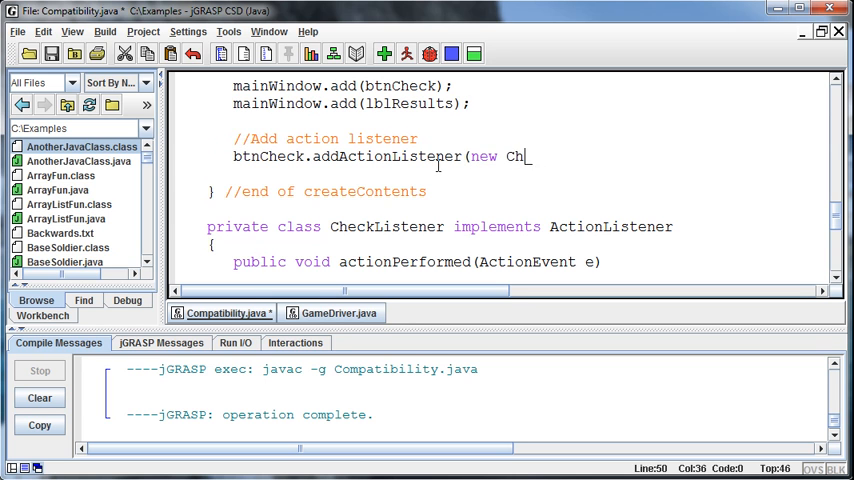
pyautogui.write('eckListener')
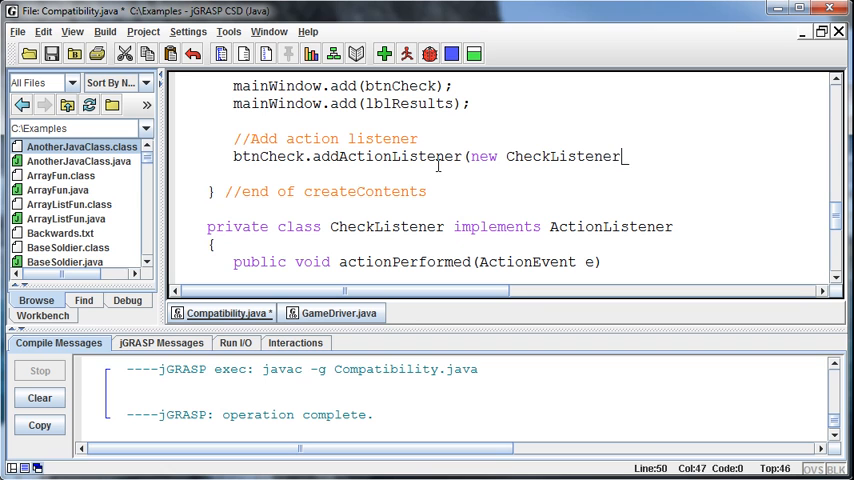
pyautogui.write('();')
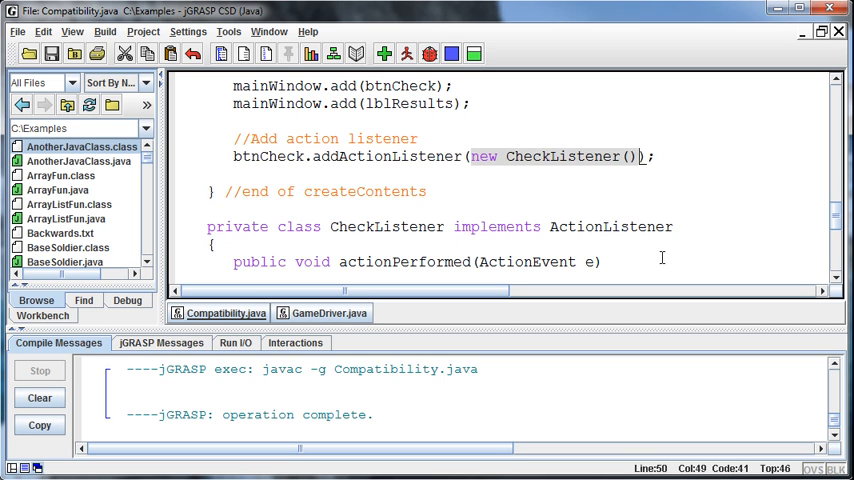
pyautogui.moveTo(656, 246)
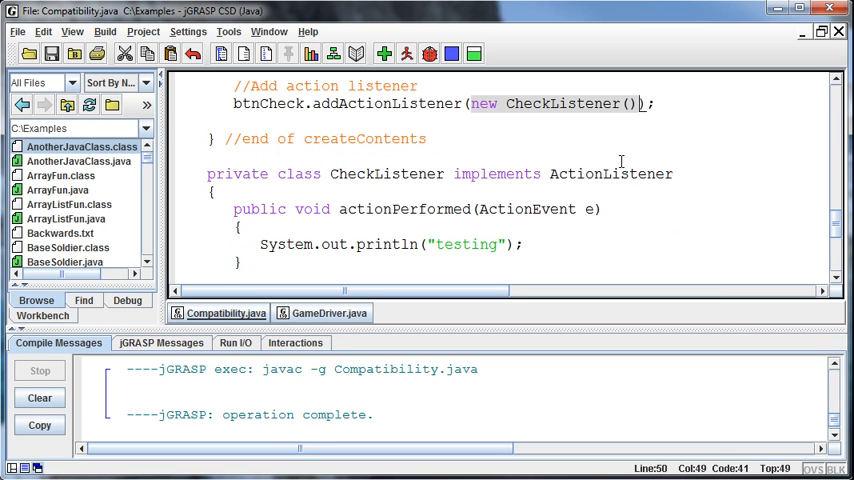
# Step: Run GameDriver, confirm Check Compatibility prints 'testing', close the form, and return to Compatibility
pyautogui.click(383, 54)
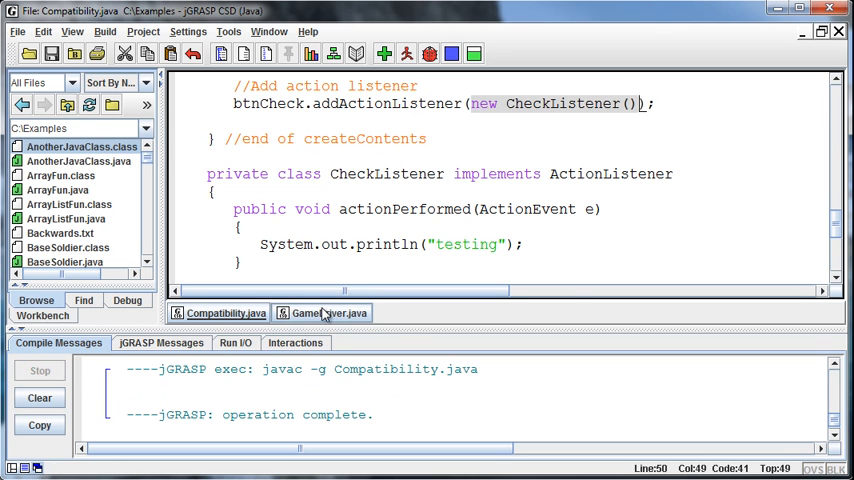
pyautogui.click(322, 312)
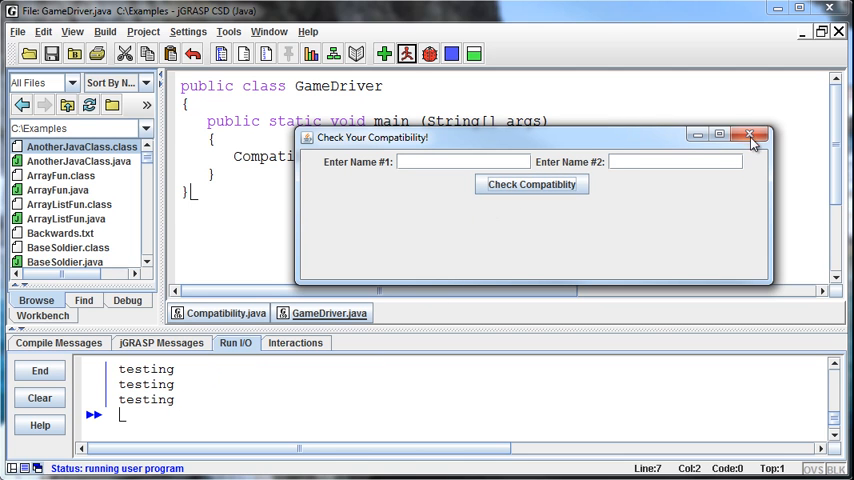
pyautogui.click(751, 135)
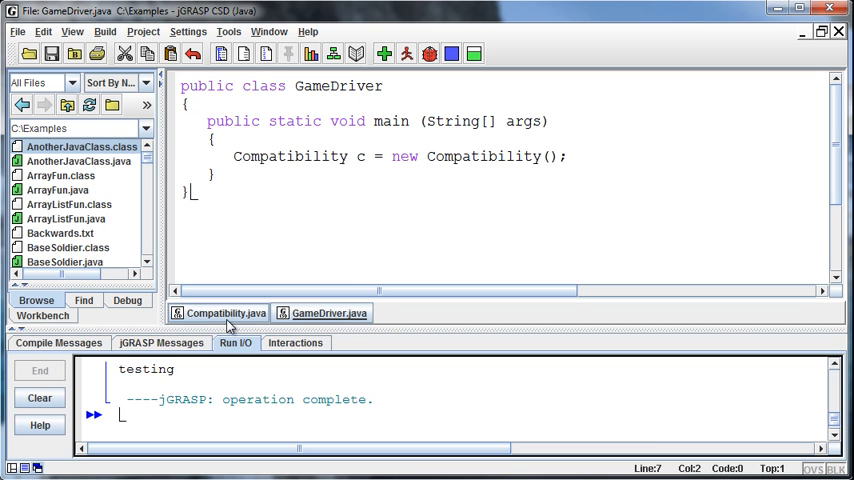
pyautogui.click(224, 312)
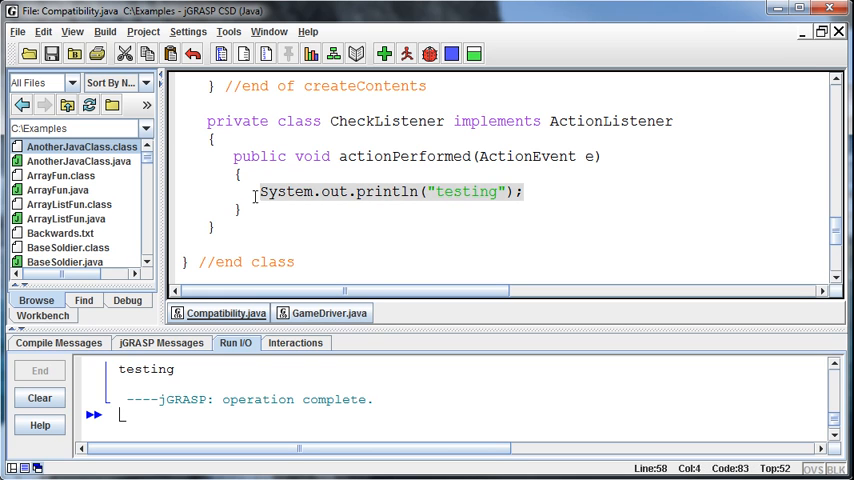
# Step: Delete the println("testing") line in actionPerformed and write 'Random r = new Random();' instead
pyautogui.press('Delete')
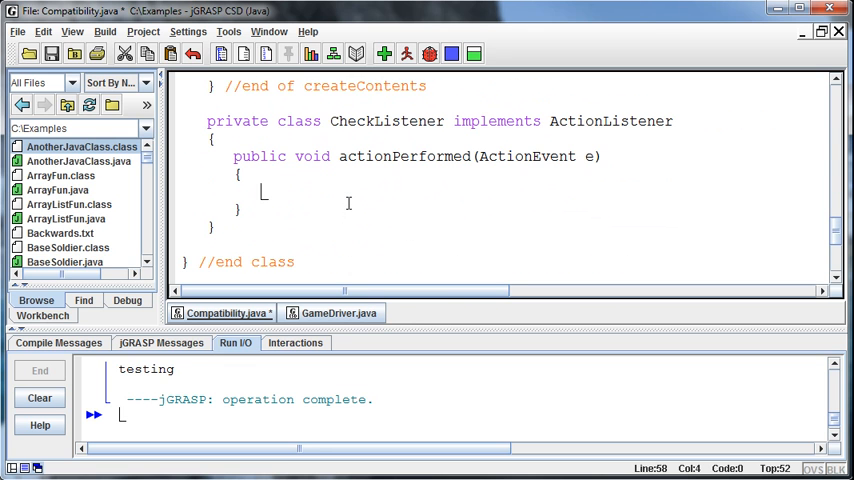
pyautogui.write('Random')
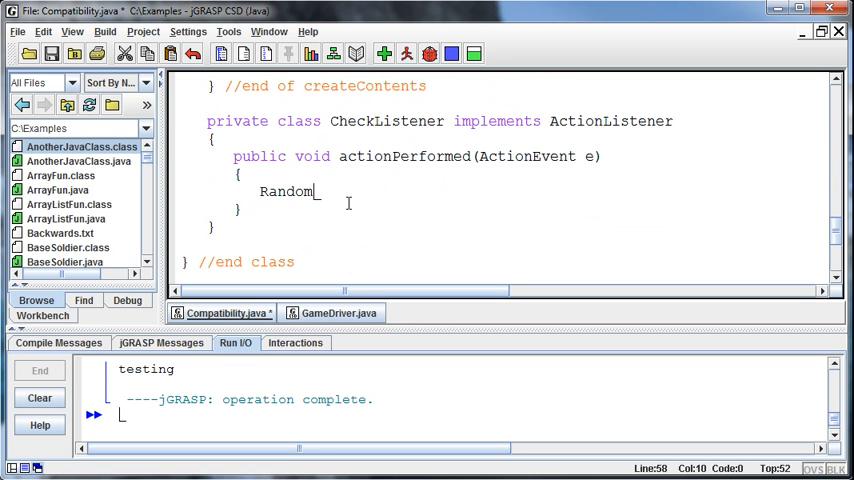
pyautogui.write('r = new R')
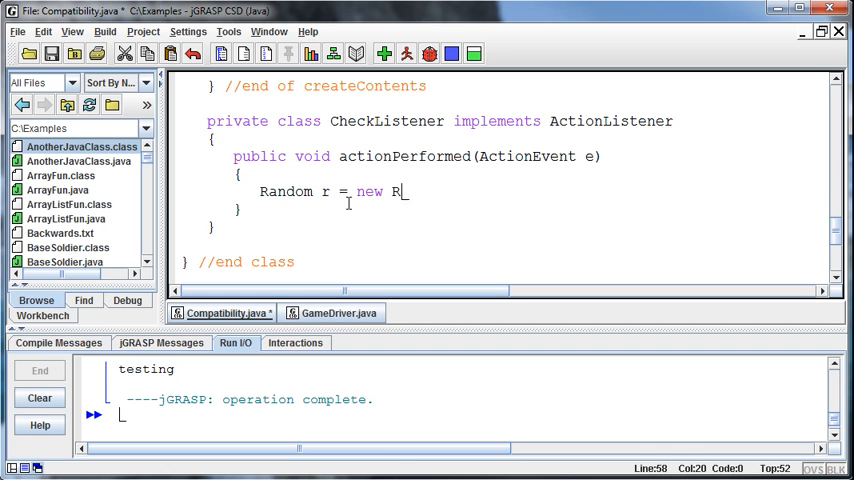
pyautogui.write('andom();')
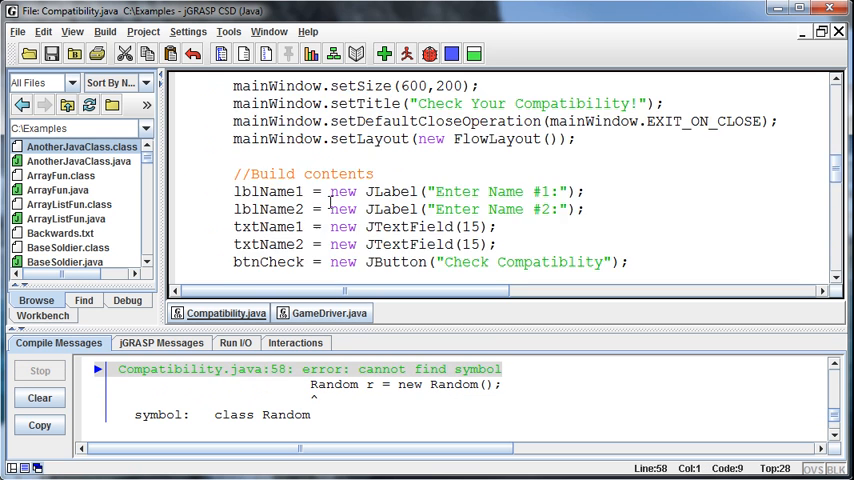
# Step: Add 'import java.util.Random;' to the imports at the top of Compatibility.java
pyautogui.scroll(3)
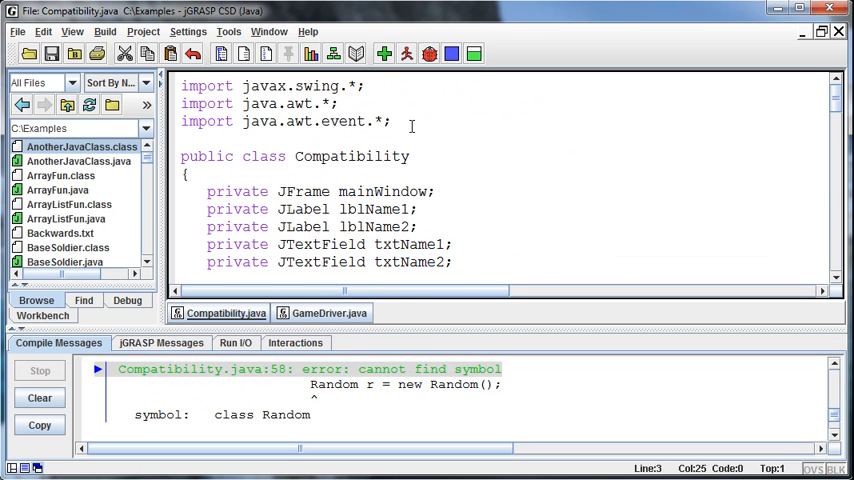
pyautogui.write('import java.u')
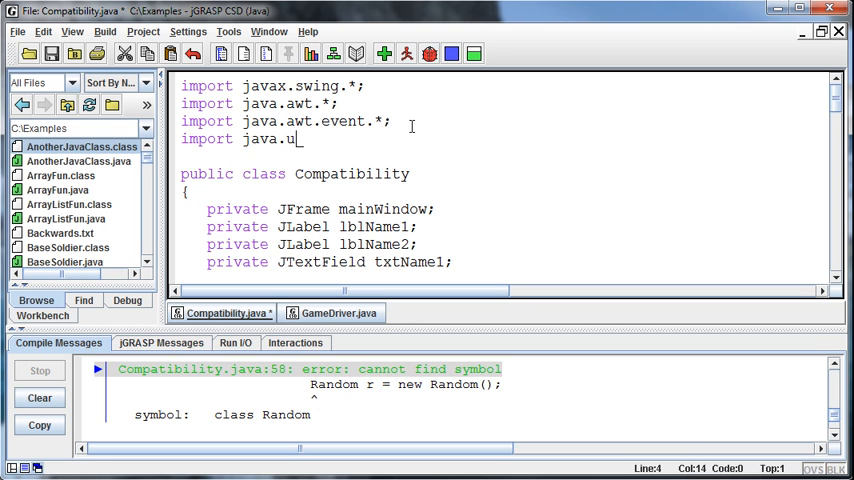
pyautogui.write('til.Random')
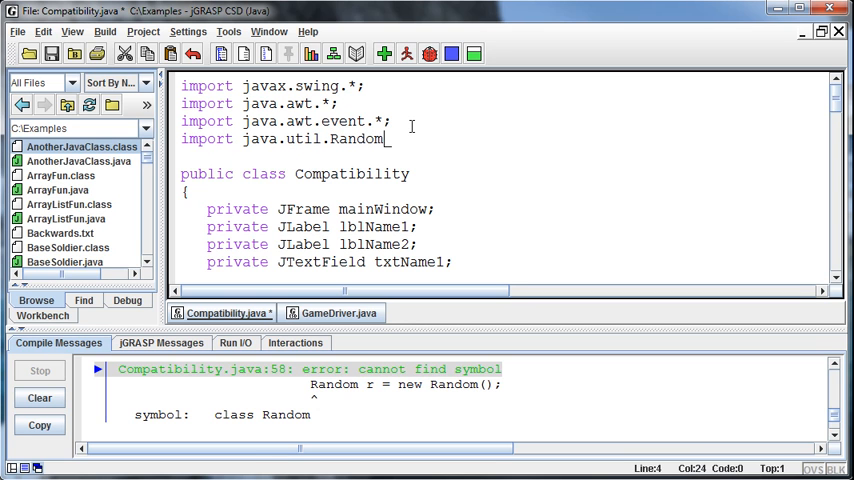
pyautogui.write(';')
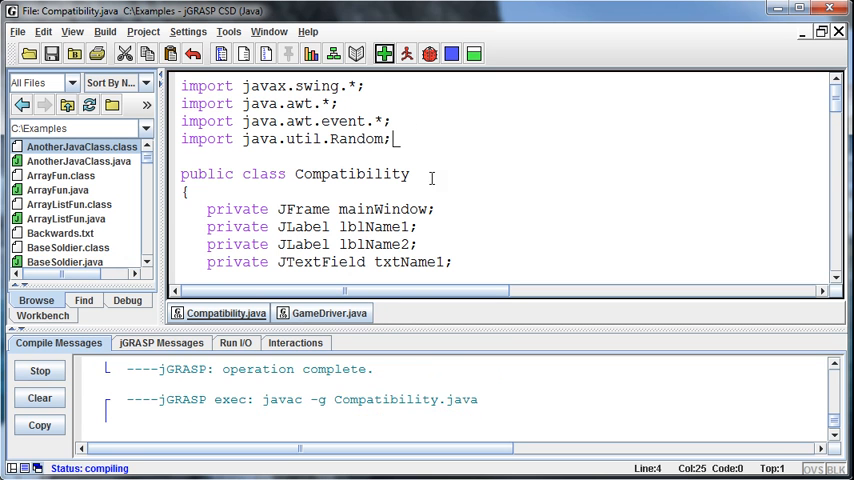
pyautogui.scroll(-3)
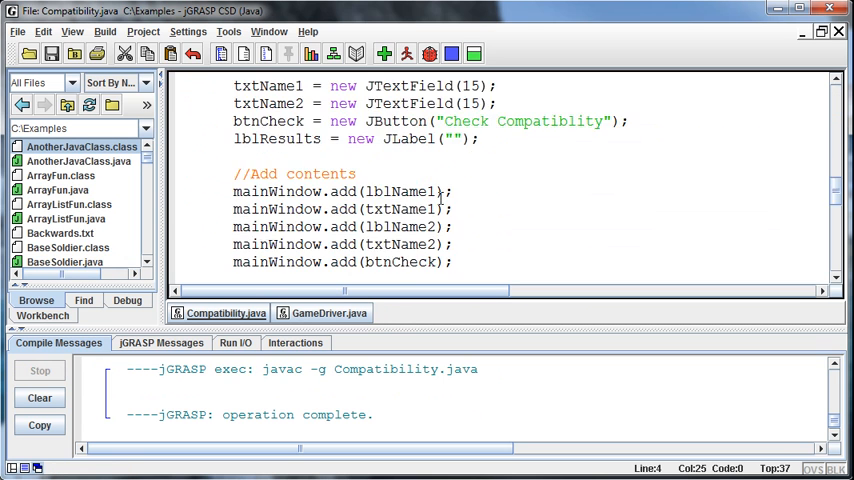
pyautogui.scroll(-3)
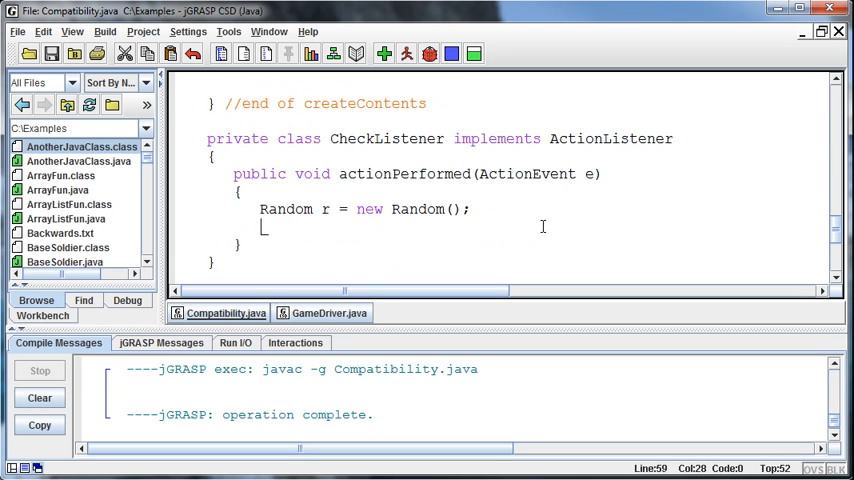
# Step: Declare the fate variable initialized to 0 in actionPerformed
pyautogui.write('int i')
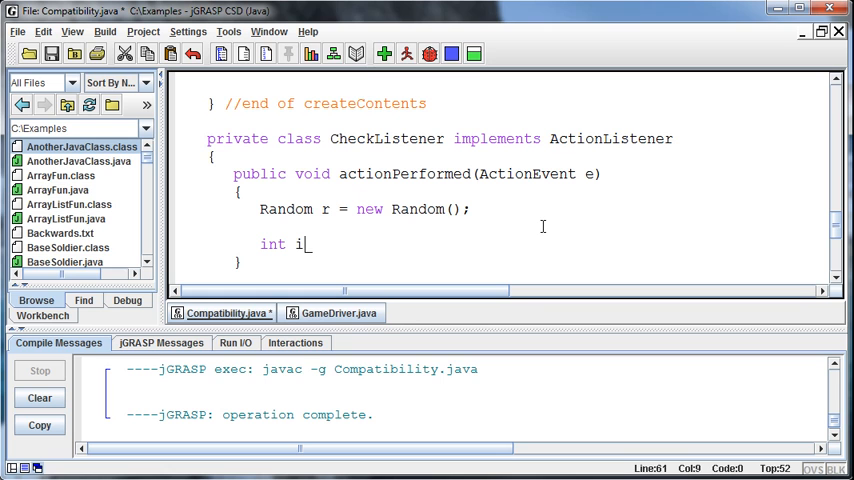
pyautogui.write('=')
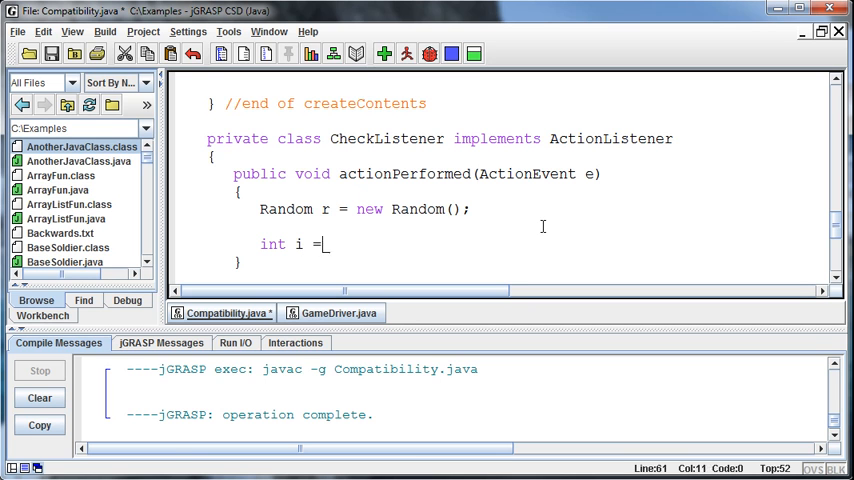
pyautogui.press('BackSpace')
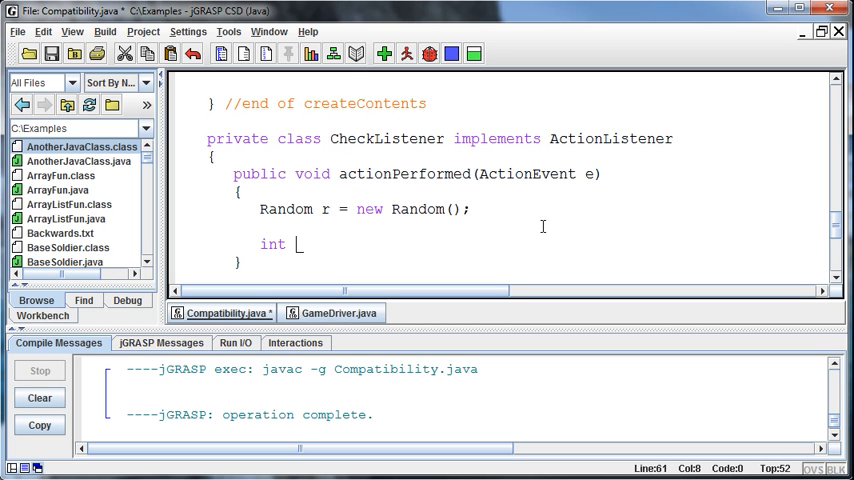
pyautogui.write('result')
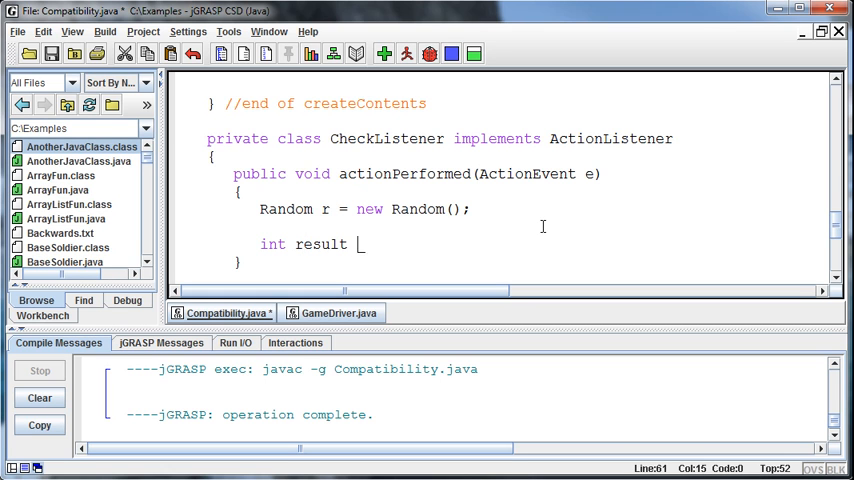
pyautogui.write('=')
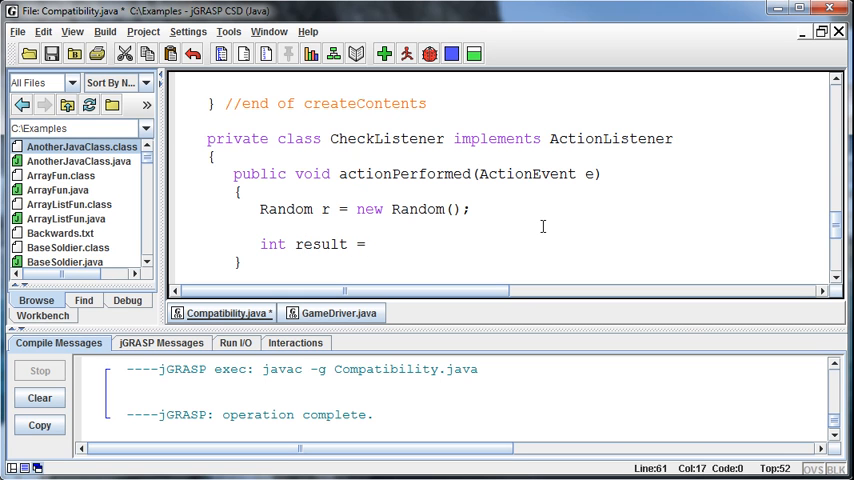
pyautogui.write('0;')
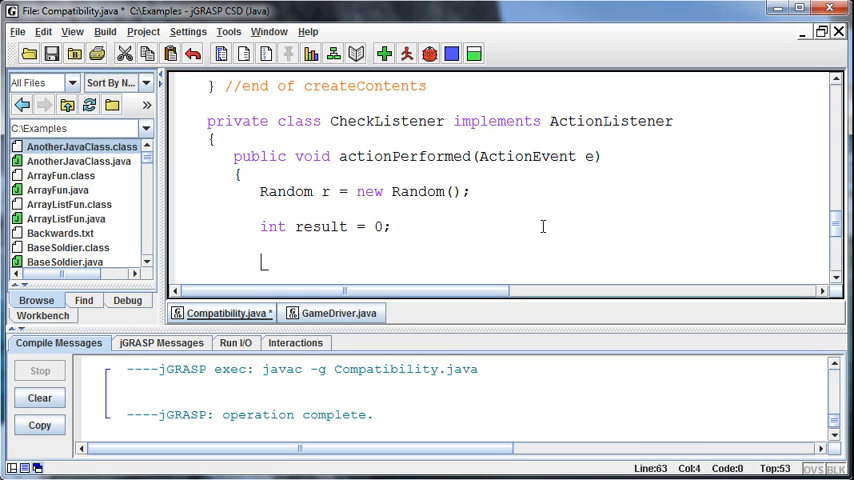
# Step: Add a //Determine Fate comment and assign fate = r.nextInt(2);
pyautogui.write('resul')
pyautogui.click(329, 226)
pyautogui.write('fat')
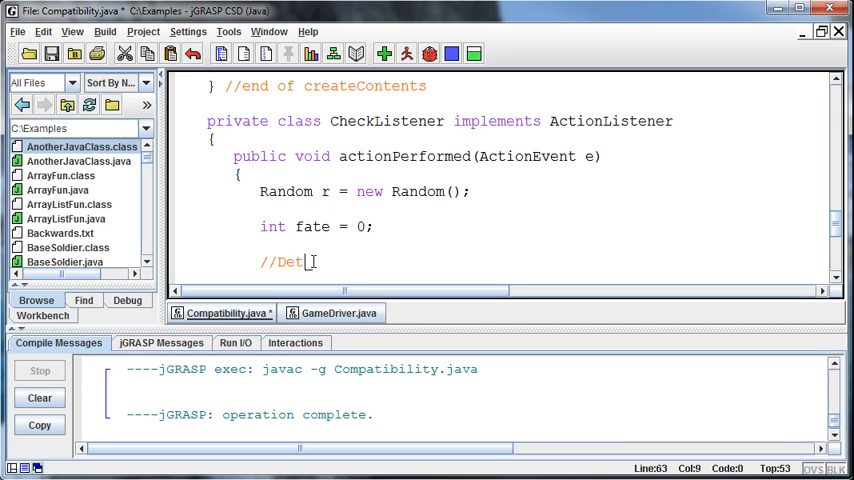
pyautogui.write('ermineF')
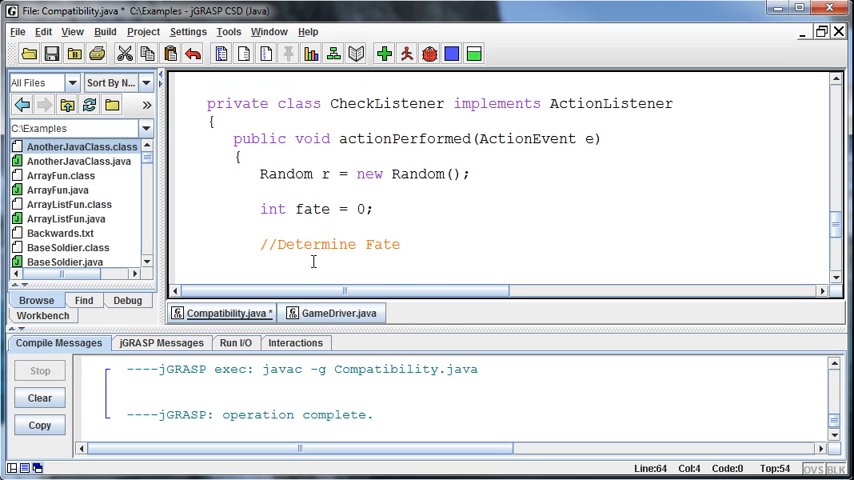
pyautogui.scroll(-3)
pyautogui.write('fate = r.nex')
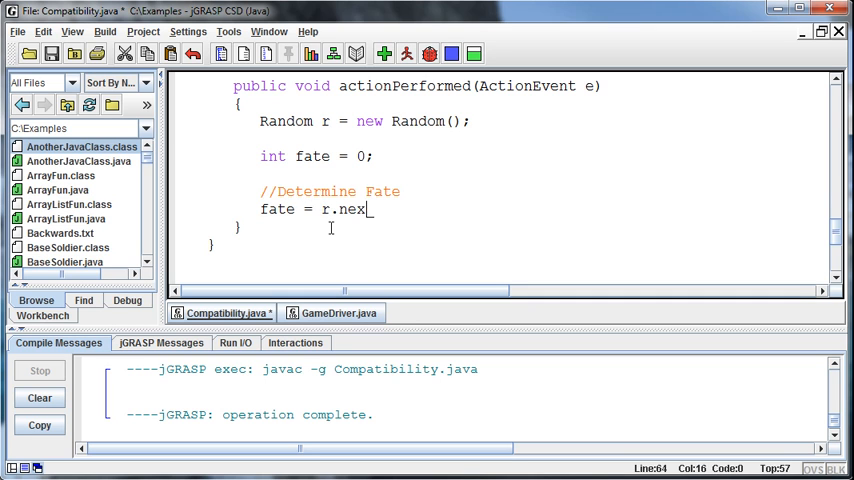
pyautogui.write('tInt(')
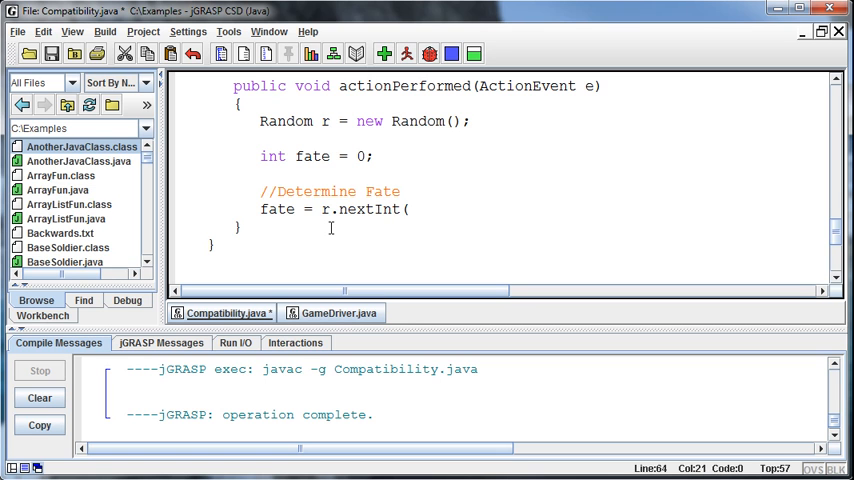
pyautogui.write('2)')
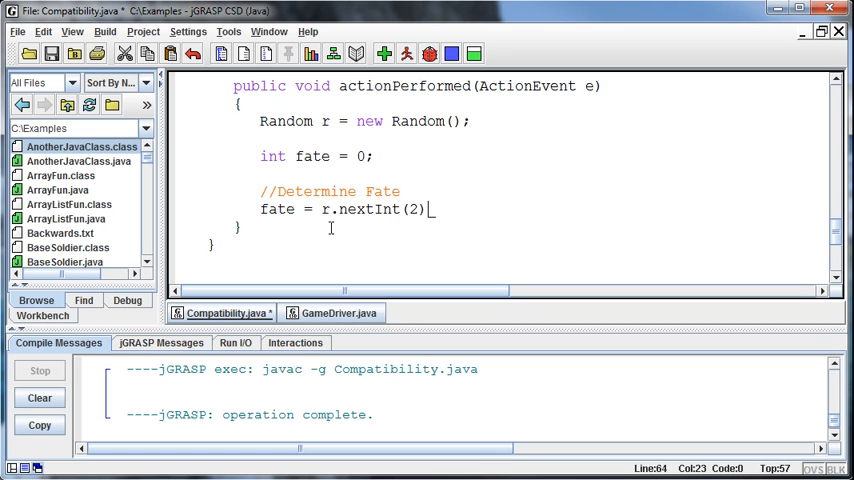
pyautogui.write(';')
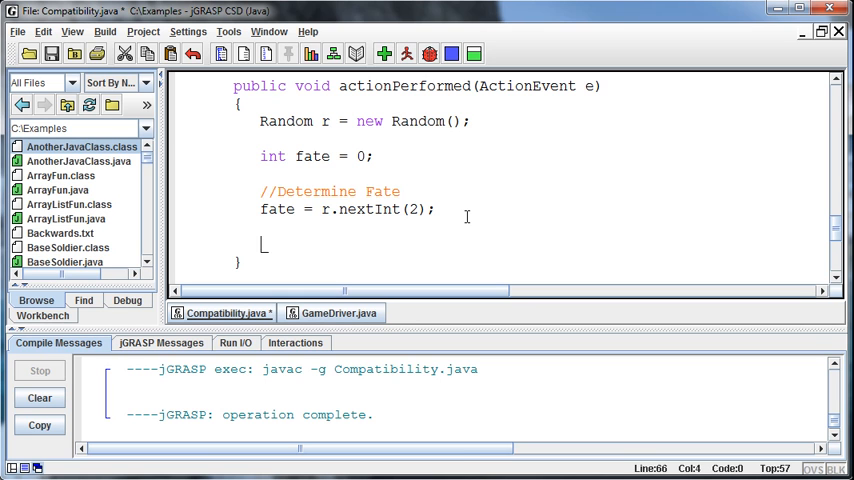
pyautogui.write('if (fate')
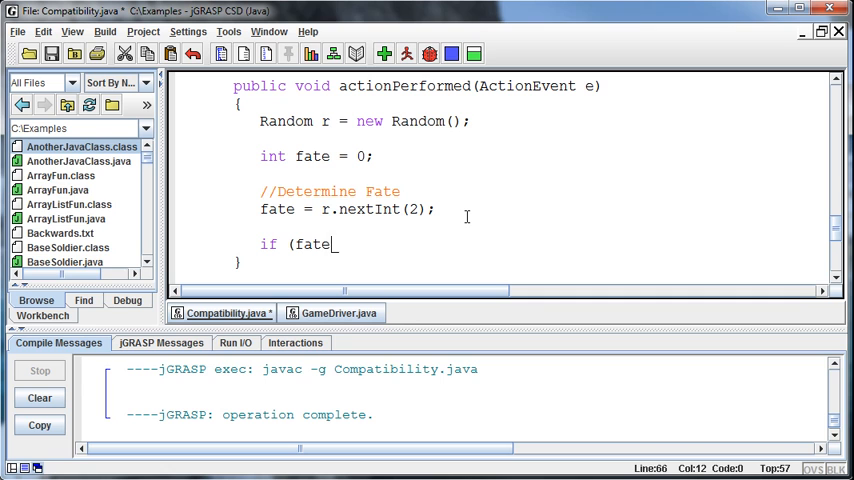
pyautogui.write('== 0)')
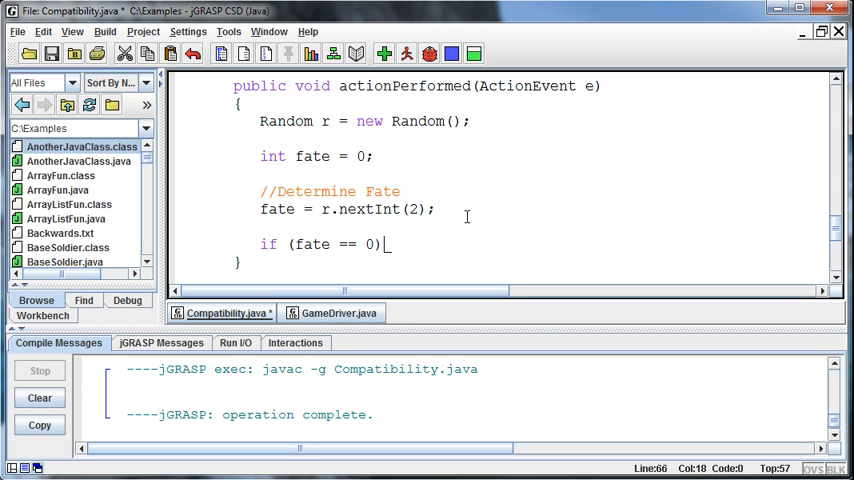
pyautogui.write('{')
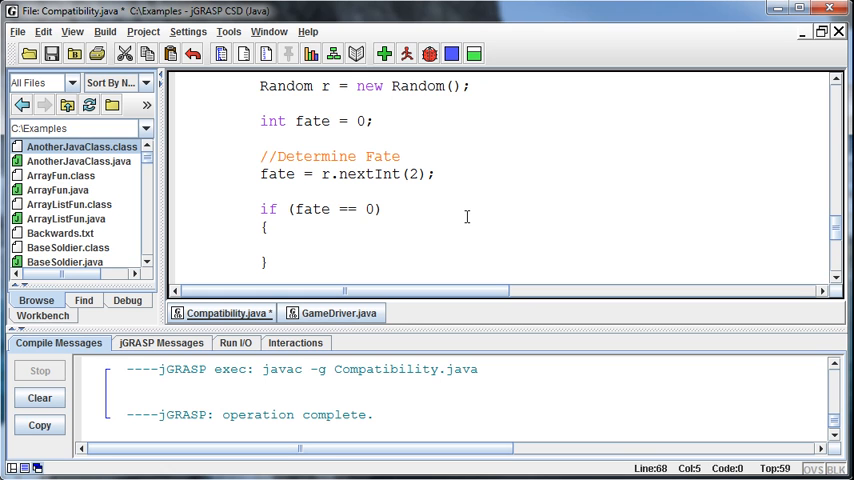
pyautogui.moveTo(489, 236)
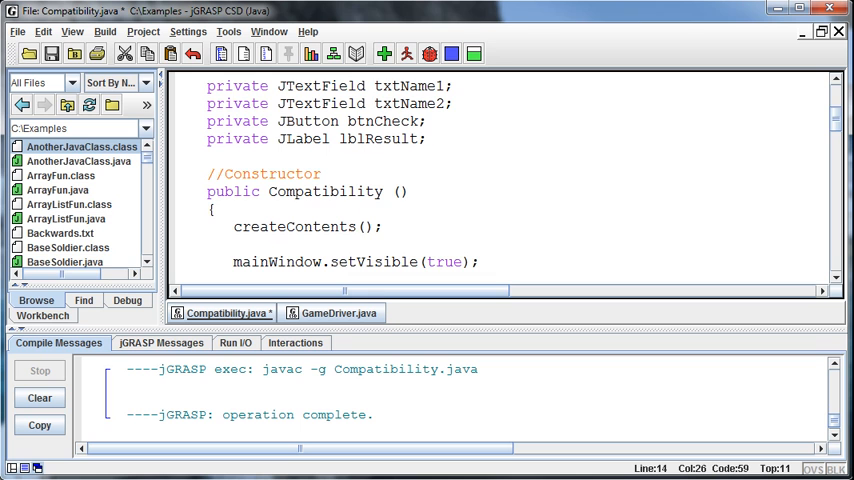
pyautogui.scroll(-3)
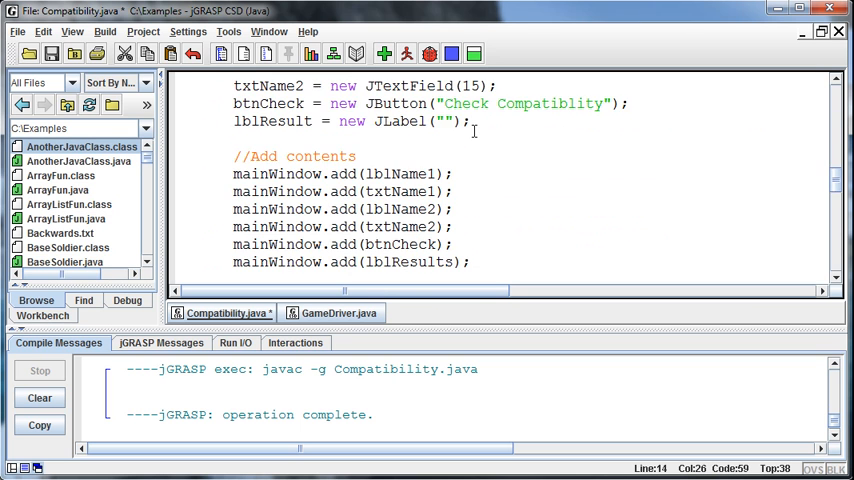
pyautogui.scroll(-3)
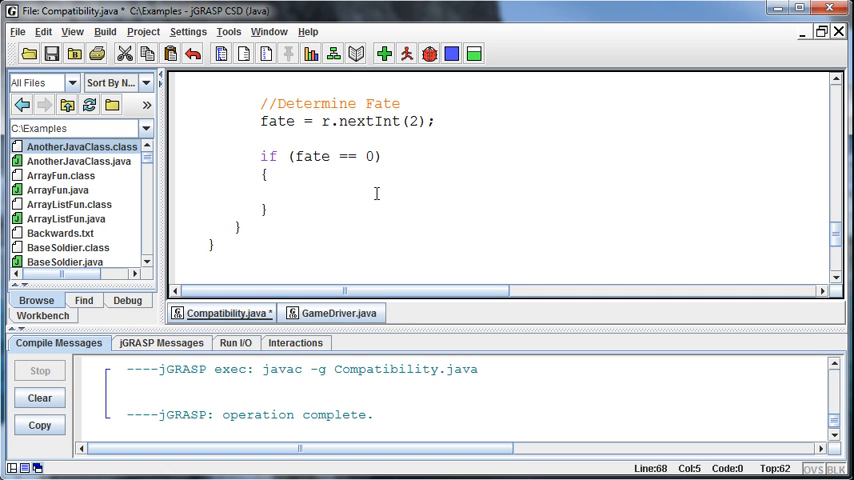
# Step: Enter lblResult.setText("Love is in the air!"); inside the if (fate == 0) block
pyautogui.write('lbl')
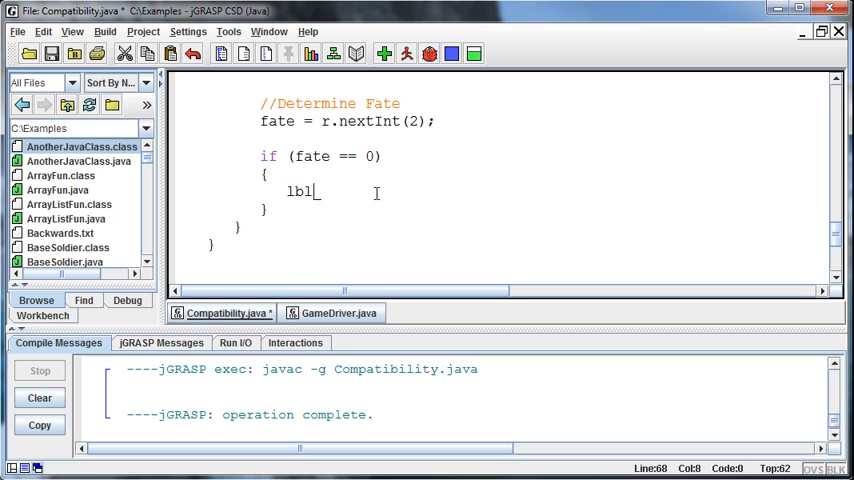
pyautogui.write('Result')
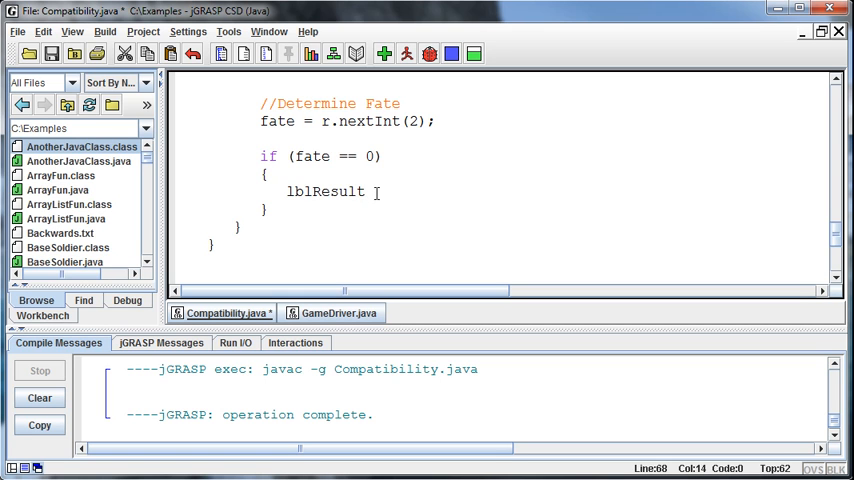
pyautogui.write('=')
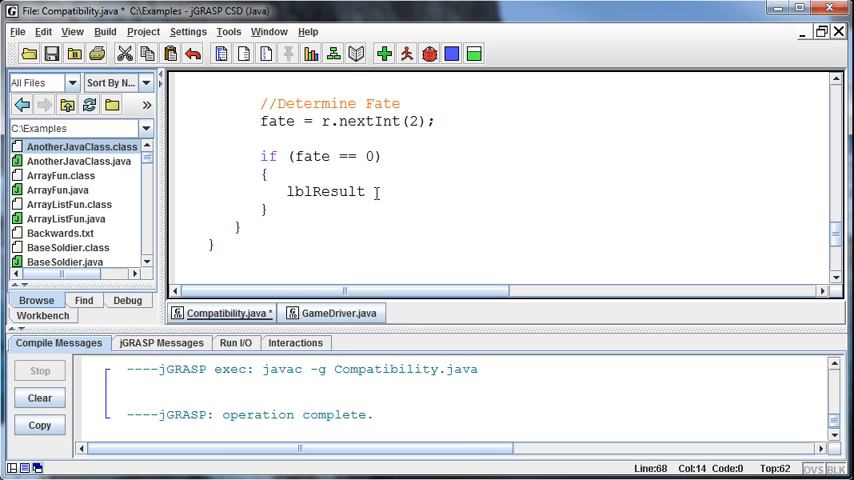
pyautogui.write('.set')
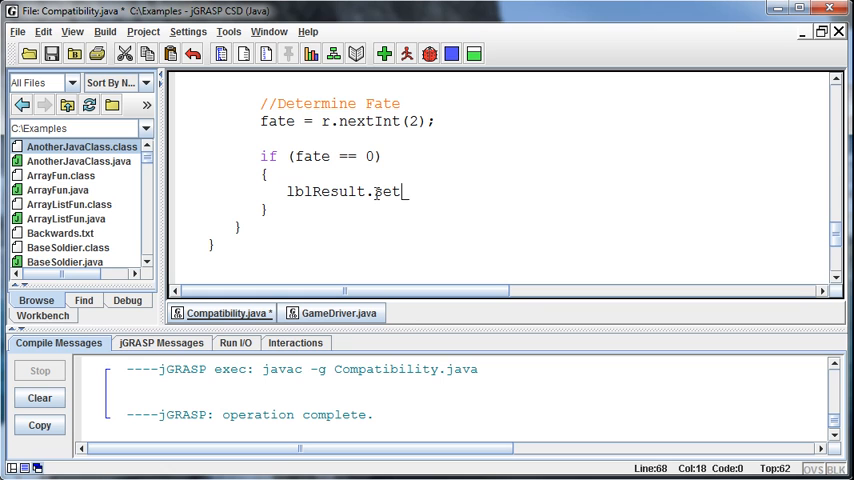
pyautogui.write('Text')
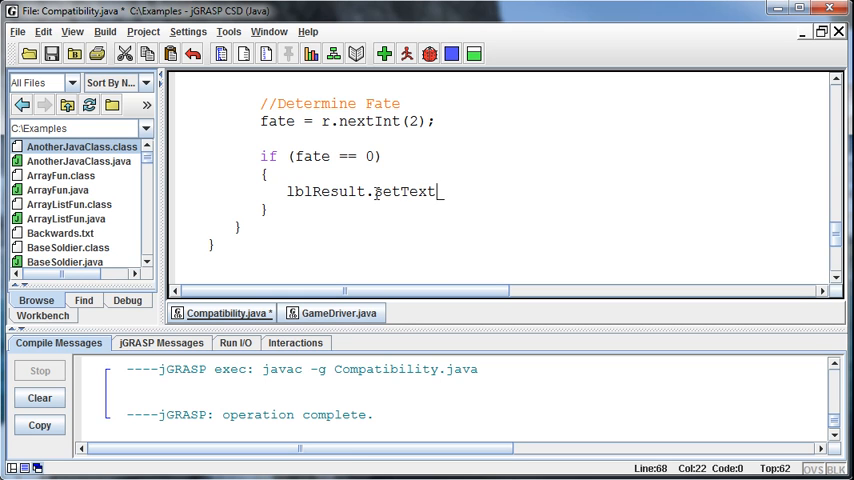
pyautogui.write('(')
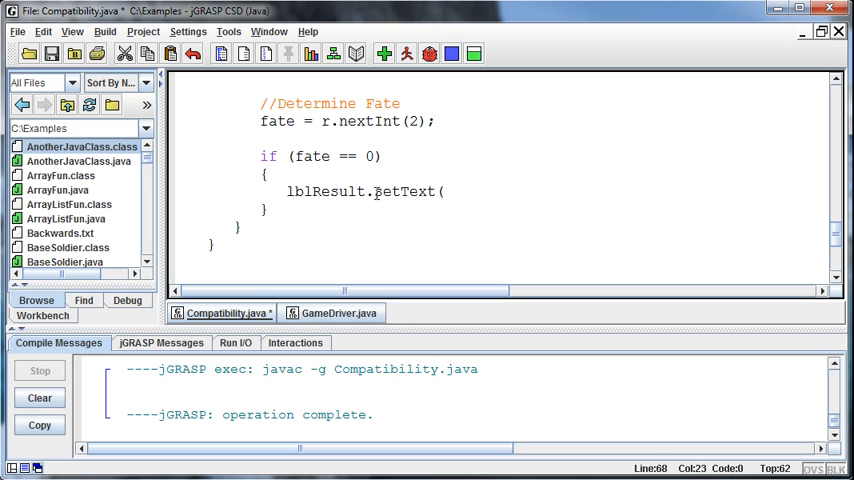
pyautogui.write('("You are compait')
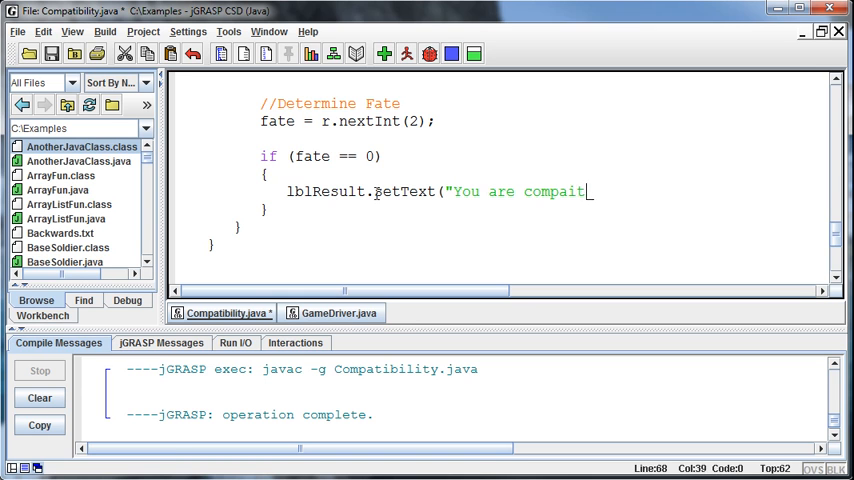
pyautogui.write('ble!')
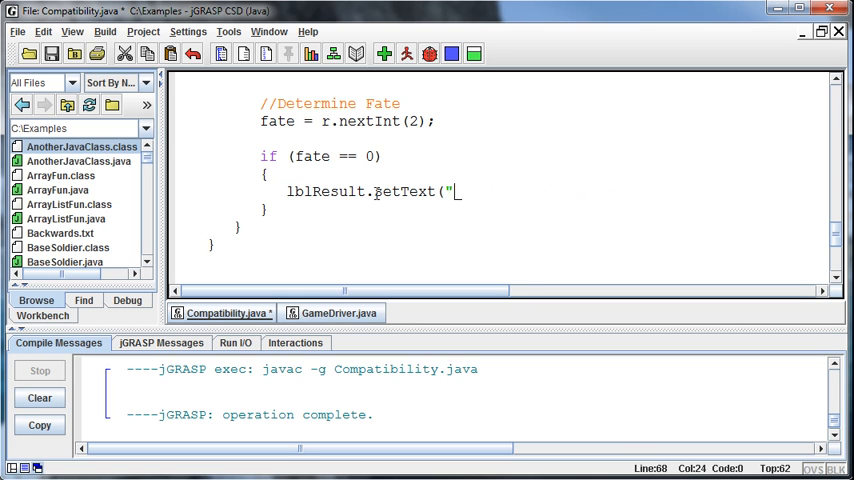
pyautogui.write('Love is in')
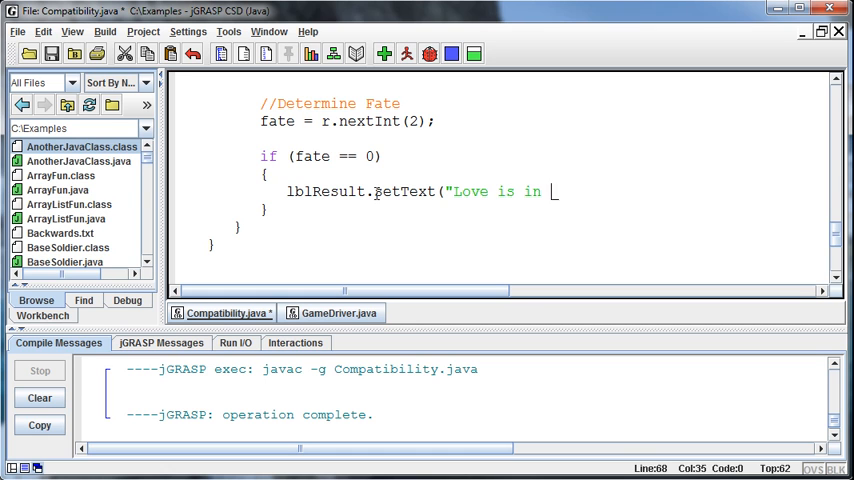
pyautogui.write('the air!");')
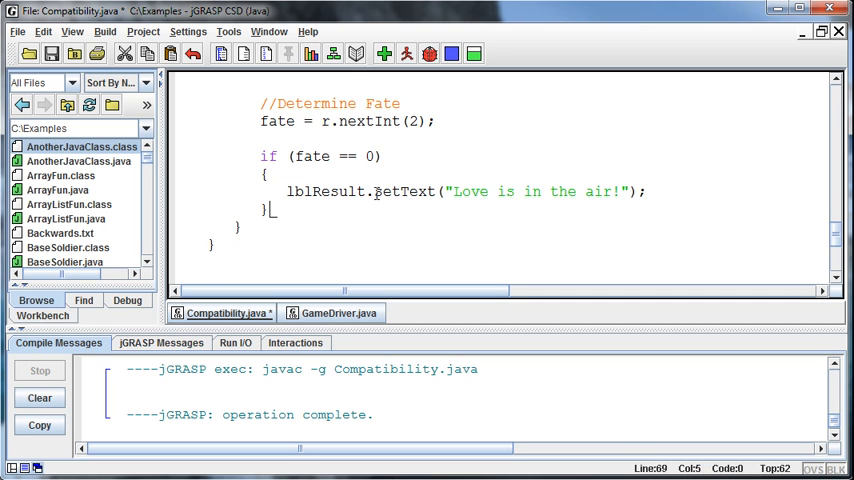
# Step: Add if (fate == 1) setting lblResult to "That's not love in the air!"
pyautogui.write('if (fate')
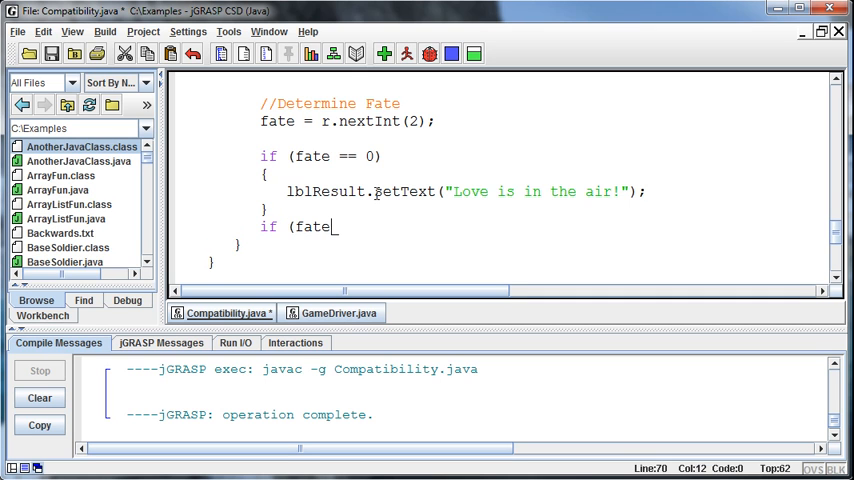
pyautogui.write('== 1)')
pyautogui.write('{')
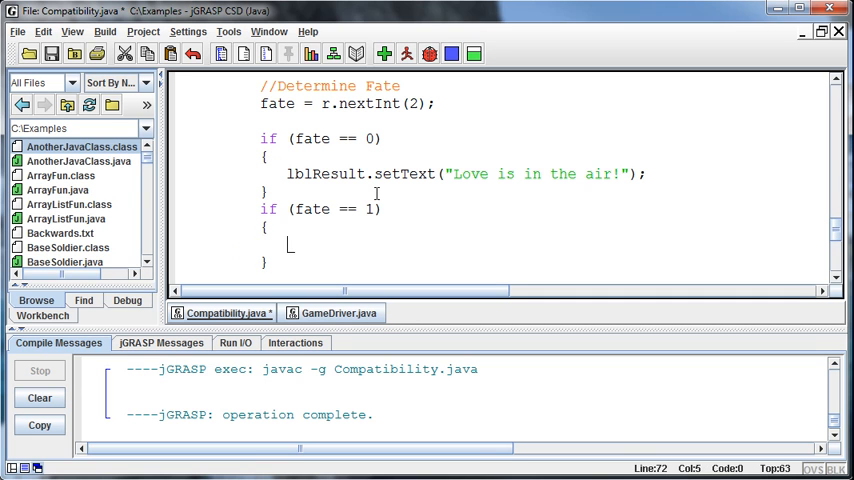
pyautogui.write('lblRes')
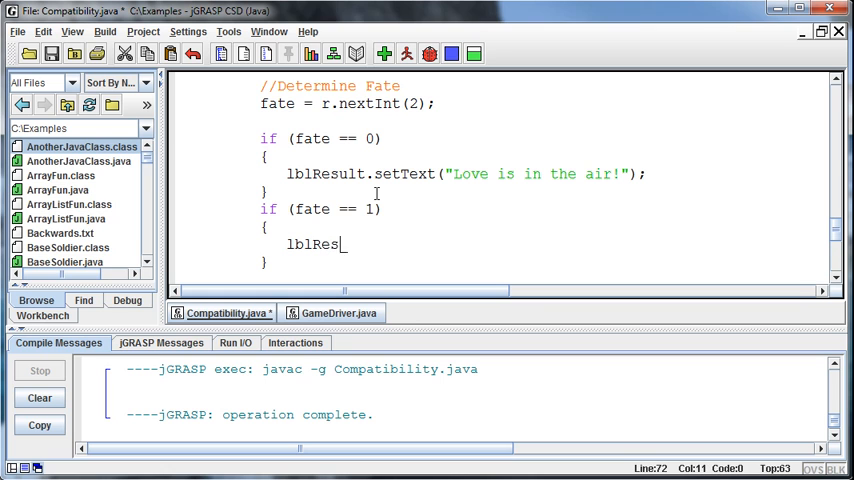
pyautogui.write('ult.setText("')
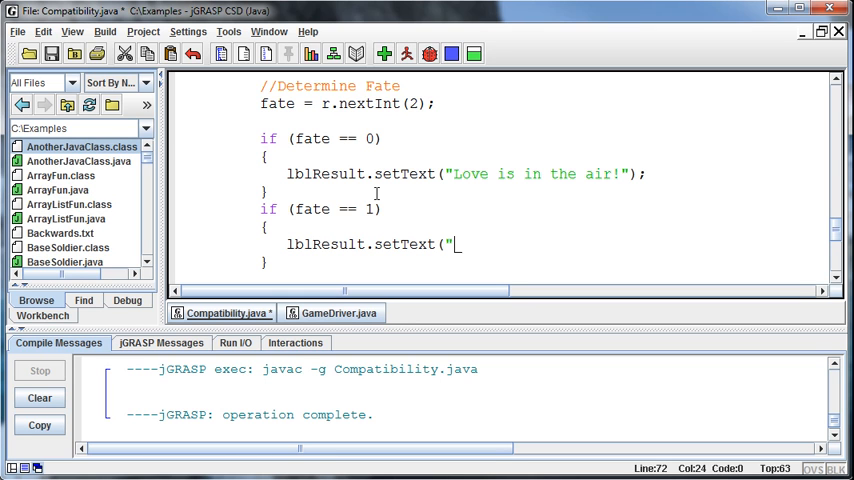
pyautogui.write("That's not love in the air!")
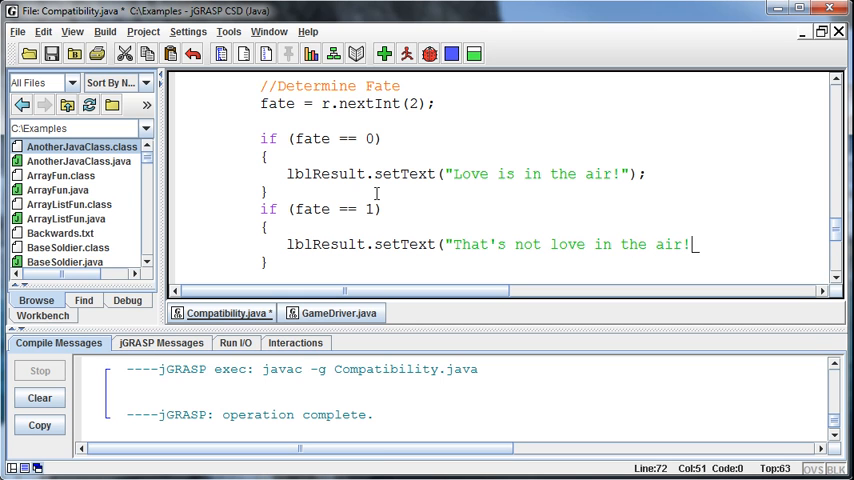
pyautogui.write('");')
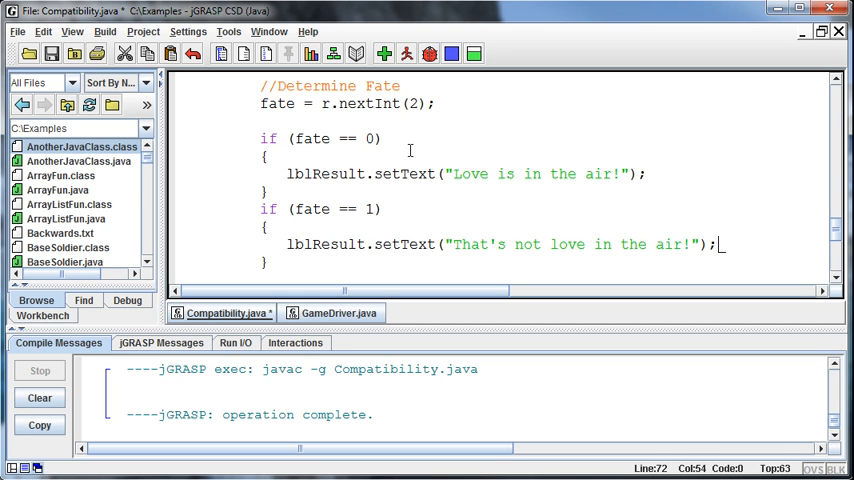
# Step: Compile, correct lblResults to lblResult in mainWindow.add, and compile again
pyautogui.click(383, 54)
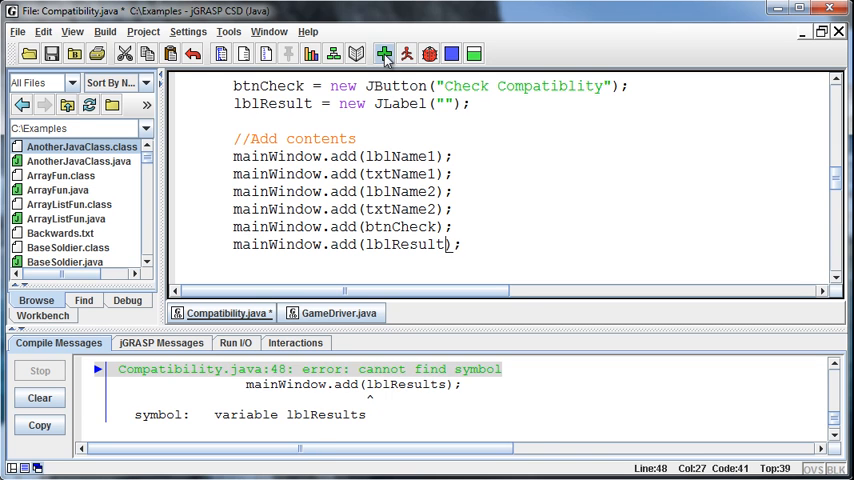
pyautogui.click(384, 54)
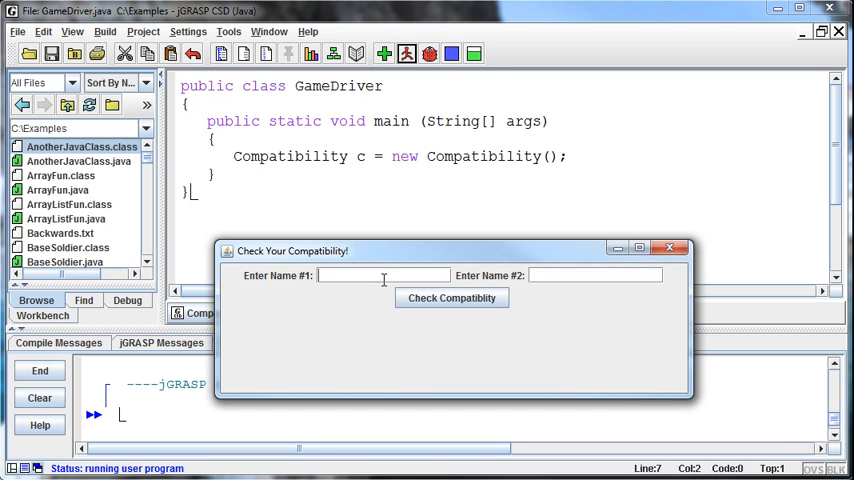
# Step: Enter Spencer and Tiffany and check compatibility three times for random verdicts
pyautogui.write('Spencer')
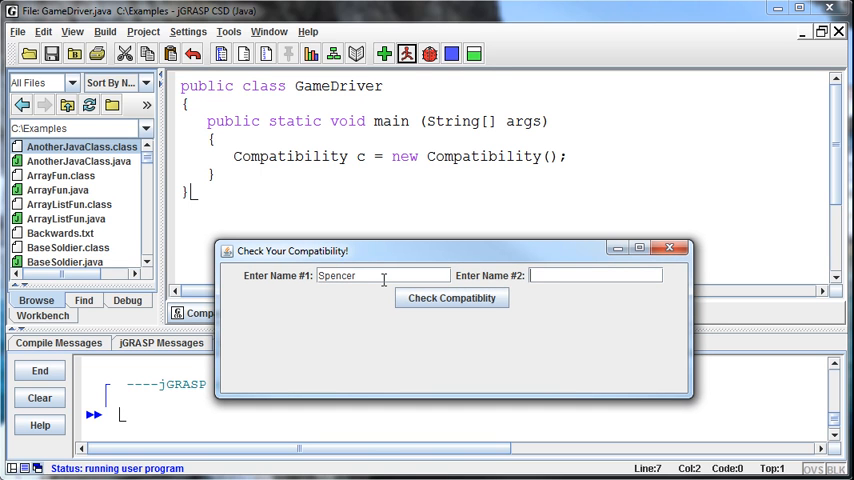
pyautogui.write('Tiffany')
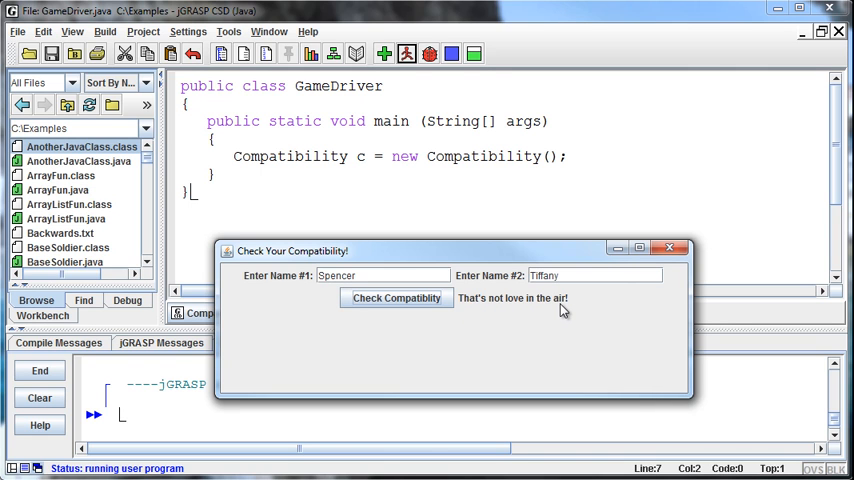
pyautogui.moveTo(568, 310)
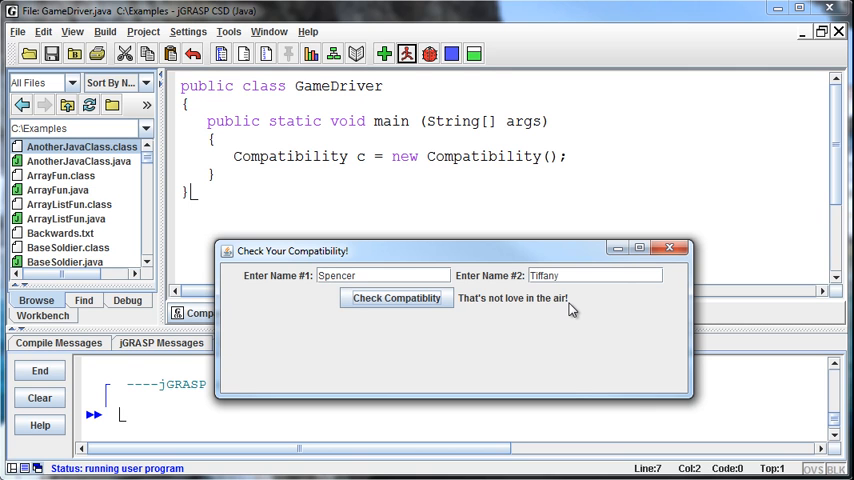
pyautogui.moveTo(608, 314)
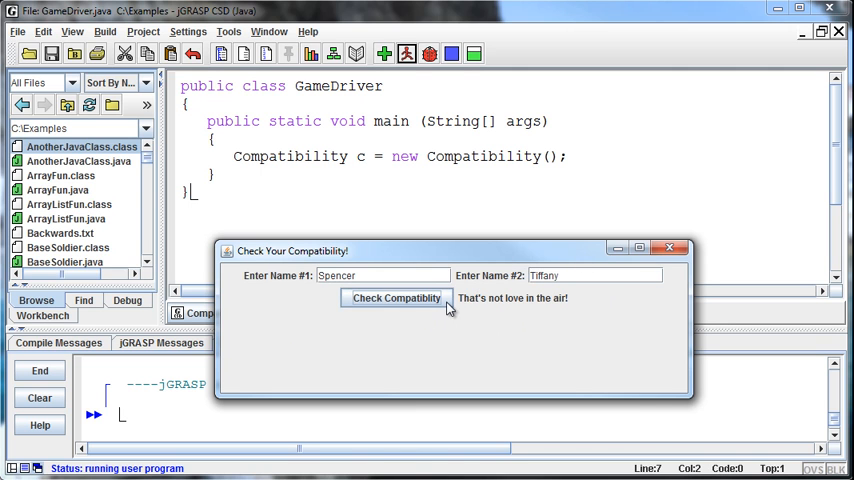
pyautogui.click(397, 298)
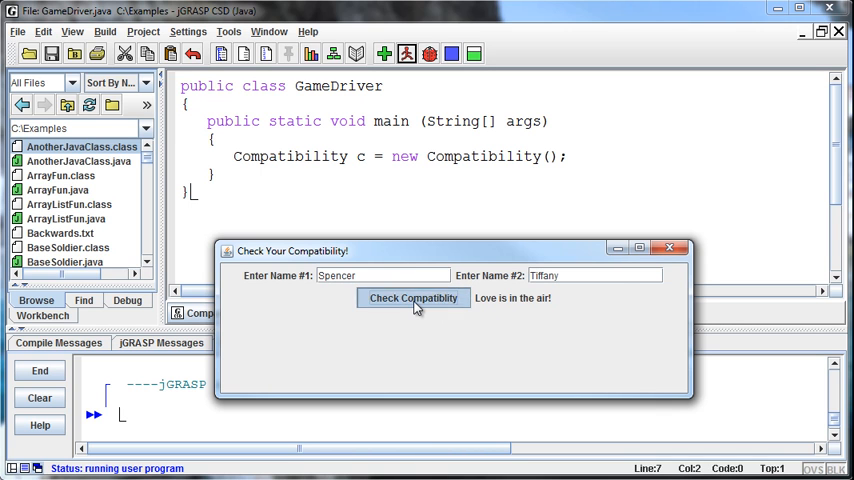
pyautogui.click(413, 297)
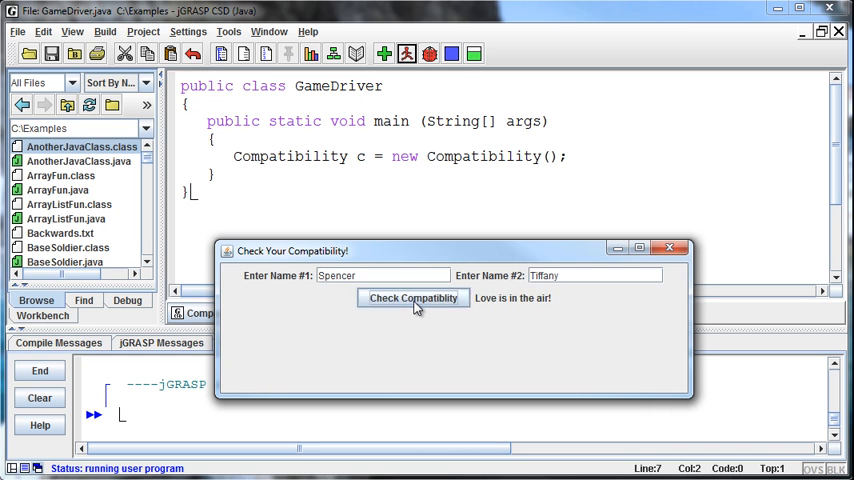
pyautogui.click(412, 298)
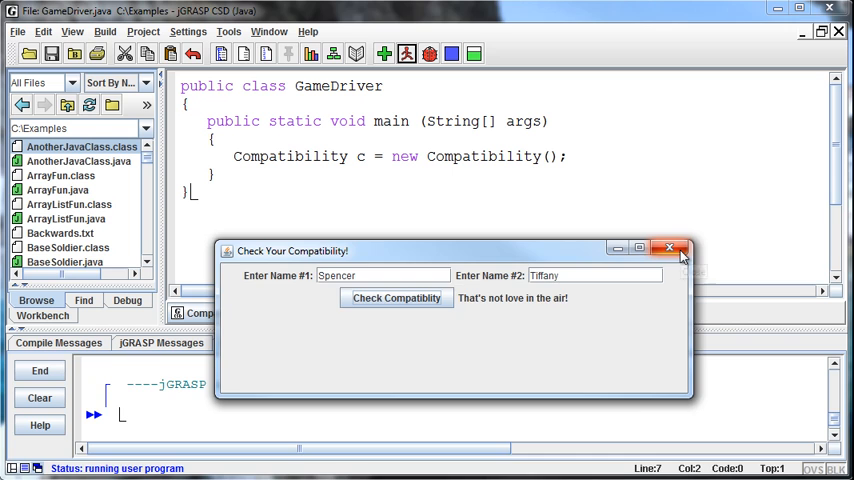
# Step: Close the form, compile and rerun GameDriver, then check Brad Pitt with Angelina Jolie
pyautogui.click(669, 247)
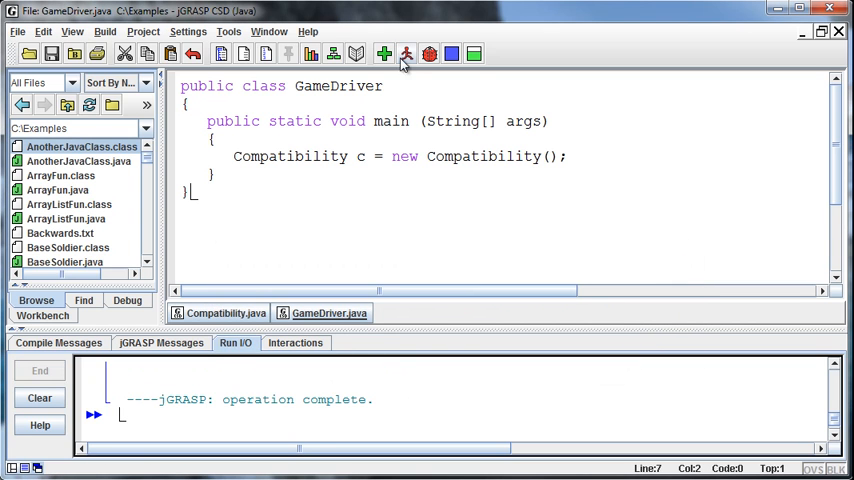
pyautogui.click(406, 54)
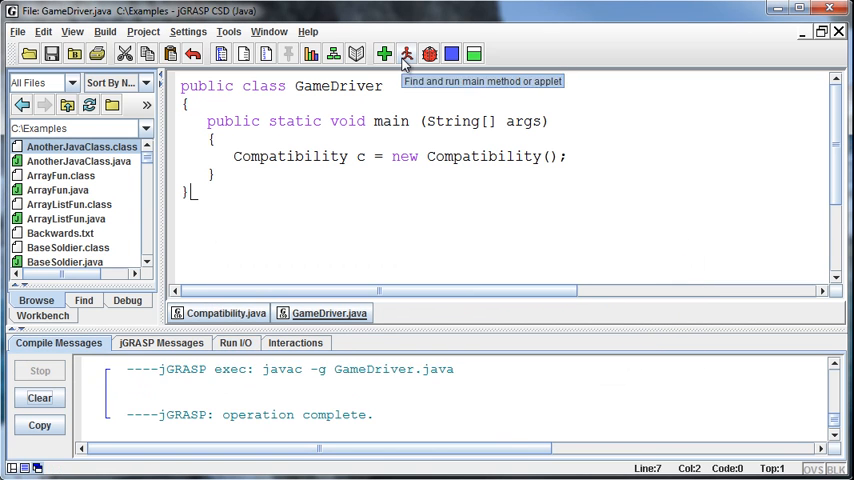
pyautogui.click(405, 54)
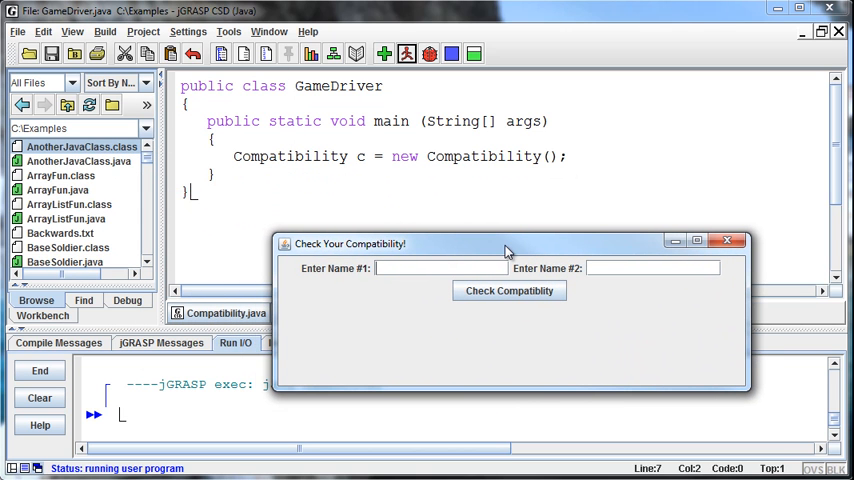
pyautogui.write('Brad P')
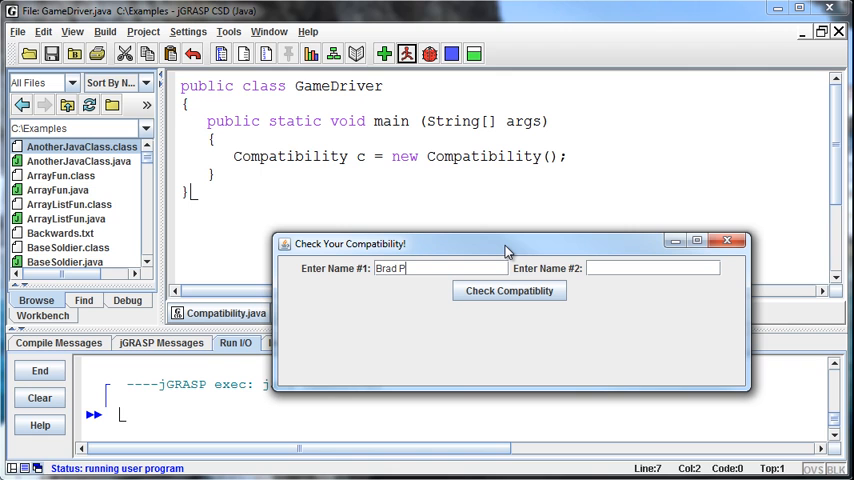
pyautogui.write('itt')
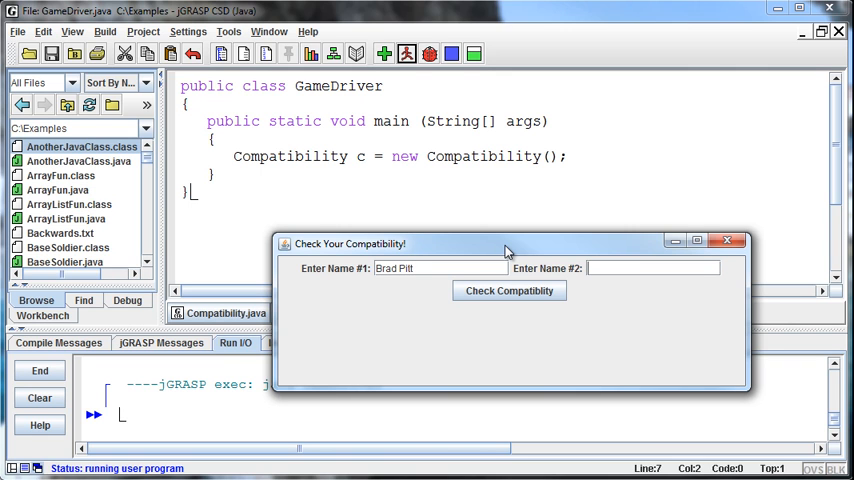
pyautogui.write('Angelina Jolie')
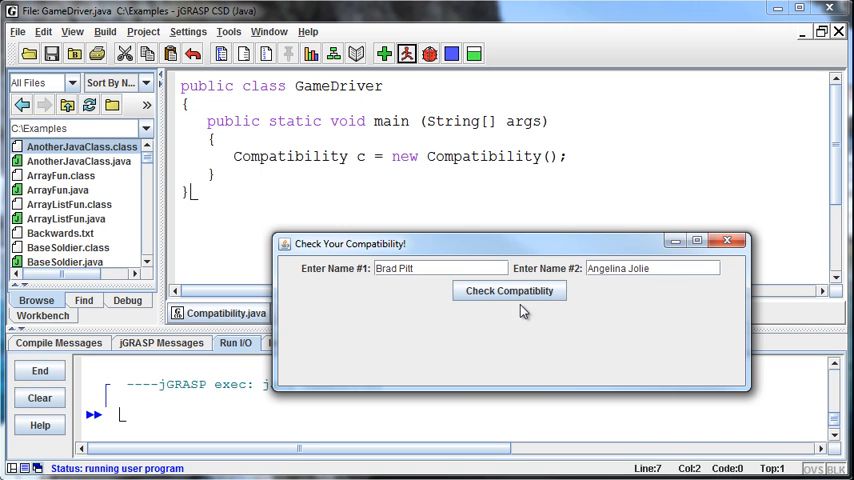
pyautogui.click(509, 290)
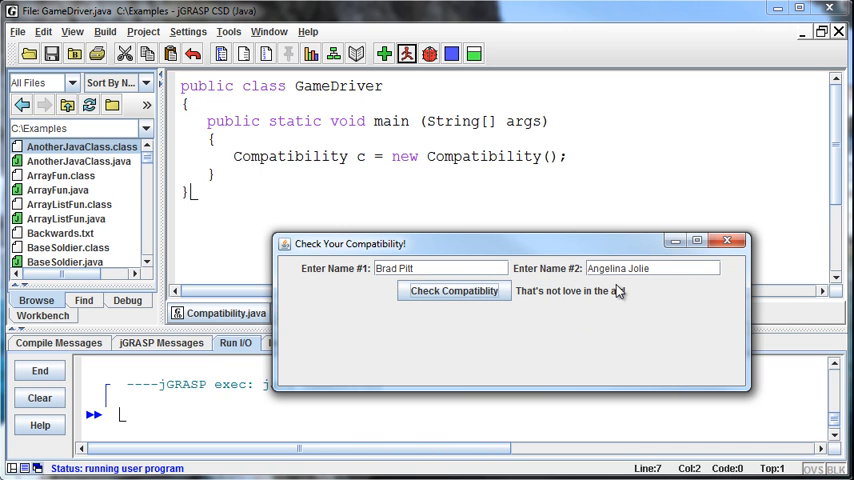
pyautogui.moveTo(728, 242)
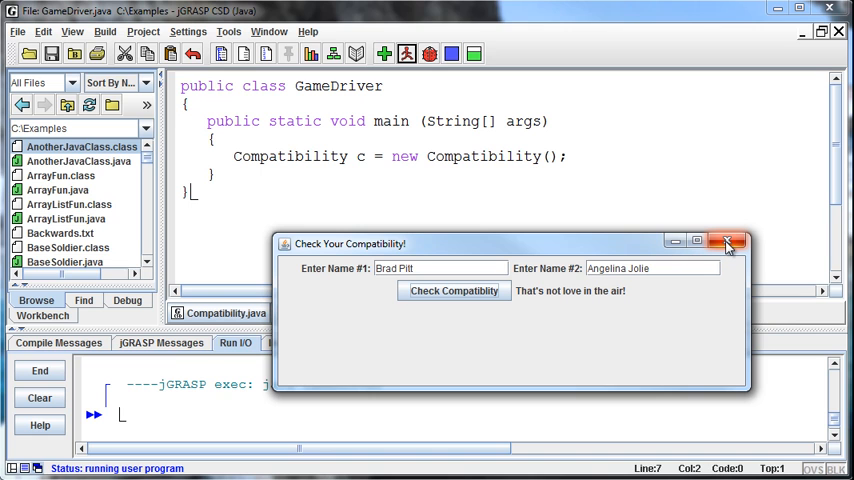
pyautogui.moveTo(728, 243)
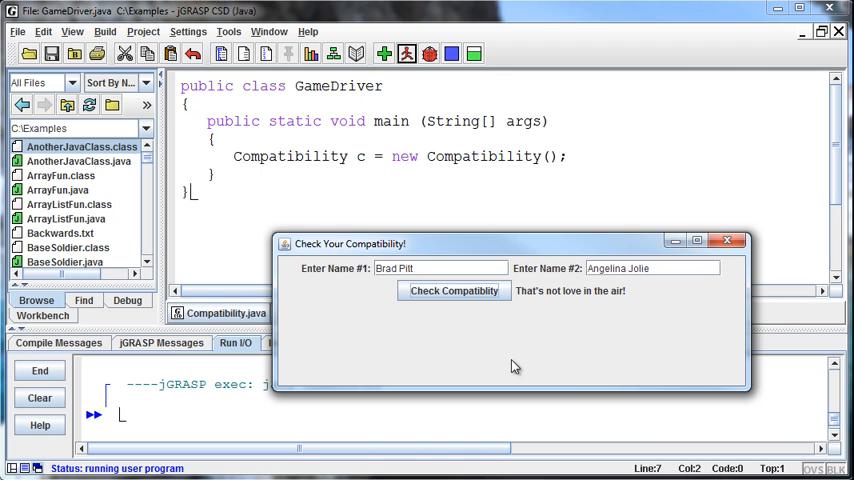
pyautogui.moveTo(547, 318)
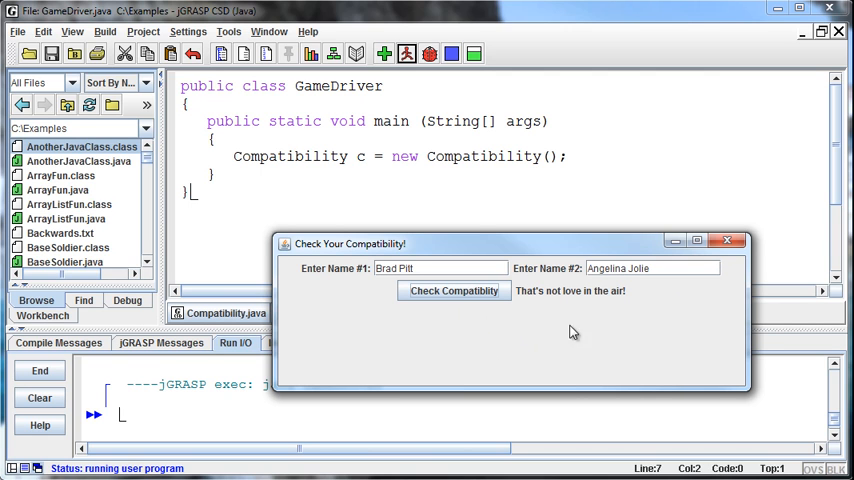
pyautogui.moveTo(535, 281)
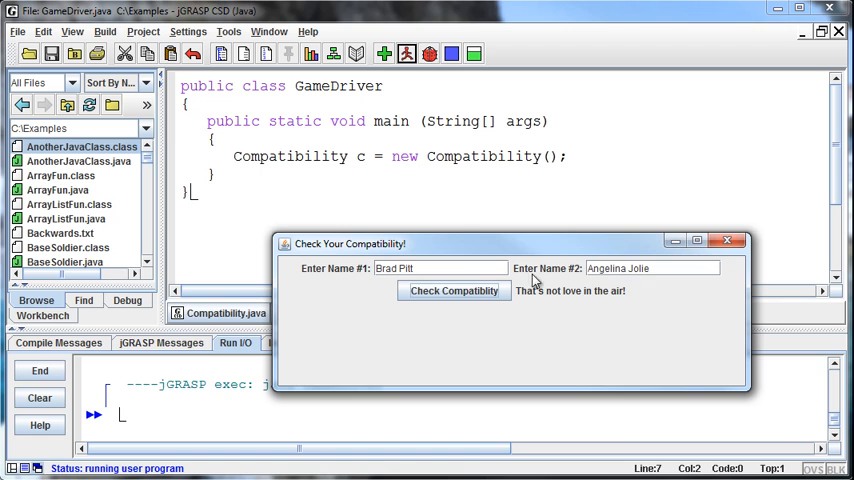
pyautogui.moveTo(544, 281)
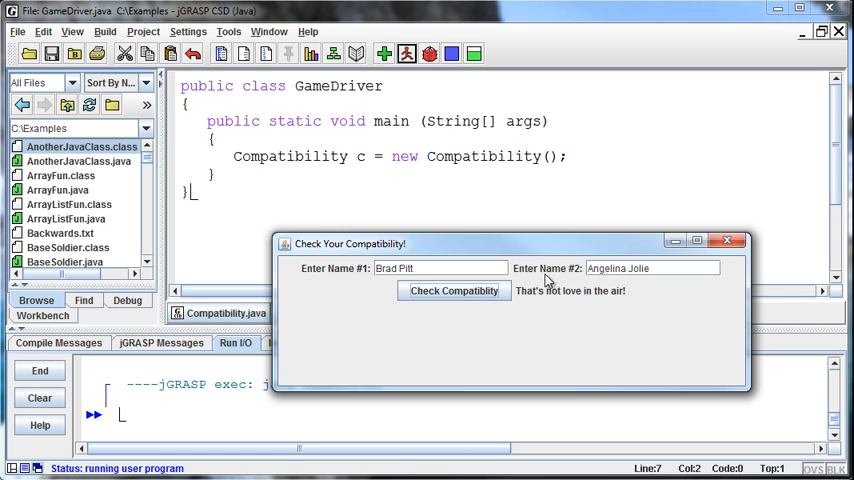
pyautogui.moveTo(637, 321)
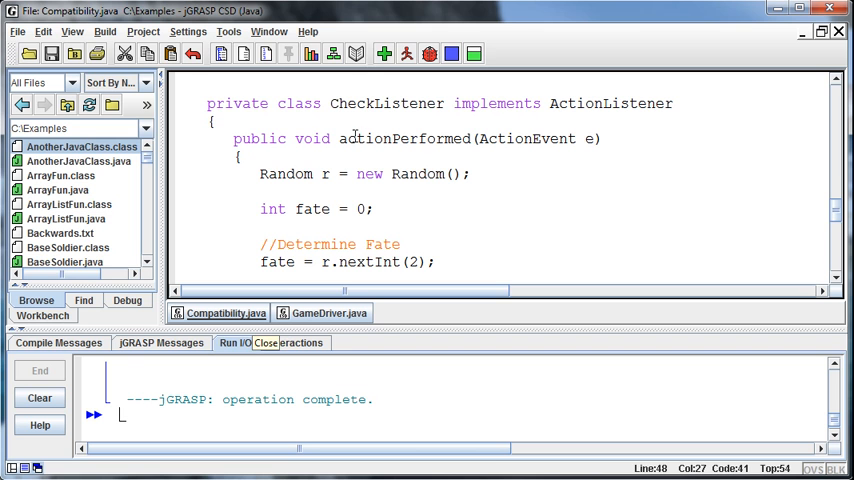
# Step: Scroll through Compatibility.java's actionPerformed method to review both fate branches
pyautogui.scroll(-3)
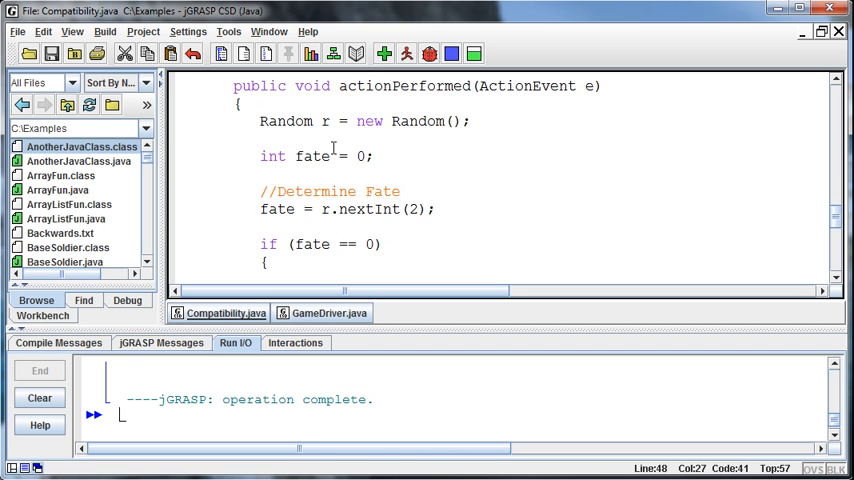
pyautogui.scroll(-3)
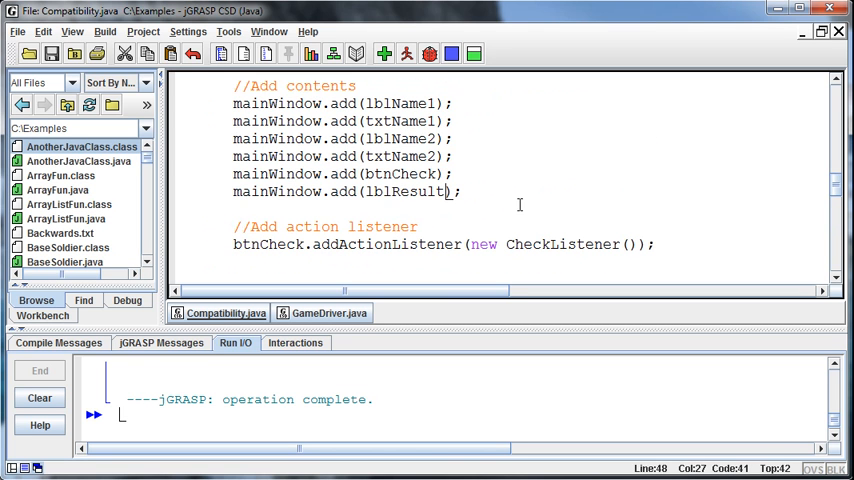
pyautogui.scroll(3)
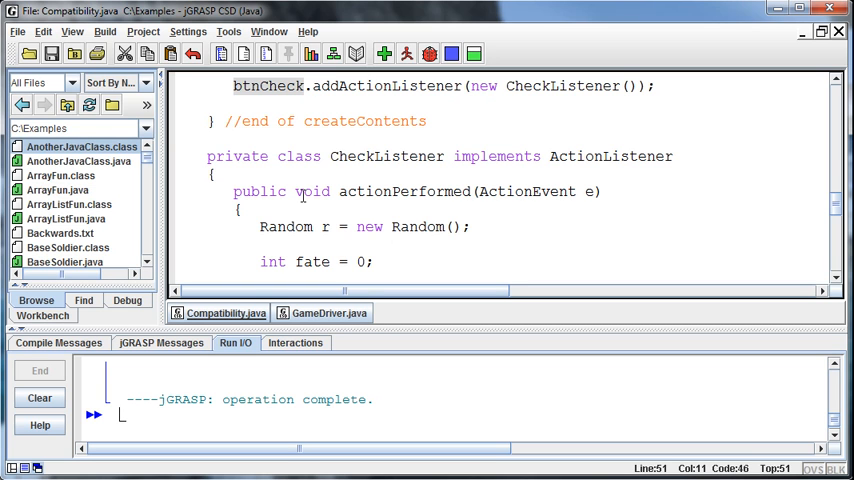
pyautogui.moveTo(325, 226)
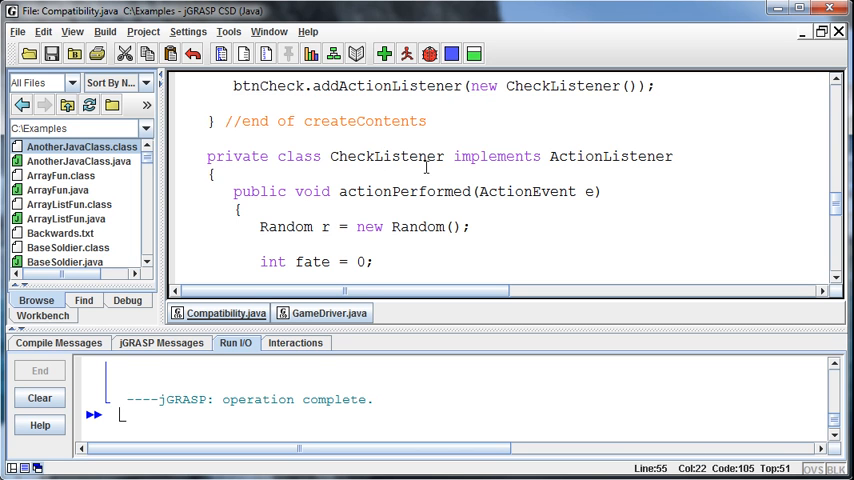
pyautogui.scroll(-3)
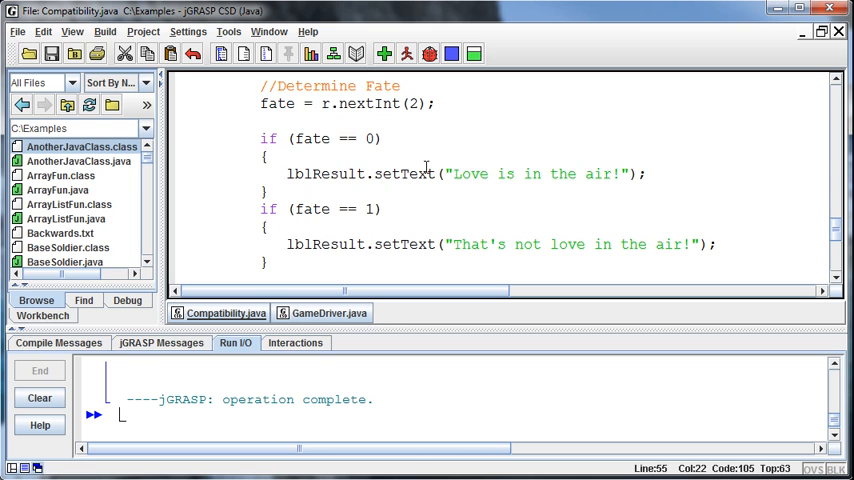
pyautogui.scroll(-3)
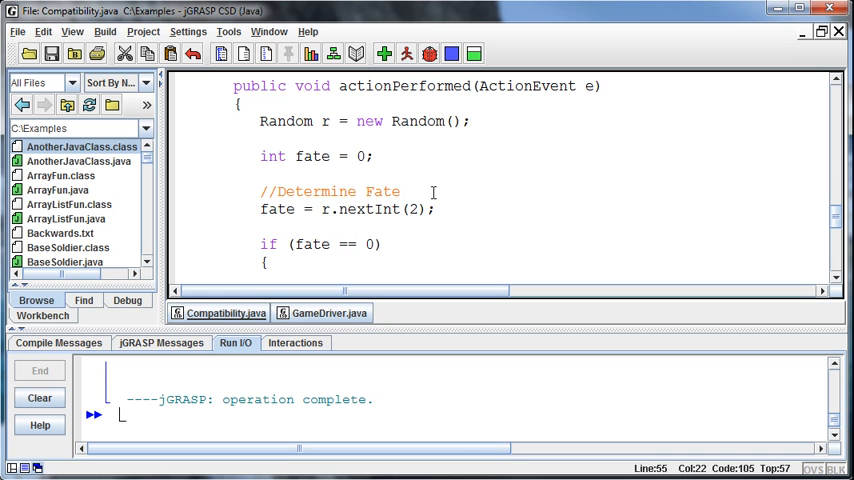
pyautogui.moveTo(347, 256)
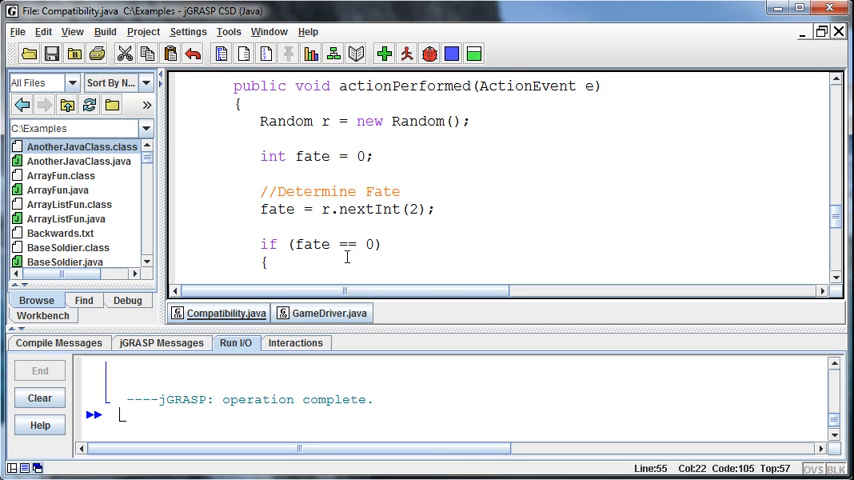
pyautogui.moveTo(538, 195)
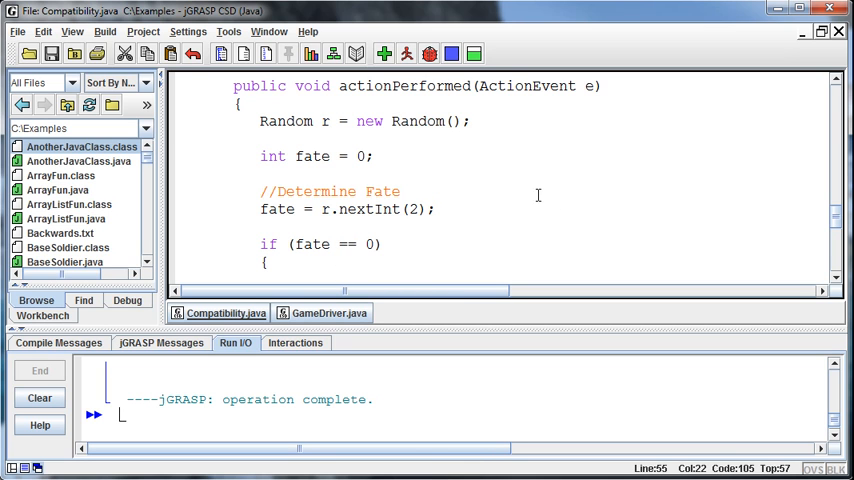
pyautogui.moveTo(578, 187)
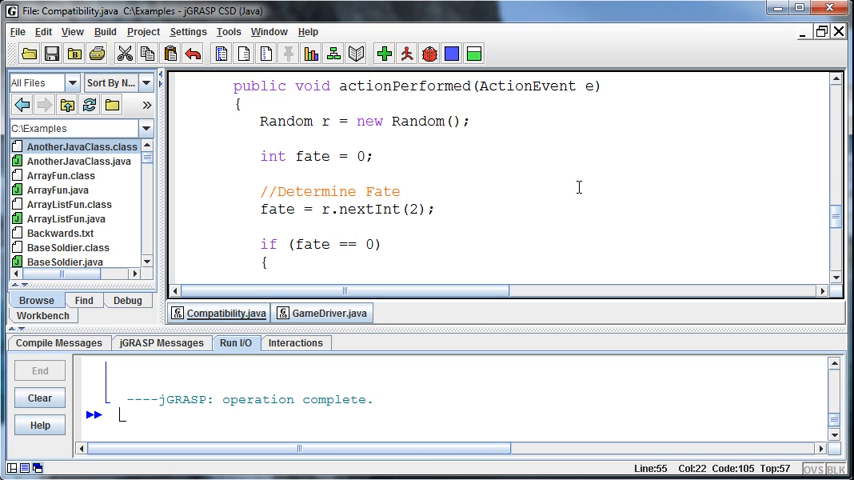
pyautogui.moveTo(538, 263)
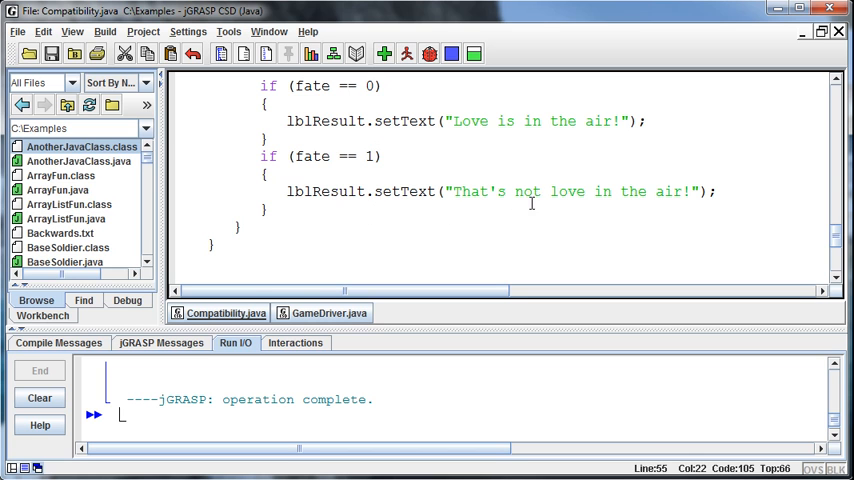
pyautogui.doubleClick(393, 121)
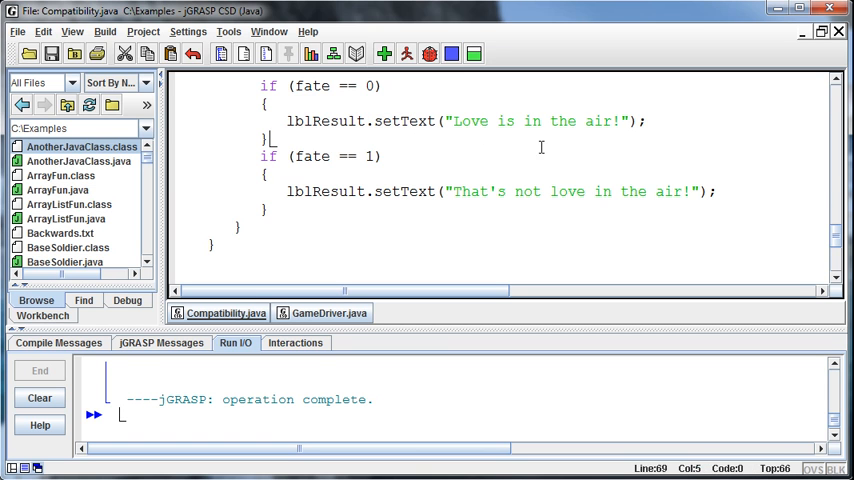
pyautogui.scroll(3)
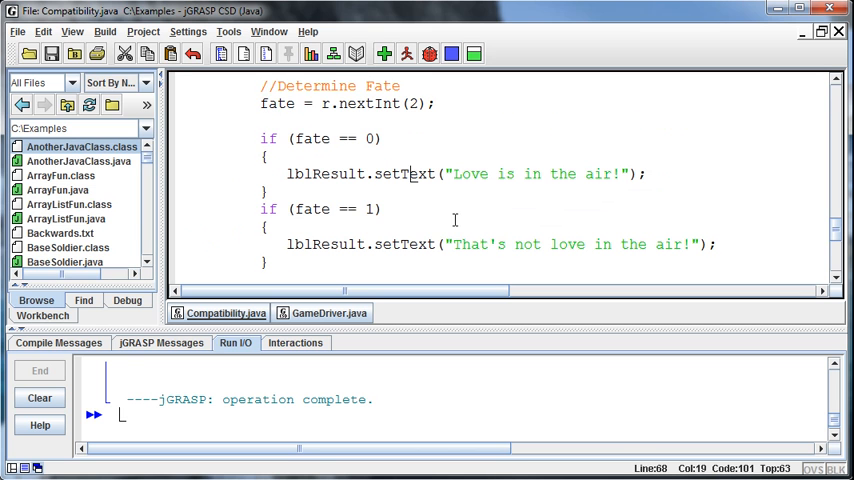
pyautogui.moveTo(322, 313)
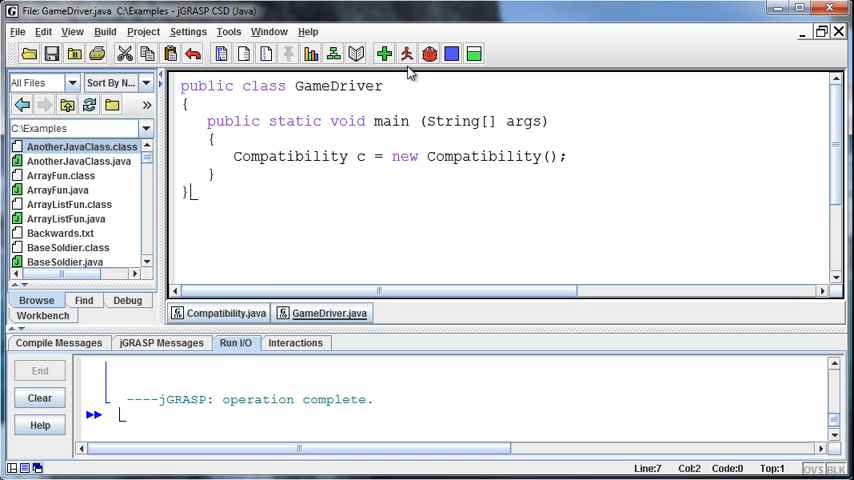
pyautogui.click(407, 54)
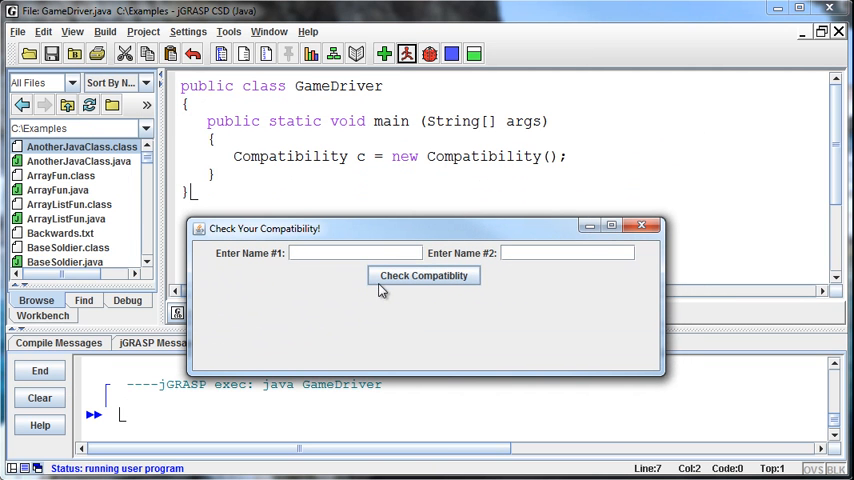
pyautogui.click(423, 275)
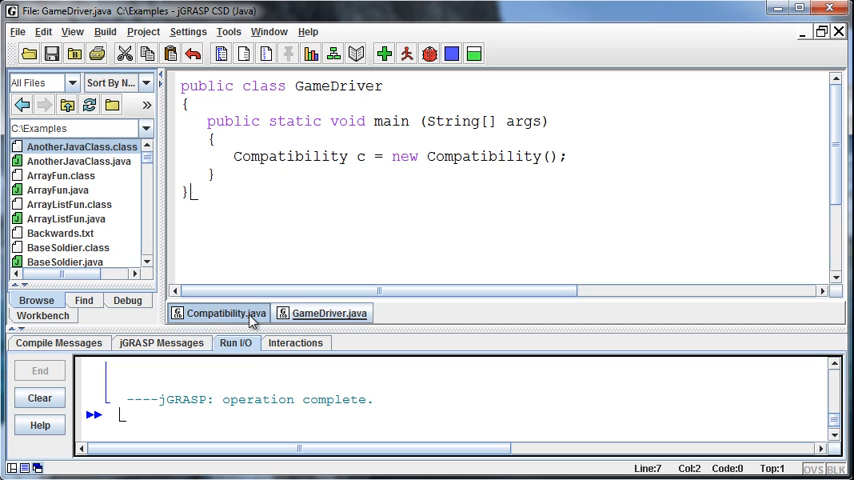
# Step: Add an if (txtName1.equals("")) check setting lblResult to "Missing Name #1"
pyautogui.click(219, 313)
pyautogui.write('if')
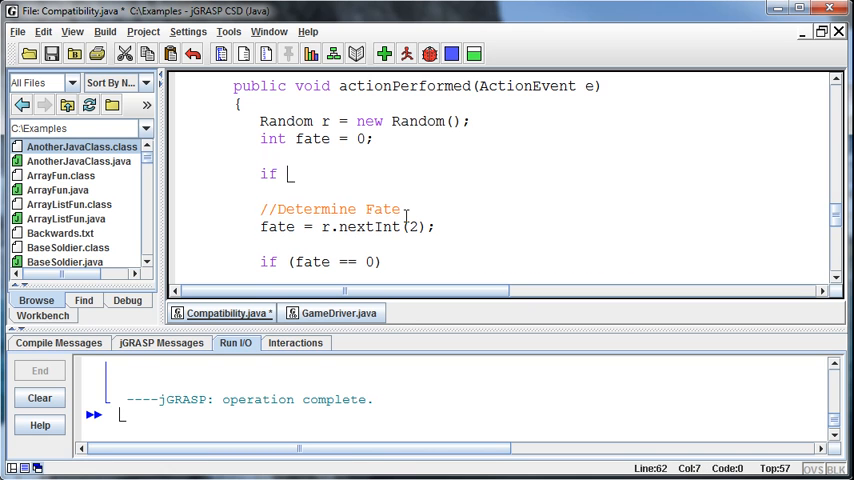
pyautogui.write('(')
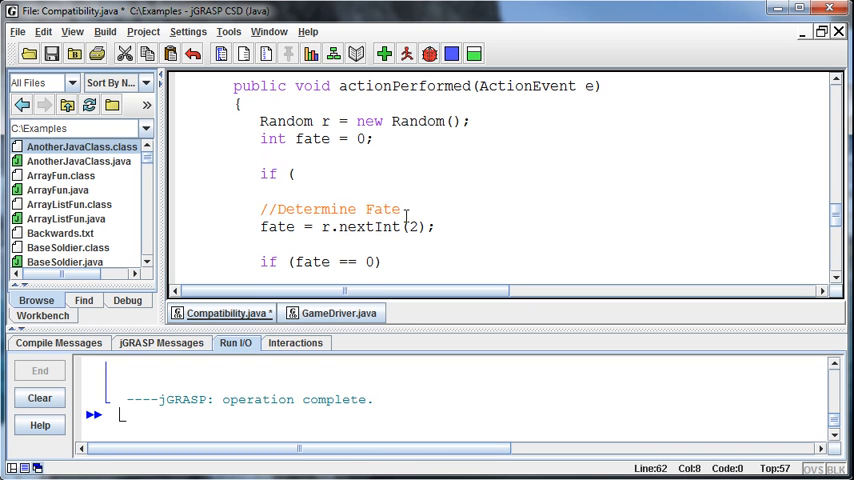
pyautogui.write('txt')
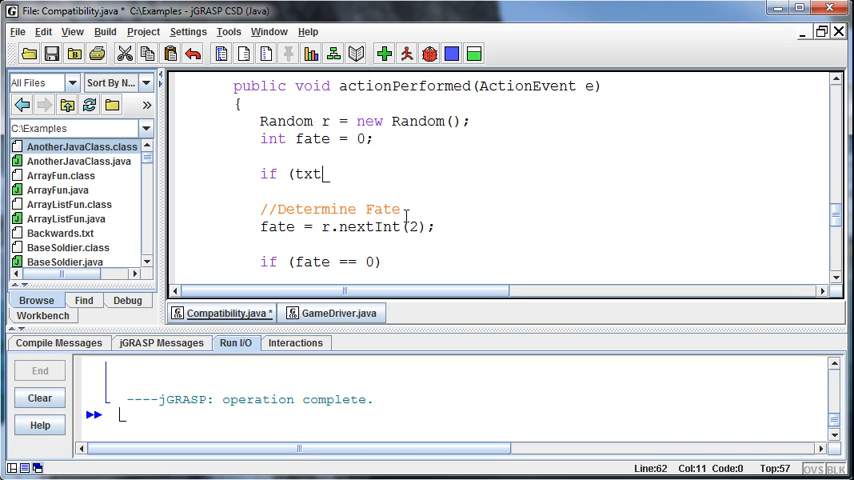
pyautogui.write('Name1.')
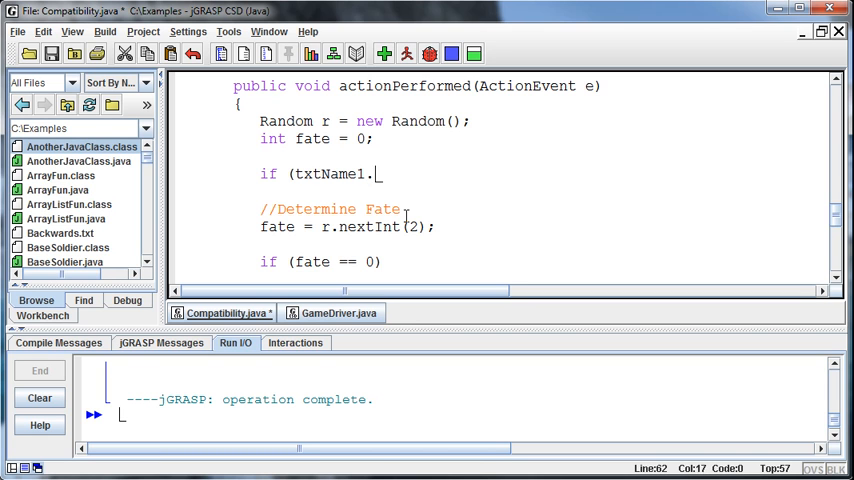
pyautogui.write('equals("")')
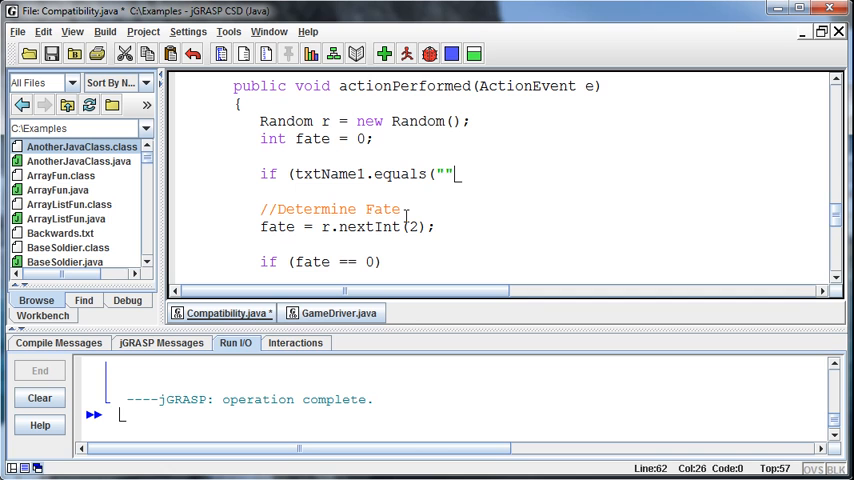
pyautogui.write('))')
pyautogui.write('{')
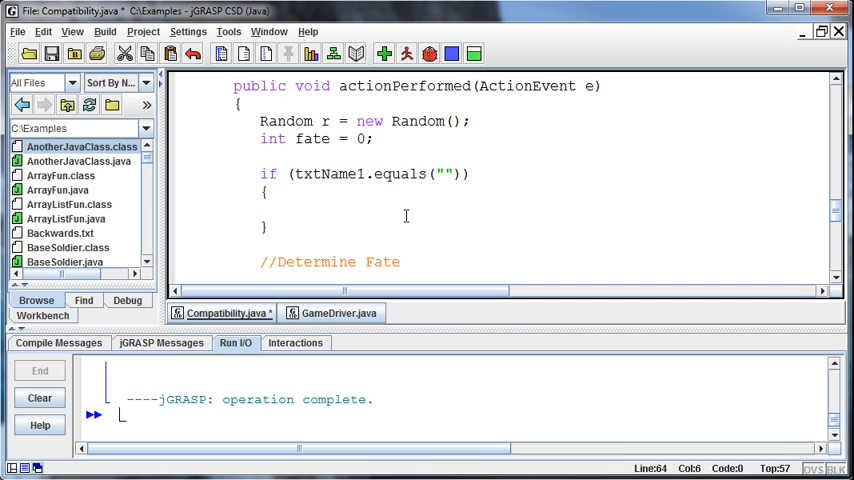
pyautogui.write('lbl')
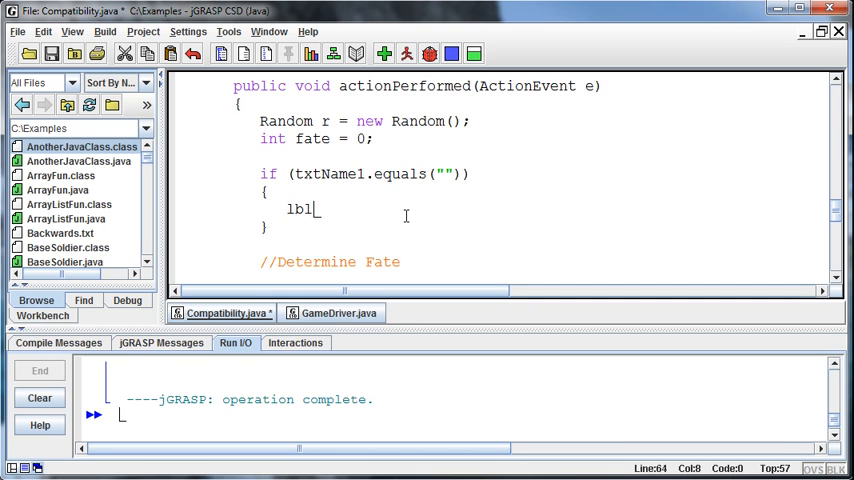
pyautogui.write('REs')
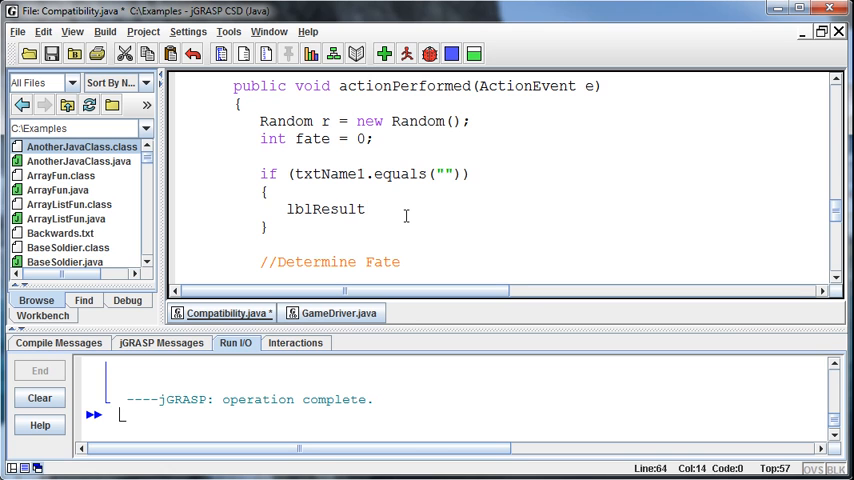
pyautogui.write('.setT')
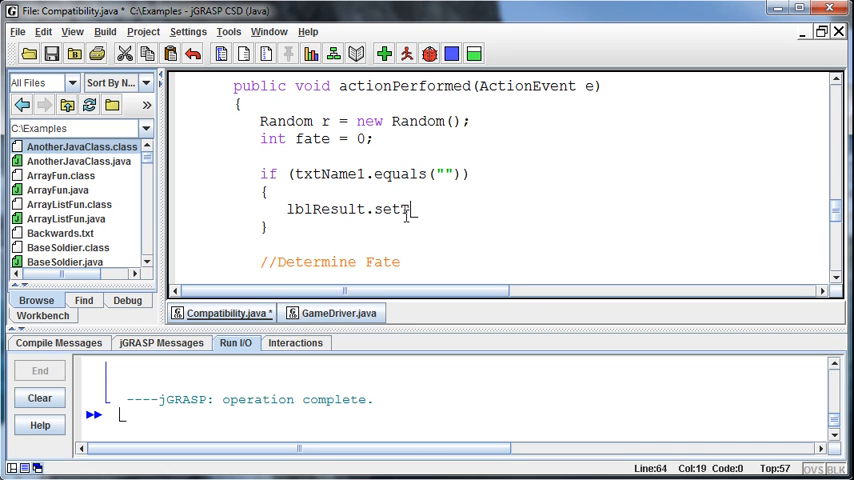
pyautogui.write('ext("')
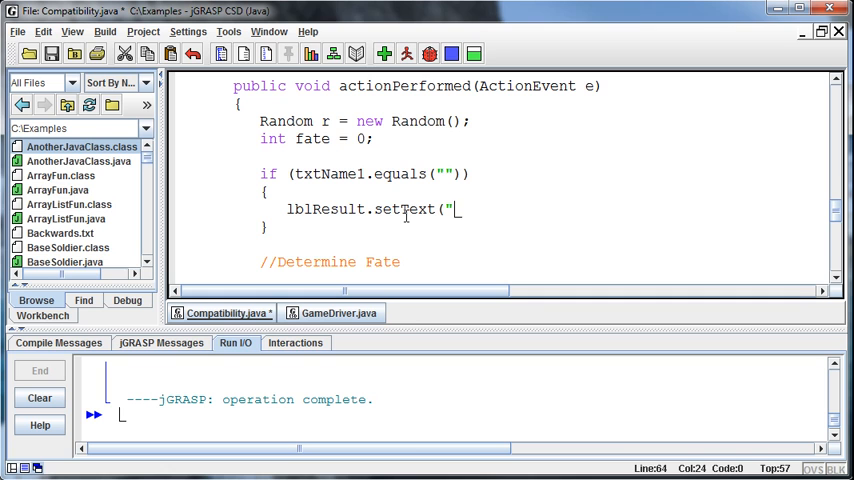
pyautogui.write('Missing Name #1")')
pyautogui.click(500, 244)
pyautogui.write('else if (')
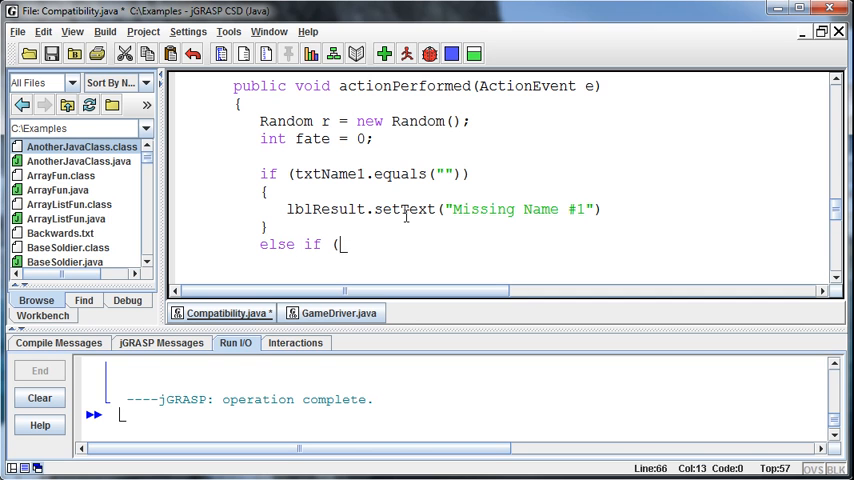
# Step: Start an else if (txtName2.equals("")) check setting lblResult to "Missing Name #2"
pyautogui.write('txtName2')
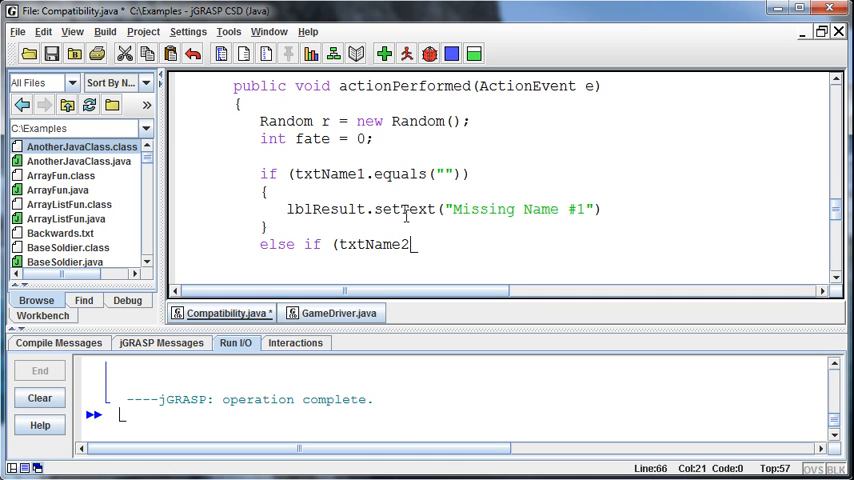
pyautogui.write('.equ')
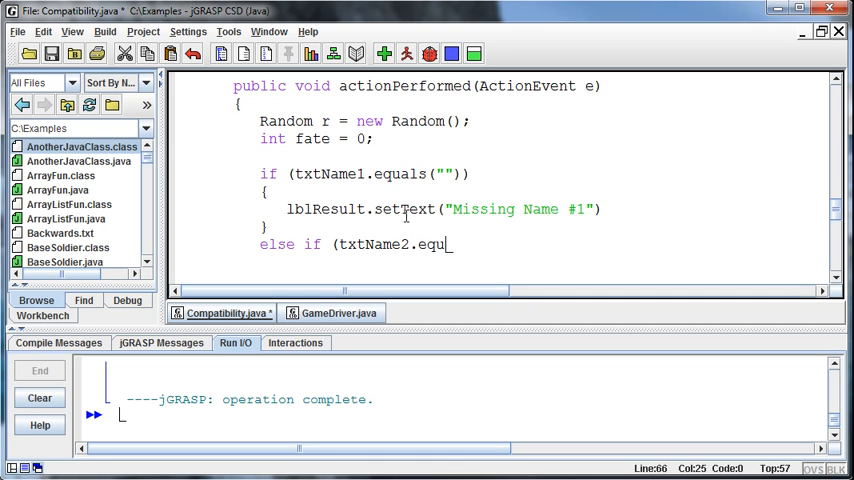
pyautogui.write('als(""))')
pyautogui.write('{')
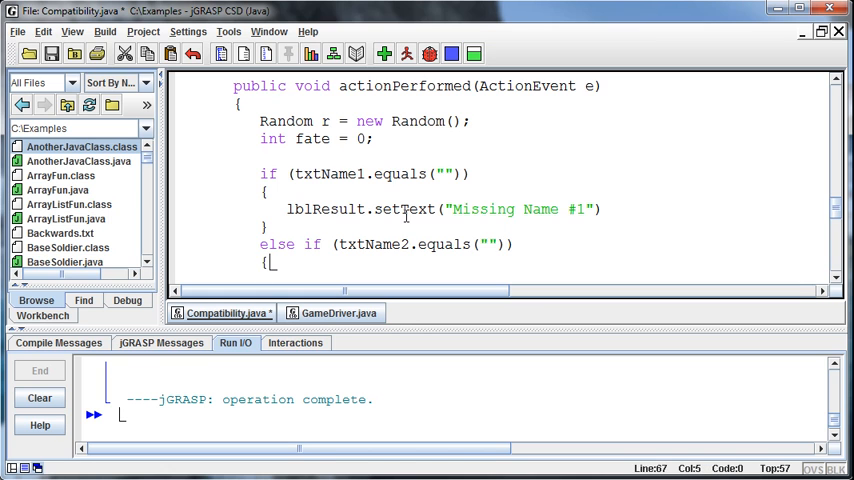
pyautogui.write('lbl')
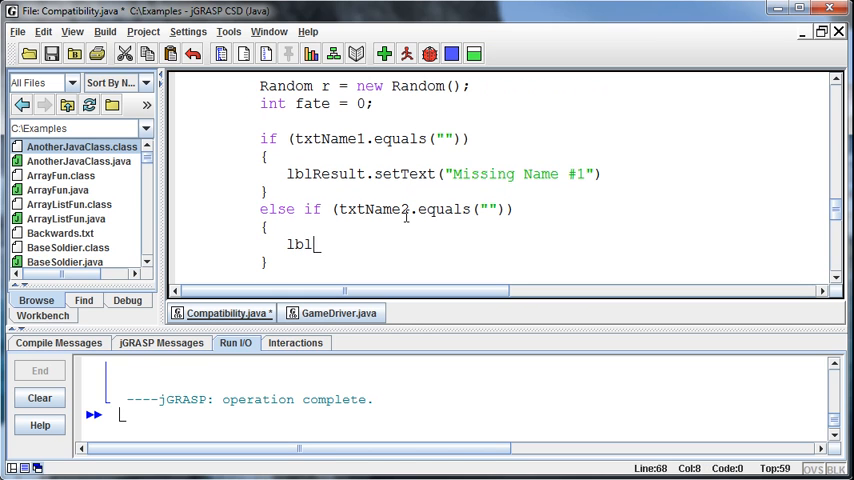
pyautogui.write('Result')
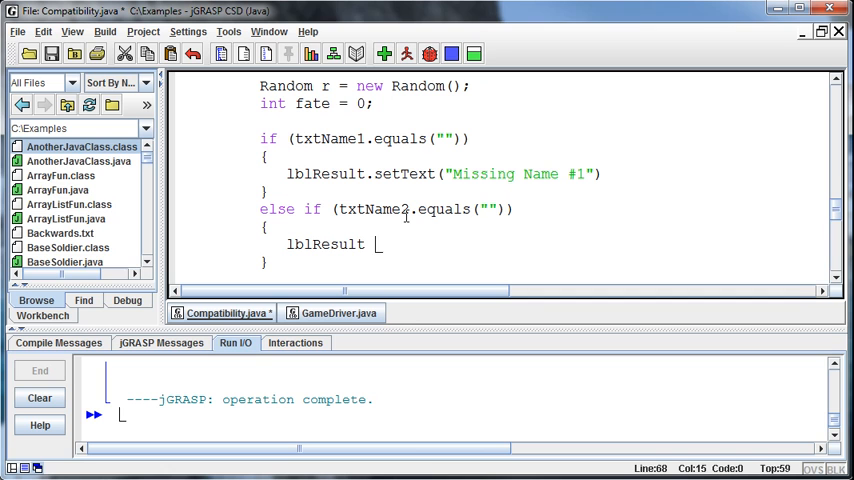
pyautogui.write('.setText')
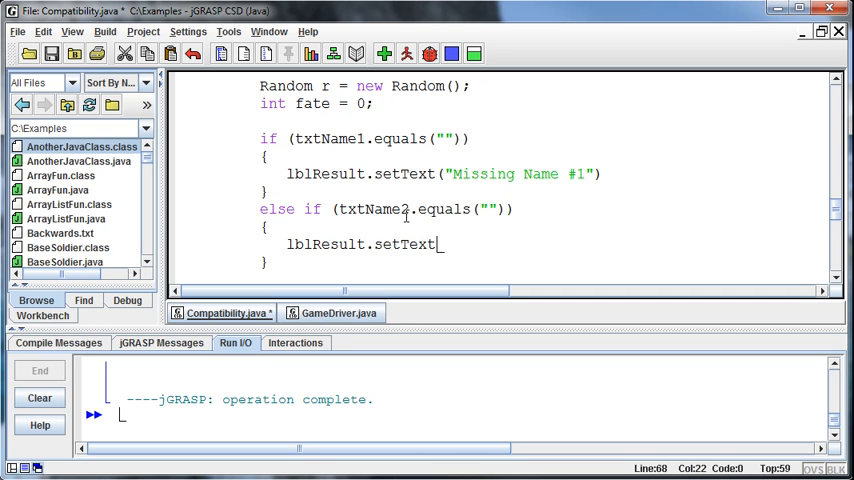
pyautogui.write('("Missing')
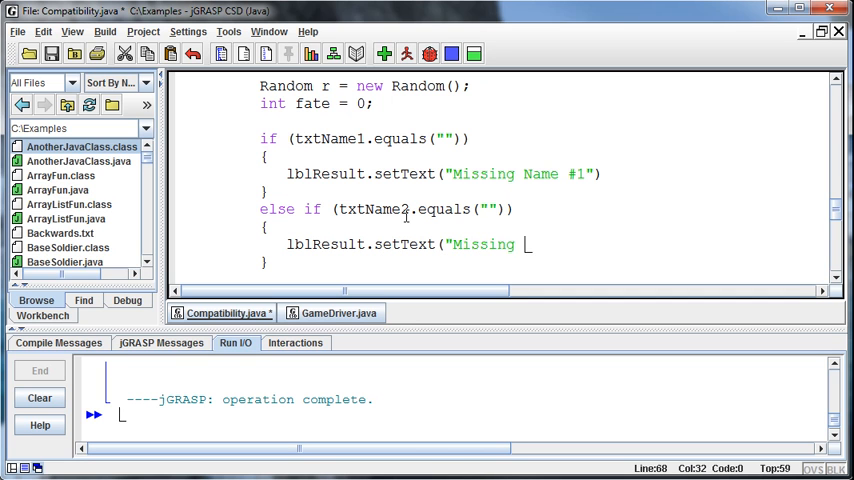
pyautogui.write('Name #2"')
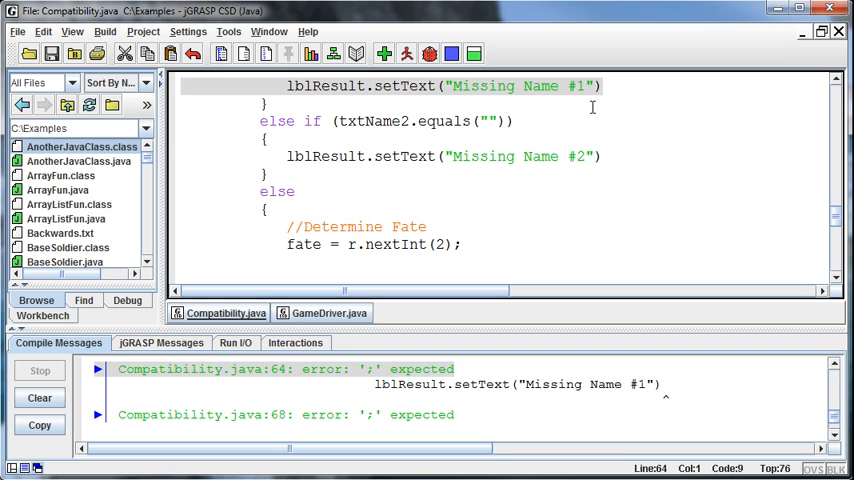
# Step: Add the missing semicolon after the setText statement flagged by the compiler
pyautogui.write(';')
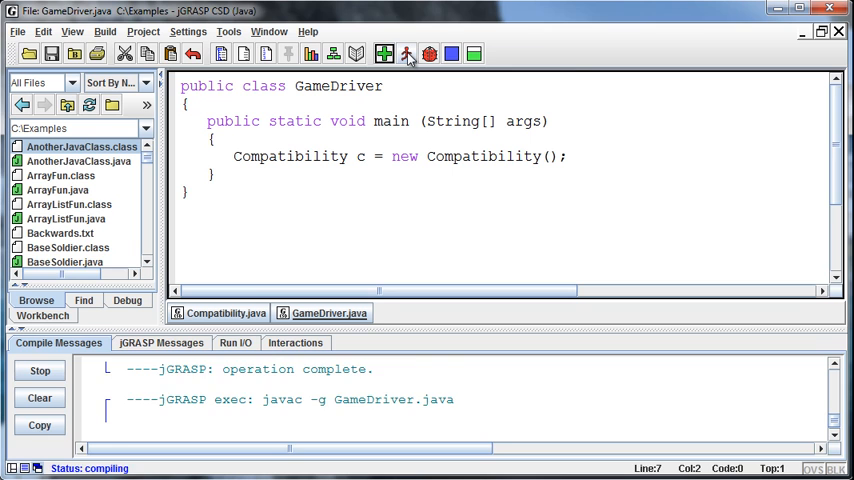
# Step: Run GameDriver with only Spencer as Name #1, check it, and close the form
pyautogui.click(406, 53)
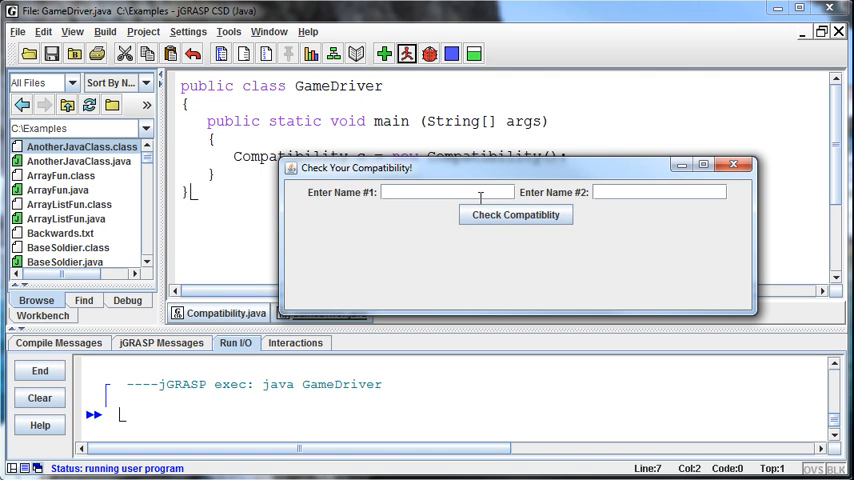
pyautogui.write('Spencer')
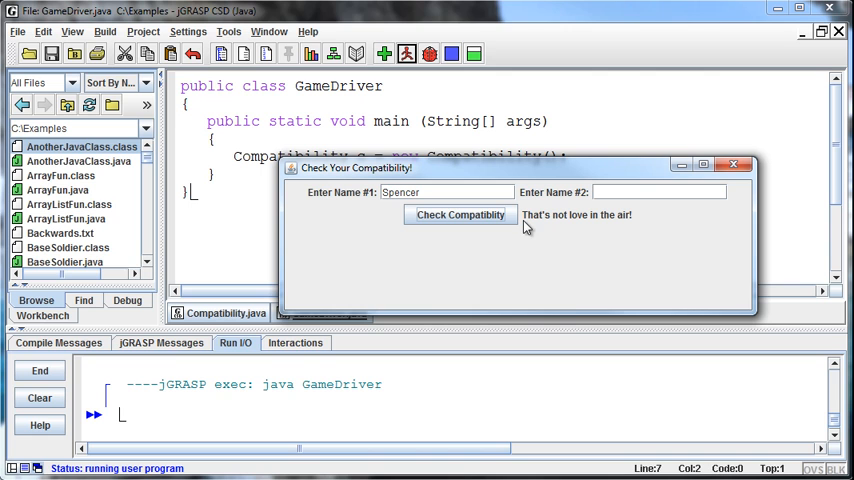
pyautogui.moveTo(596, 262)
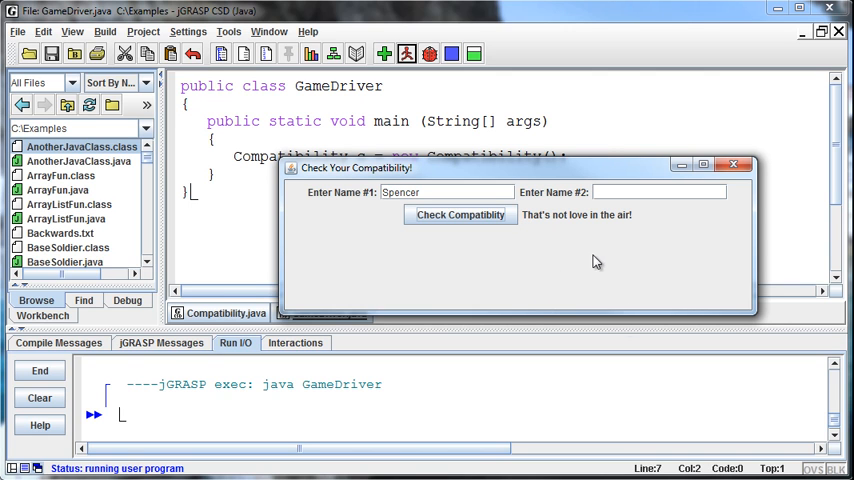
pyautogui.moveTo(730, 180)
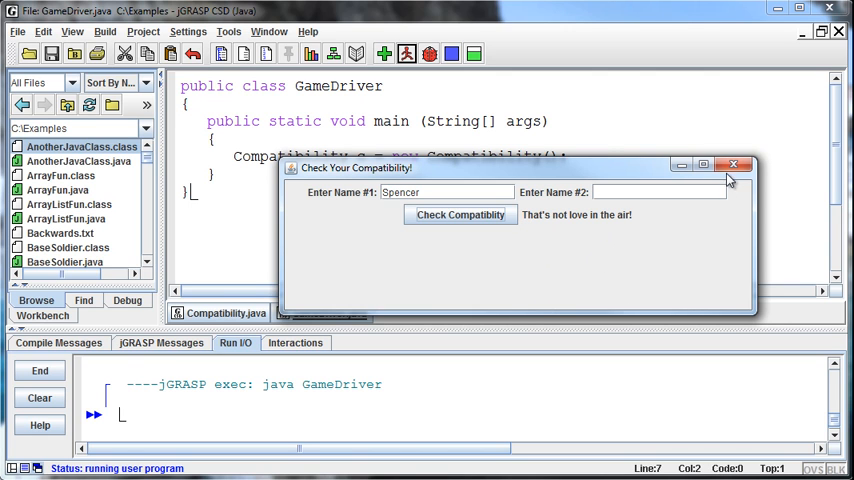
pyautogui.click(735, 164)
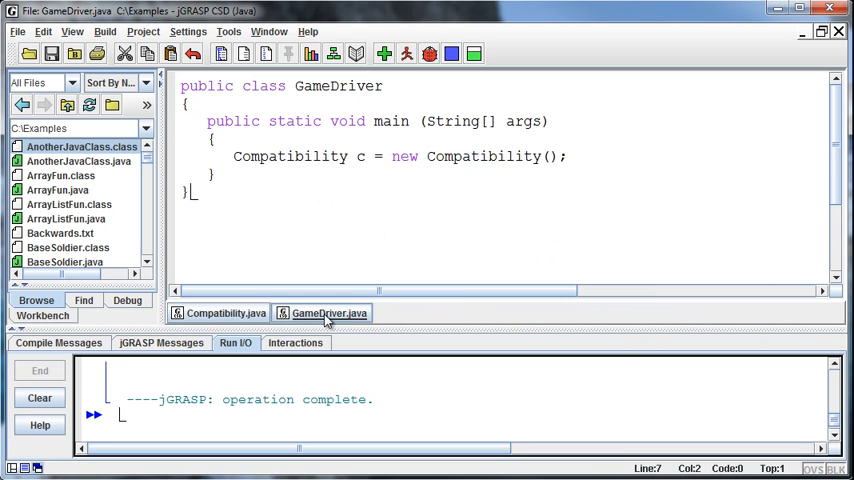
# Step: Switch back to the Compatibility.java source tab showing both 'Missing Name' checks
pyautogui.click(222, 313)
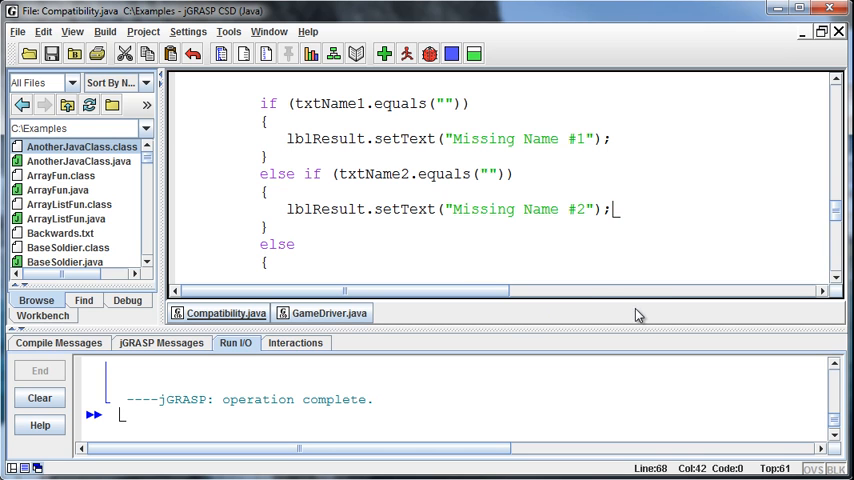
pyautogui.moveTo(616, 248)
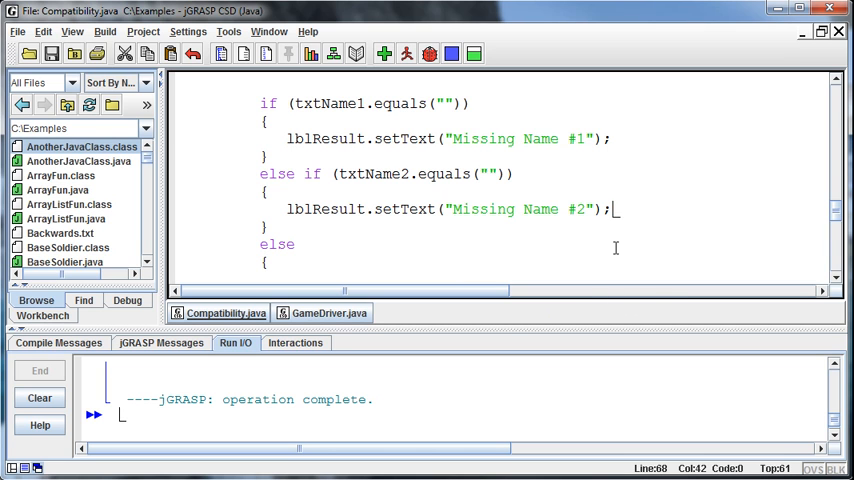